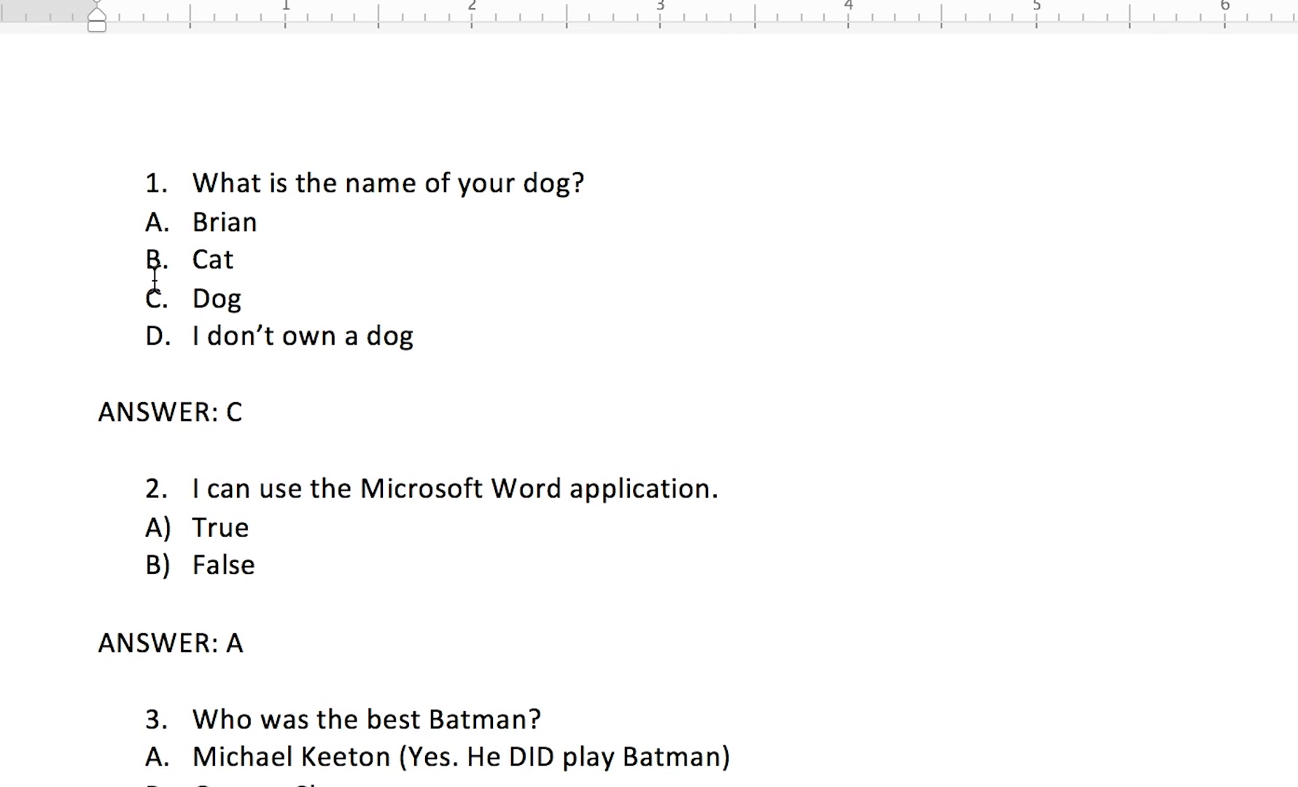
{"action": "mouse_move", "coordinate": [155, 329]}
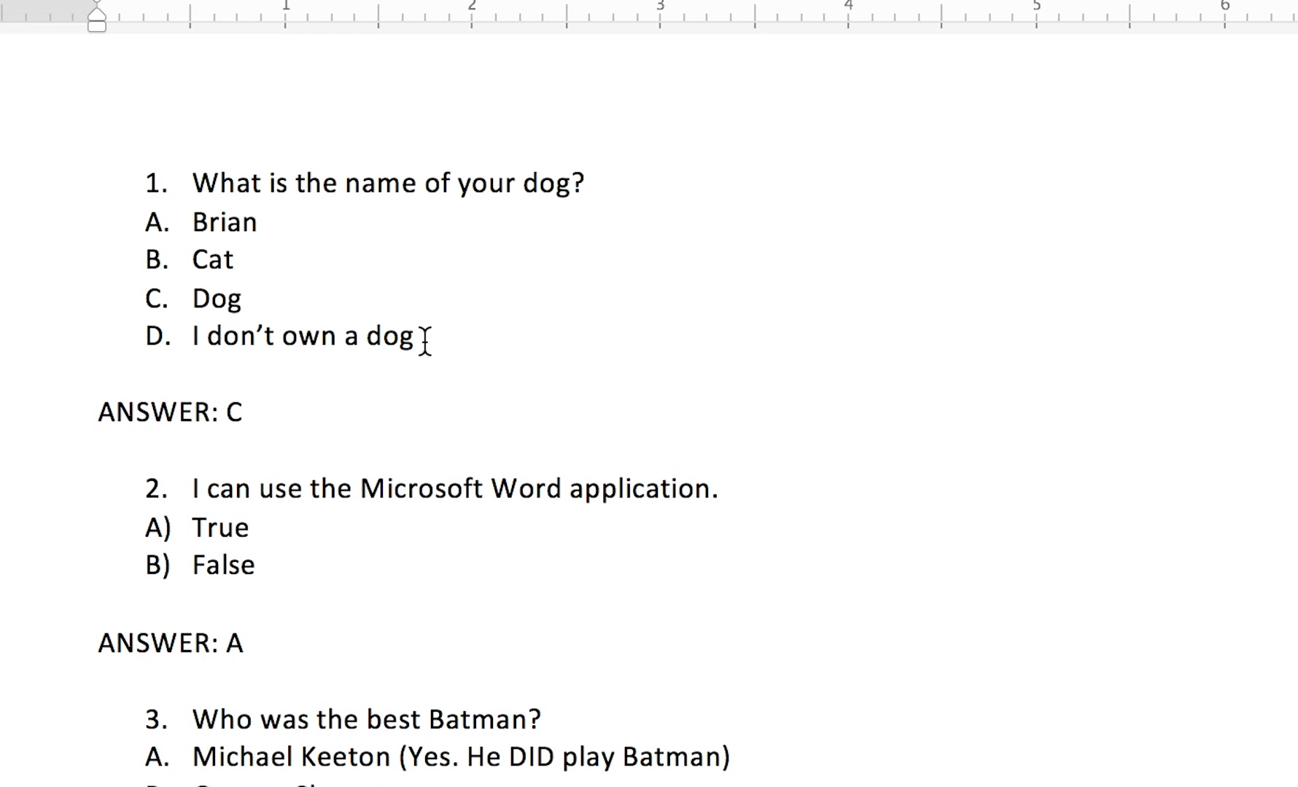
{"action": "mouse_move", "coordinate": [89, 413]}
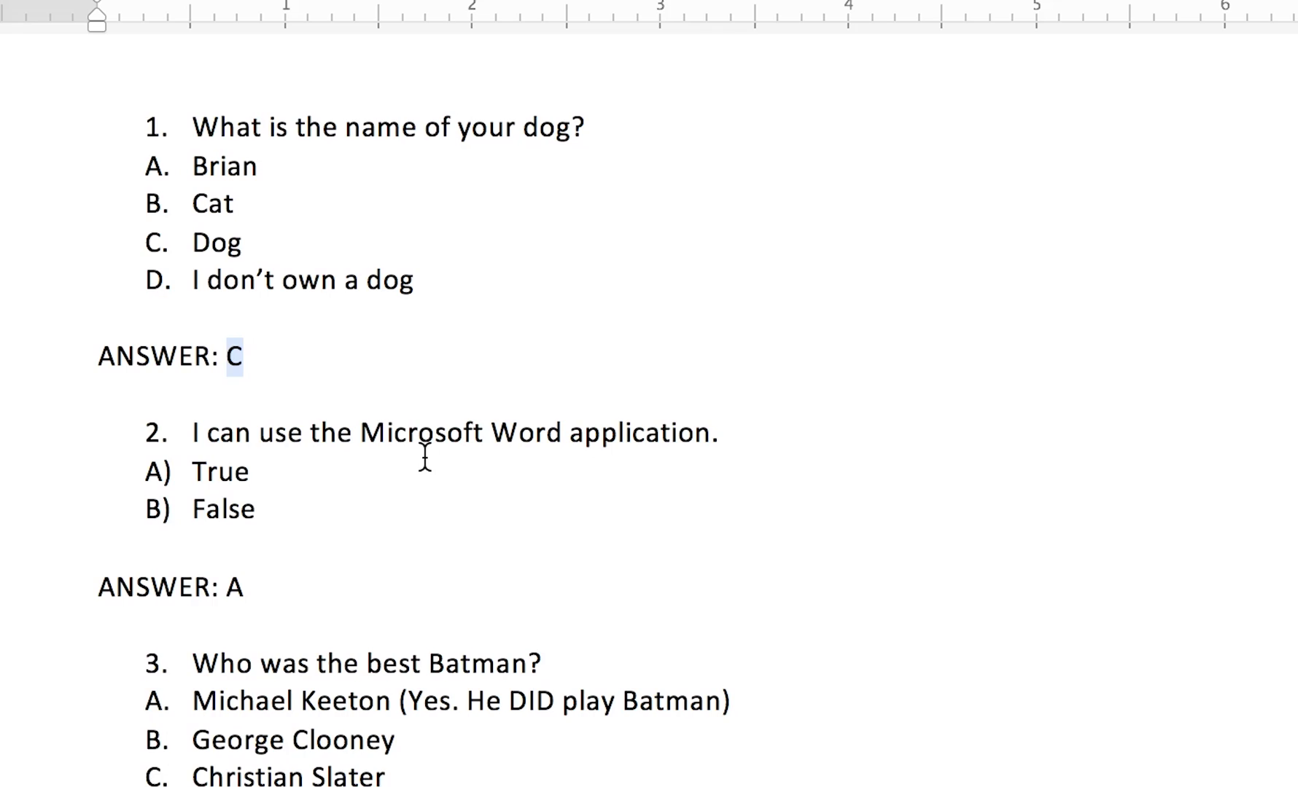
- Save the Word quiz as plain text silly_quiz_bank.txt with Unicode (UTF-8) encoding
{"action": "scroll", "scroll_direction": "down", "scroll_amount": 3}
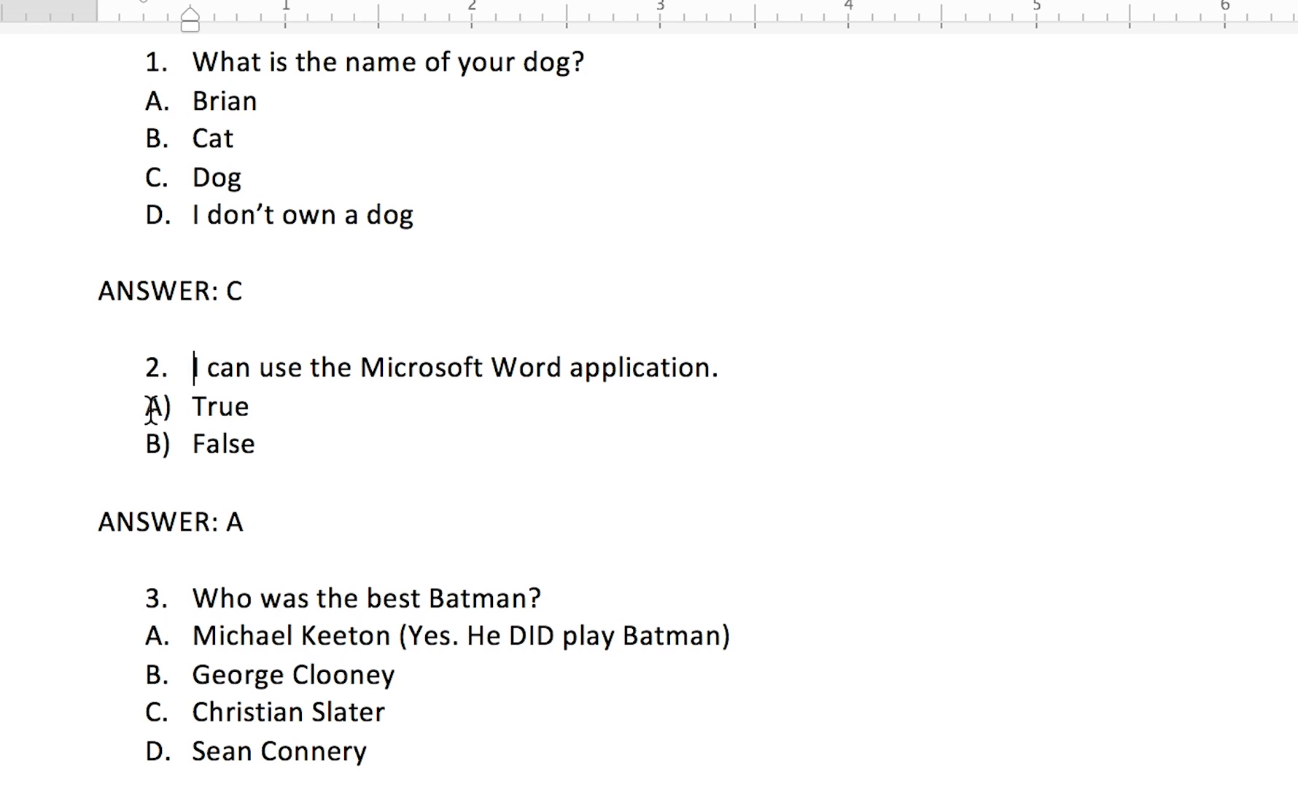
{"action": "mouse_move", "coordinate": [158, 419]}
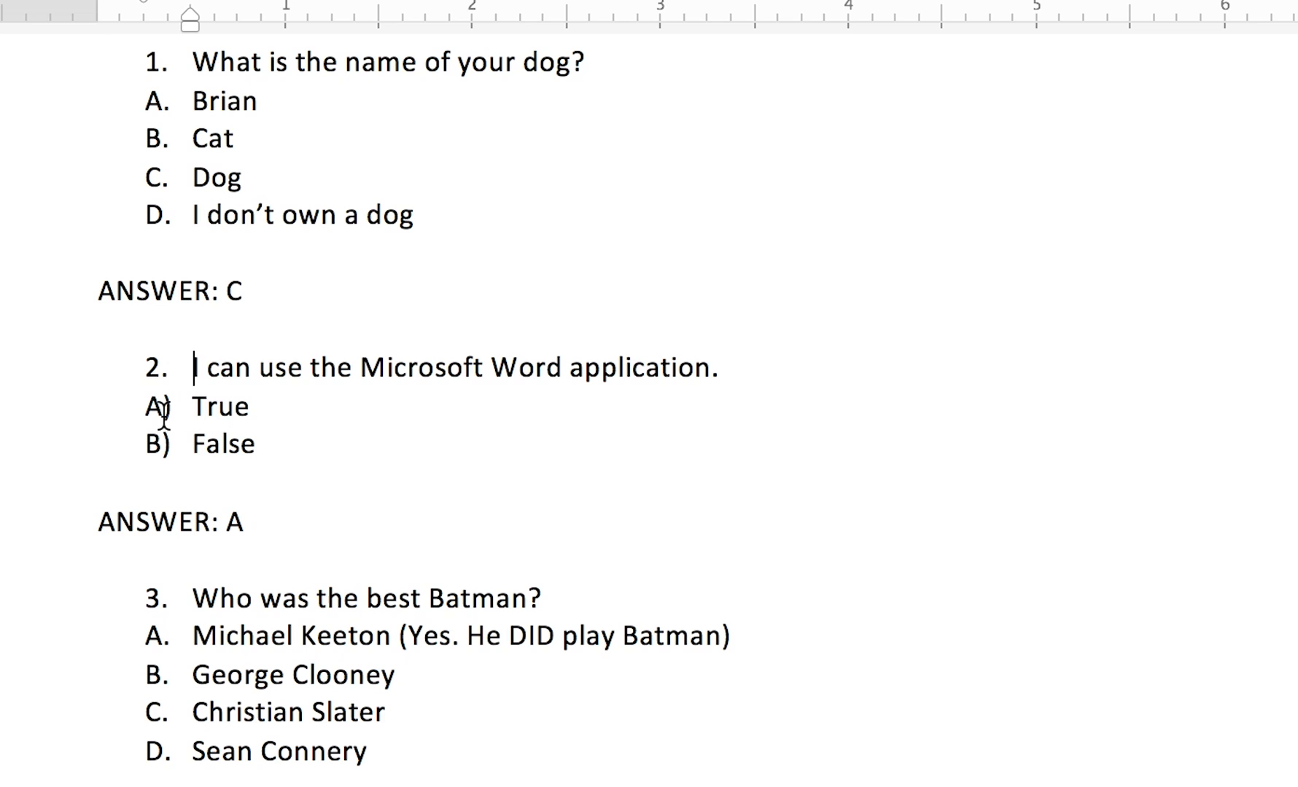
{"action": "mouse_move", "coordinate": [258, 455]}
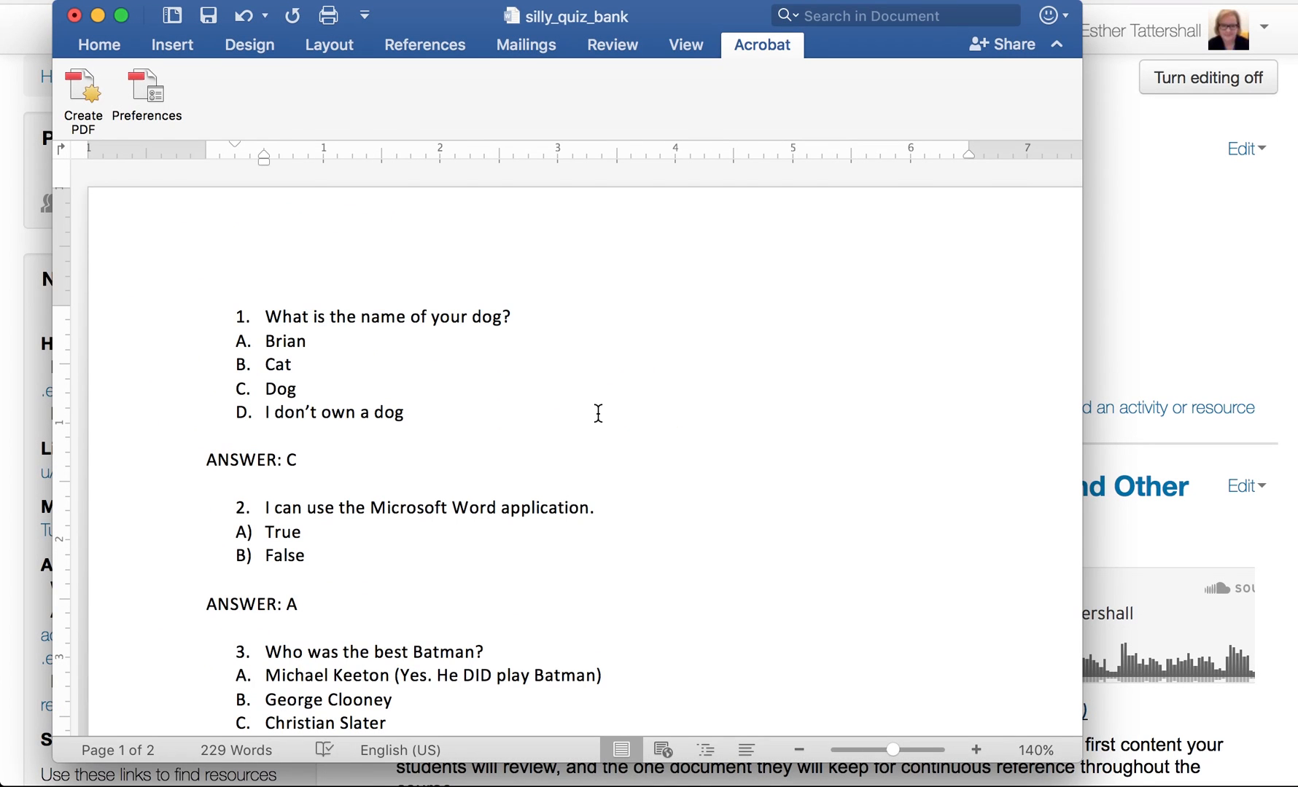
{"action": "left_click", "coordinate": [294, 364]}
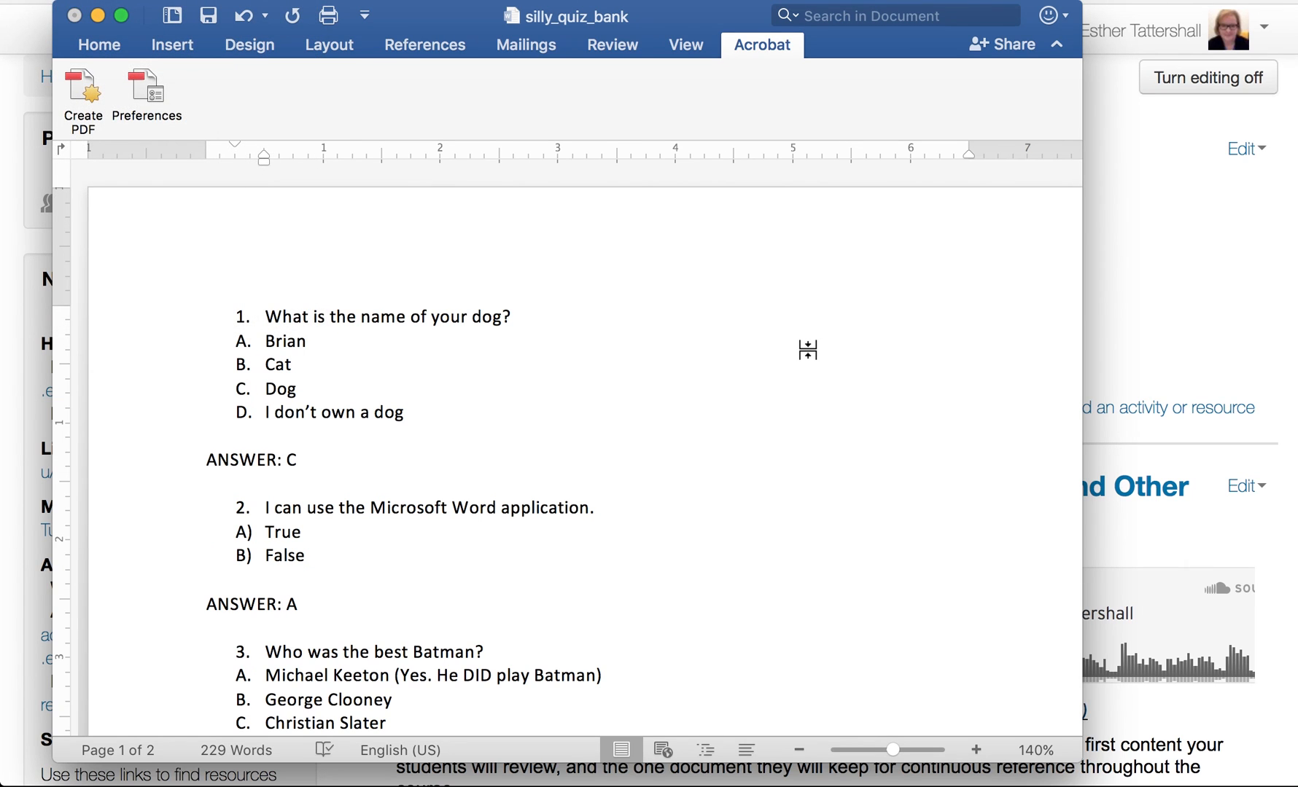
{"action": "key", "text": "cmd+s"}
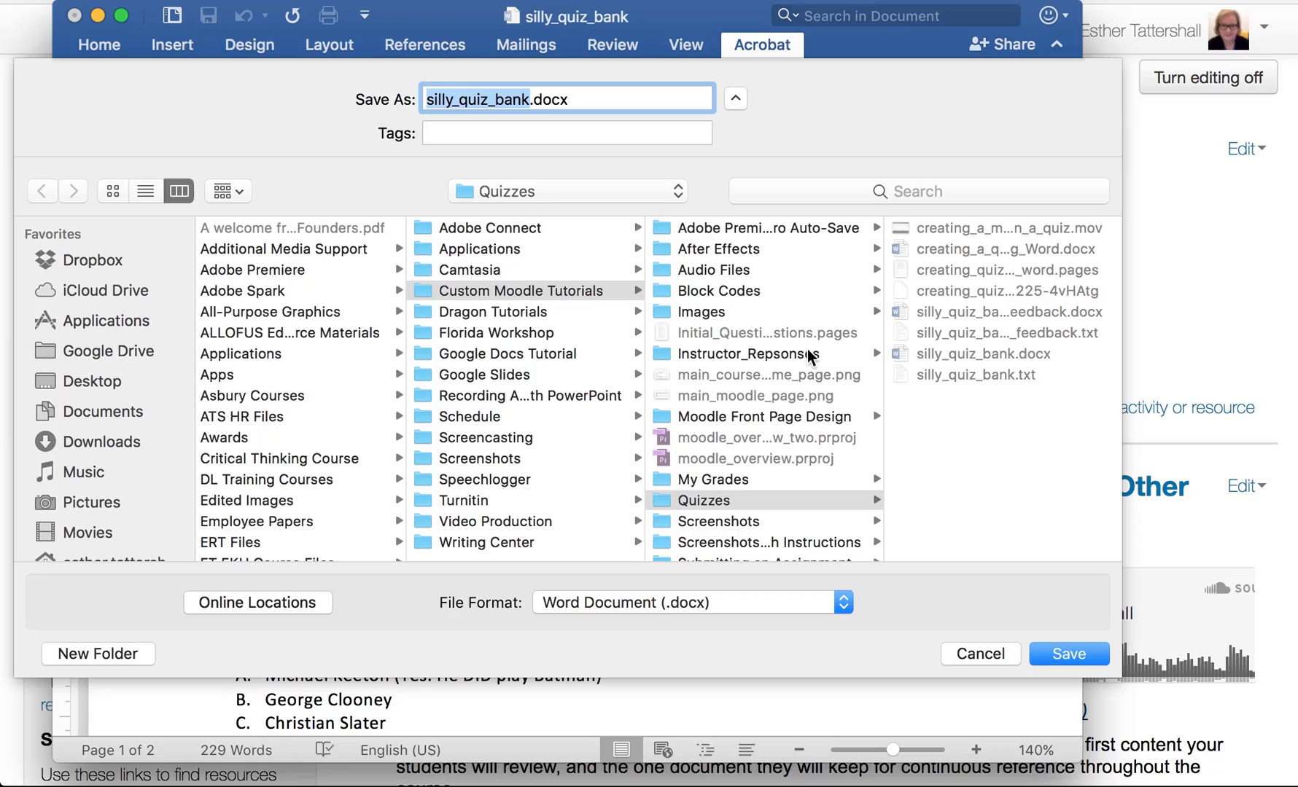
{"action": "mouse_move", "coordinate": [454, 626]}
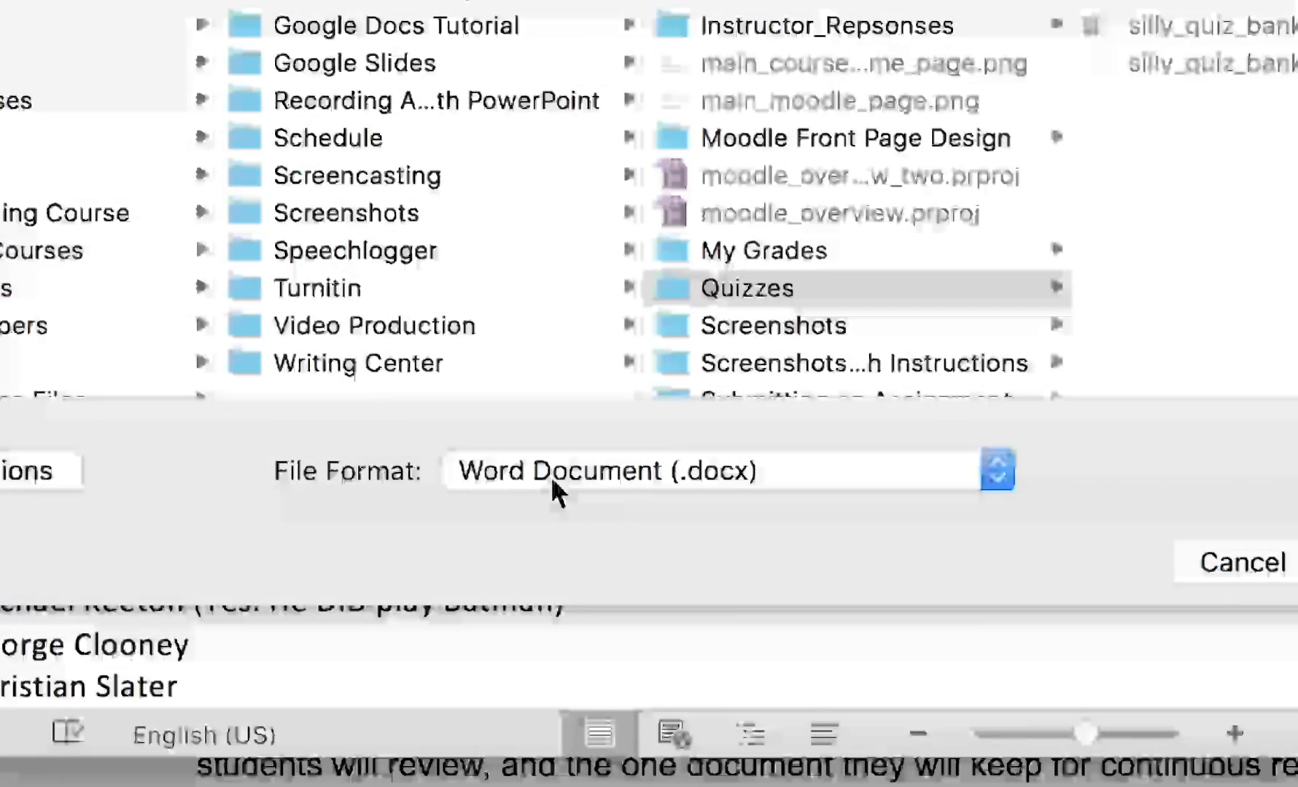
{"action": "left_click", "coordinate": [606, 471]}
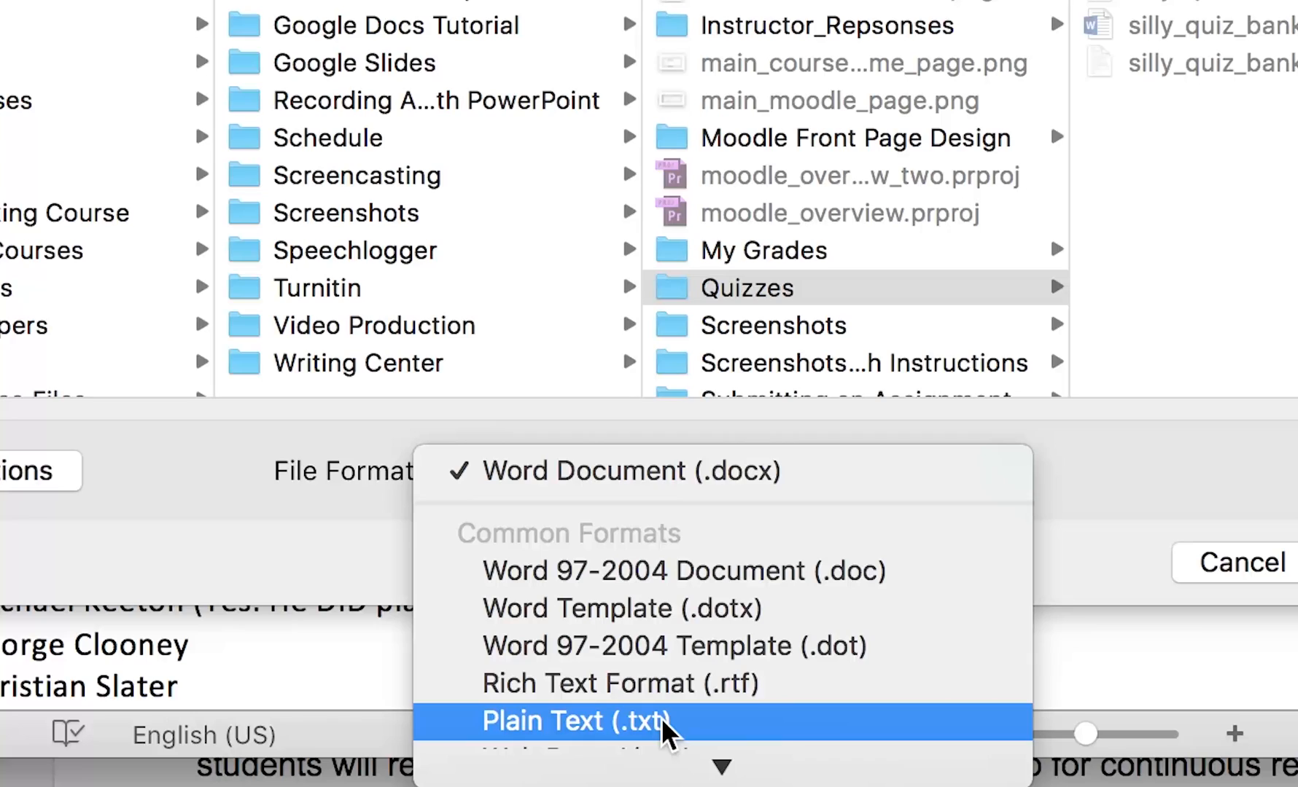
{"action": "left_click", "coordinate": [572, 721]}
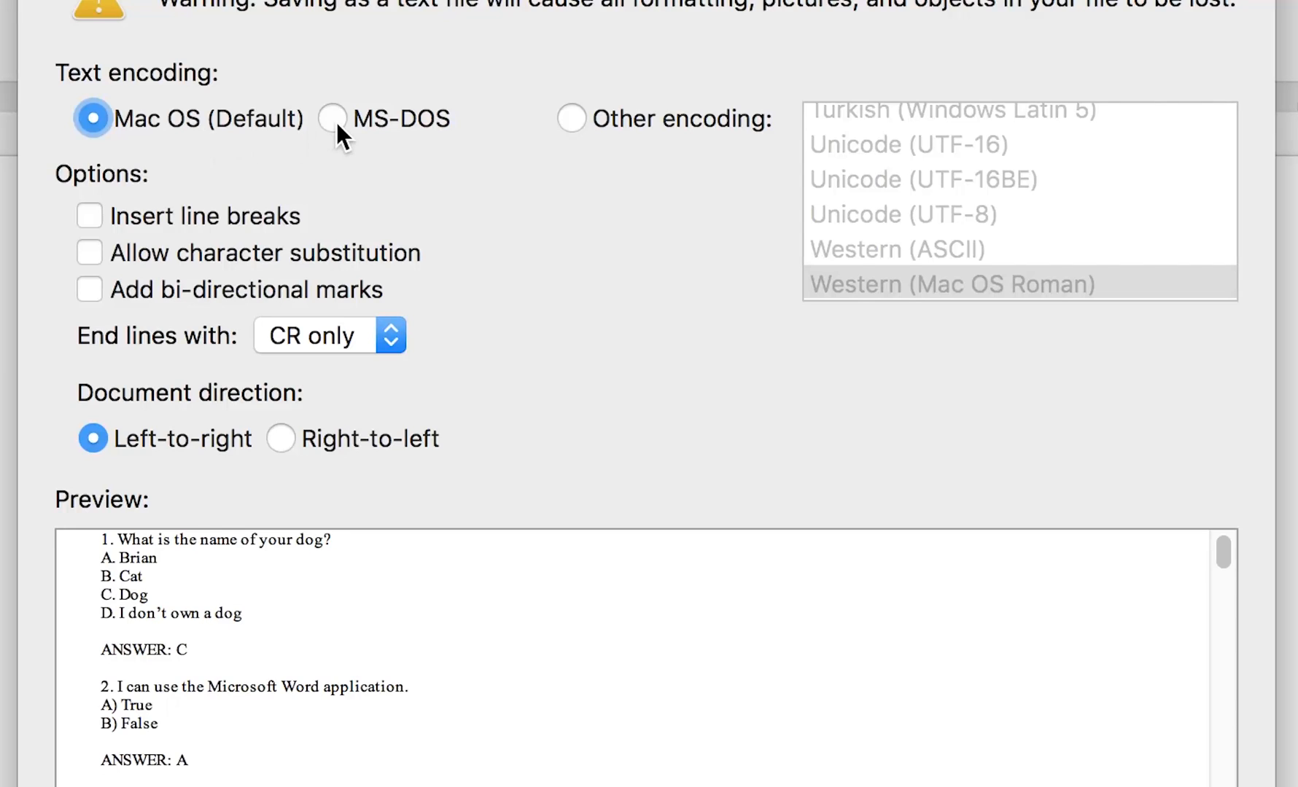
{"action": "left_click", "coordinate": [569, 119]}
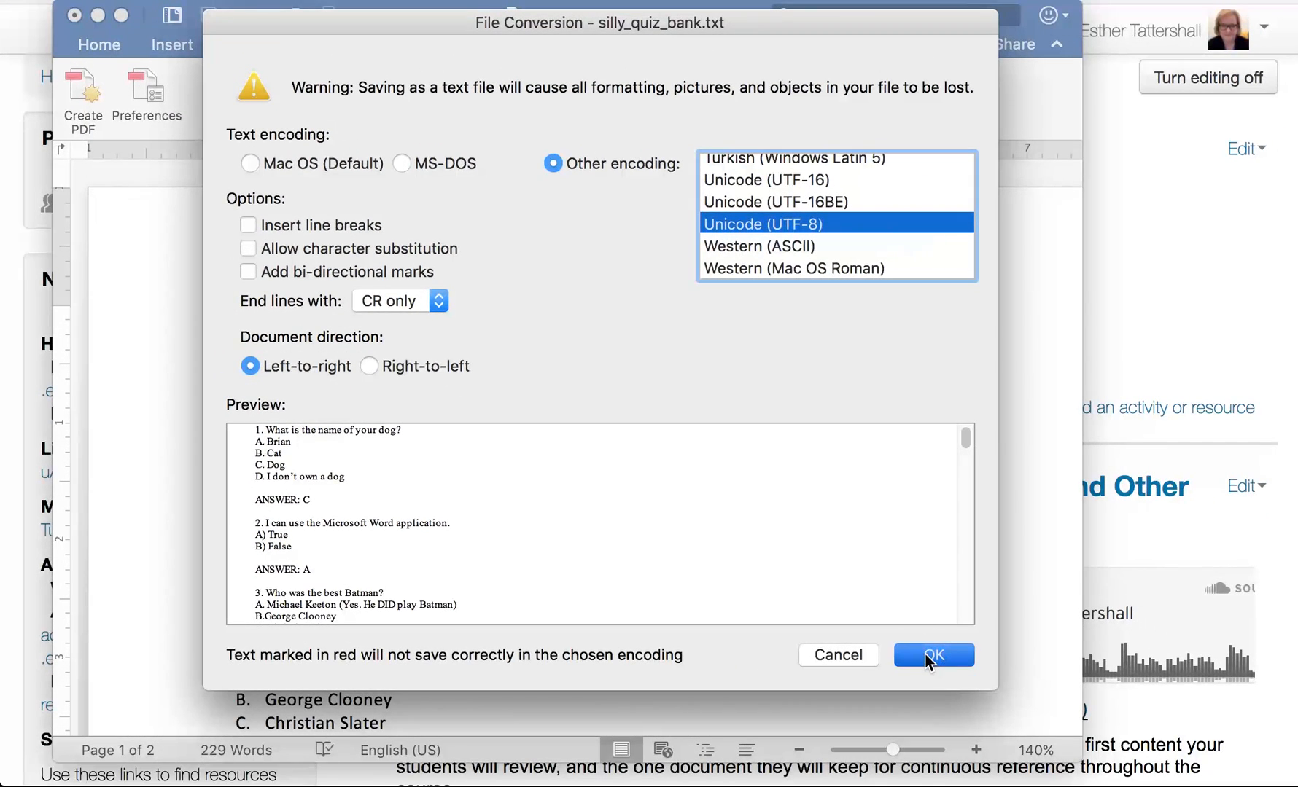
{"action": "left_click", "coordinate": [933, 656]}
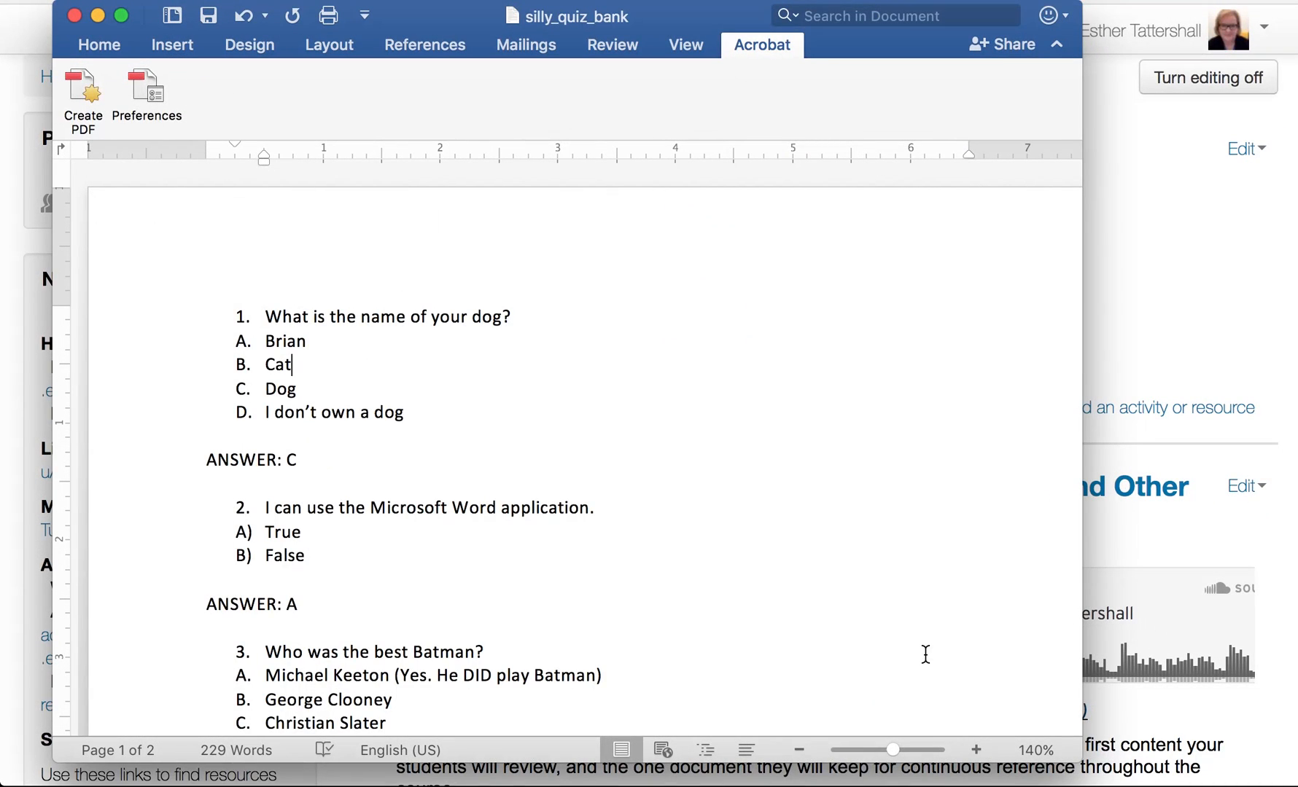
{"action": "mouse_move", "coordinate": [514, 491]}
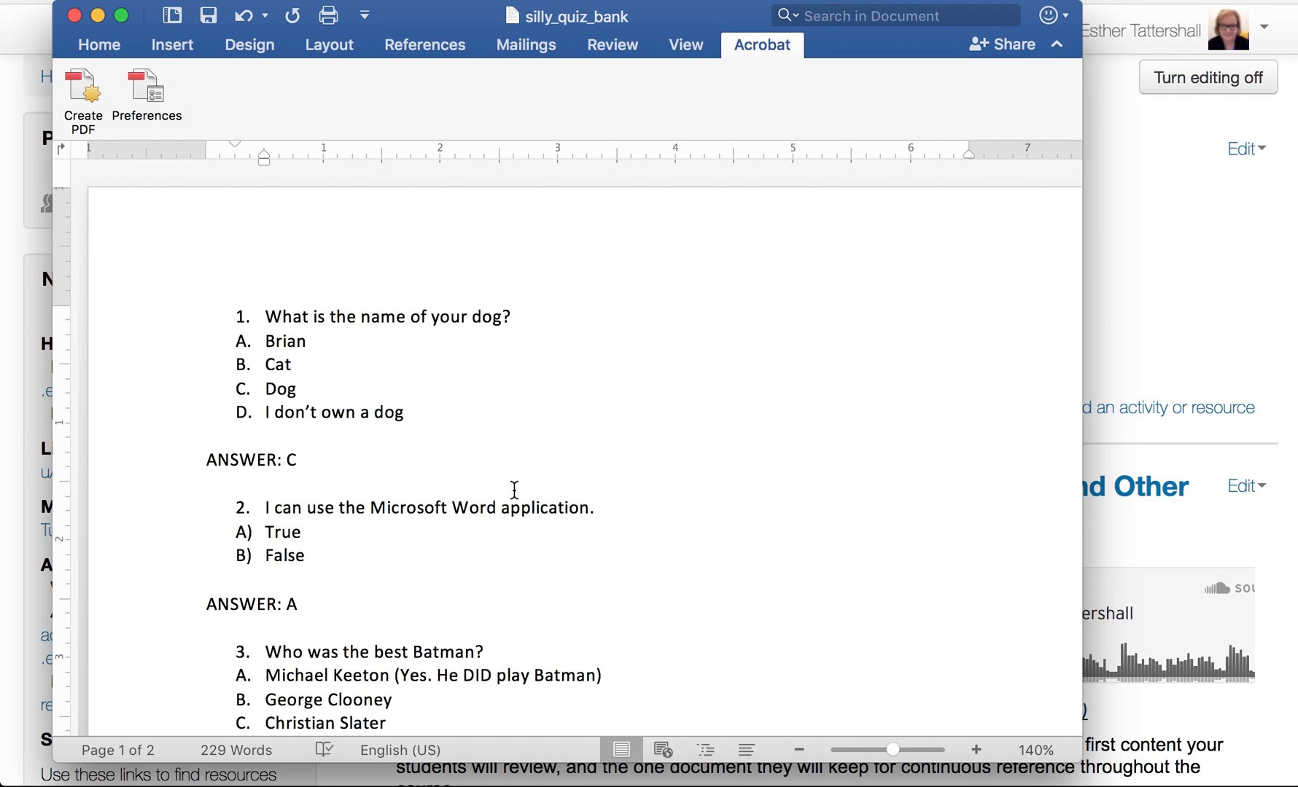
- Open the course Question bank Import page, choose Aiken format, and open the file picker
{"action": "left_click", "coordinate": [296, 364]}
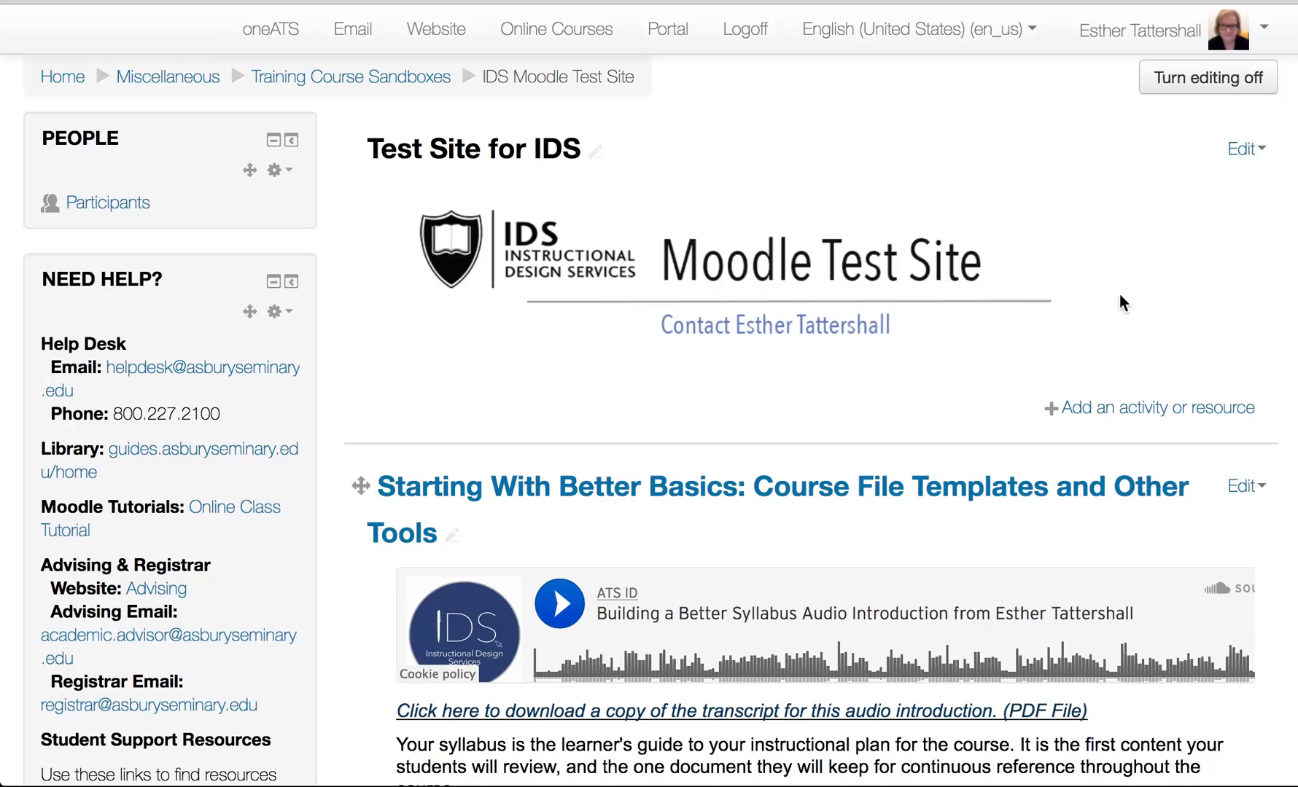
{"action": "scroll", "scroll_direction": "down", "scroll_amount": 3}
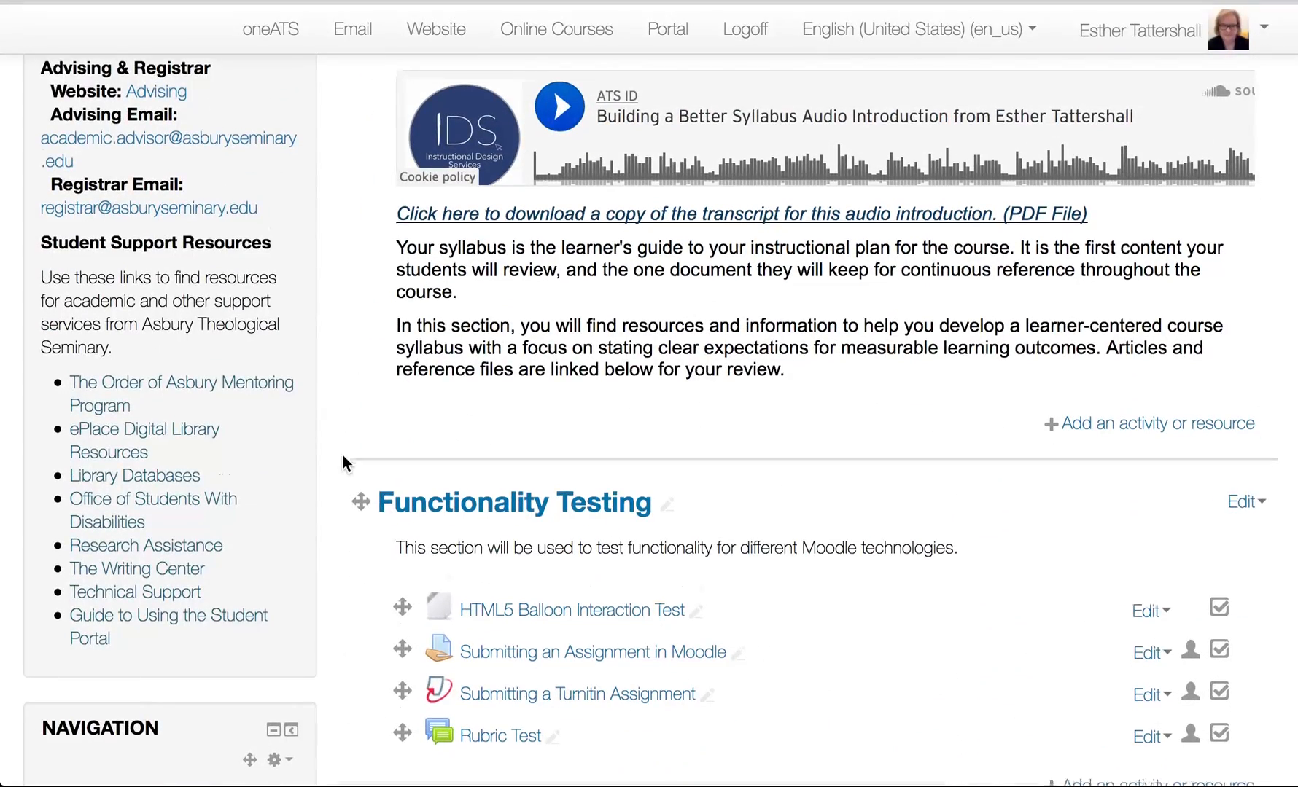
{"action": "scroll", "scroll_direction": "down", "scroll_amount": 3}
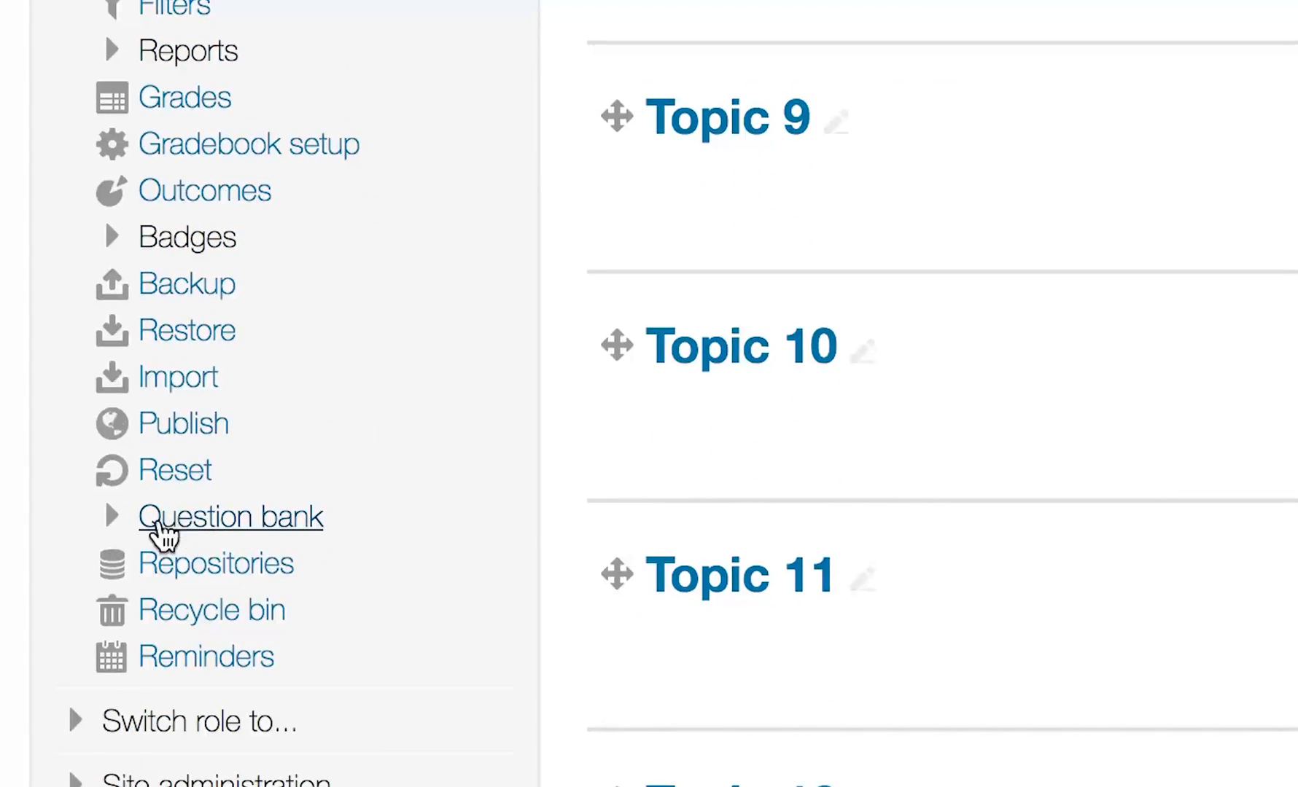
{"action": "left_click", "coordinate": [111, 516]}
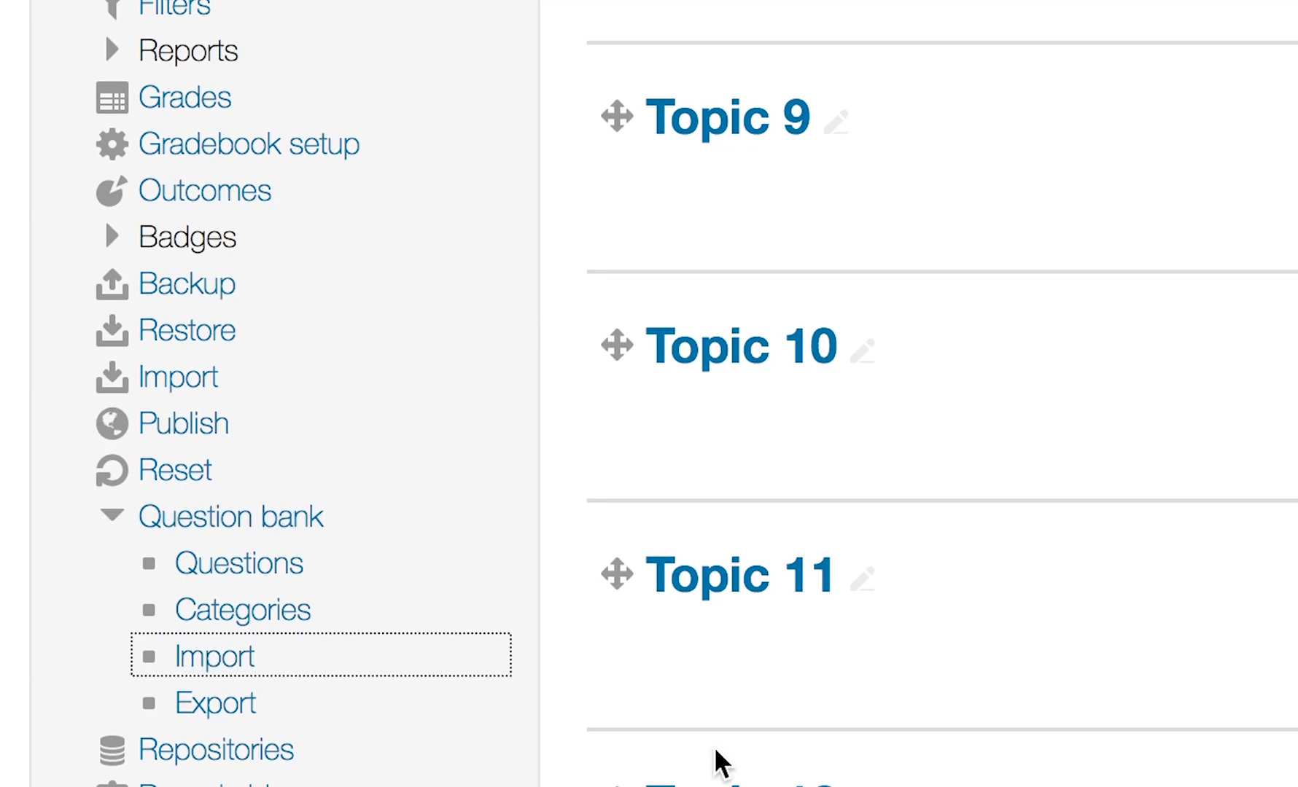
{"action": "left_click", "coordinate": [212, 656]}
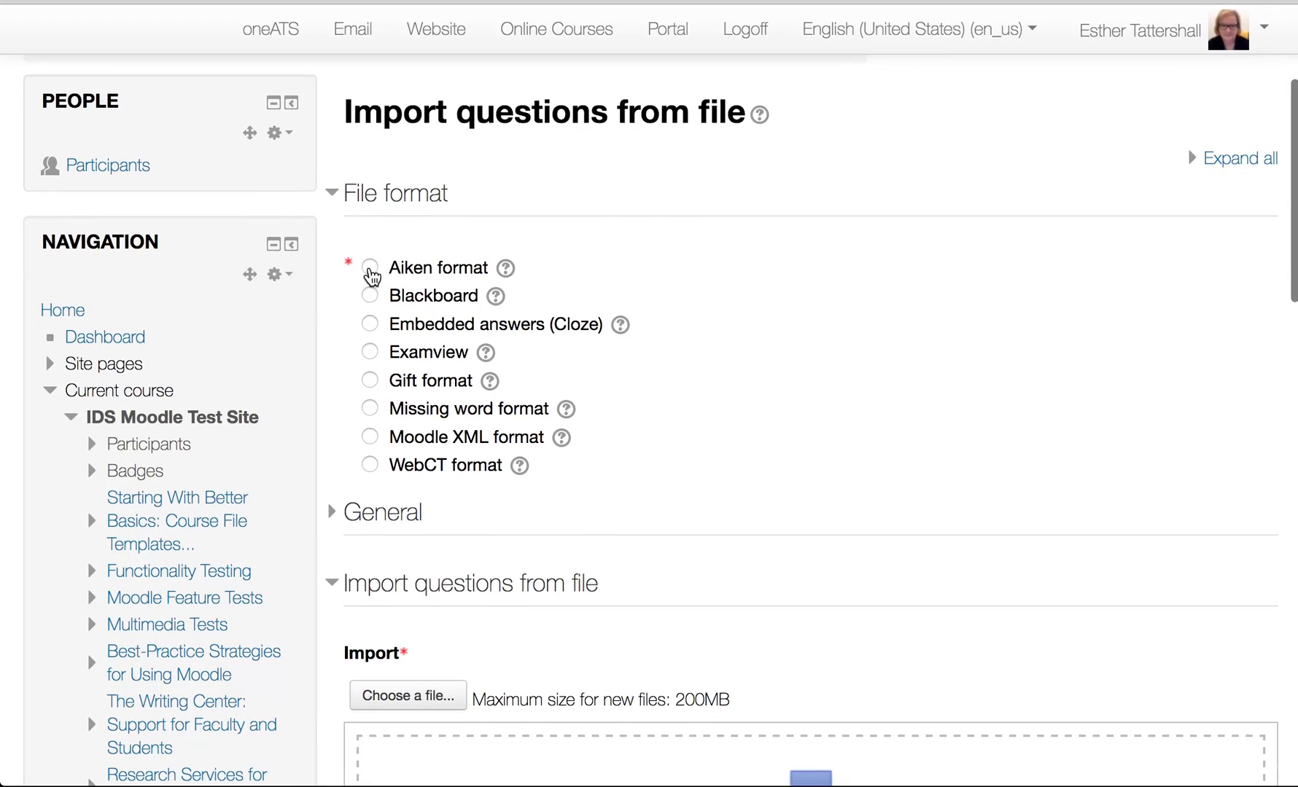
{"action": "left_click", "coordinate": [369, 267]}
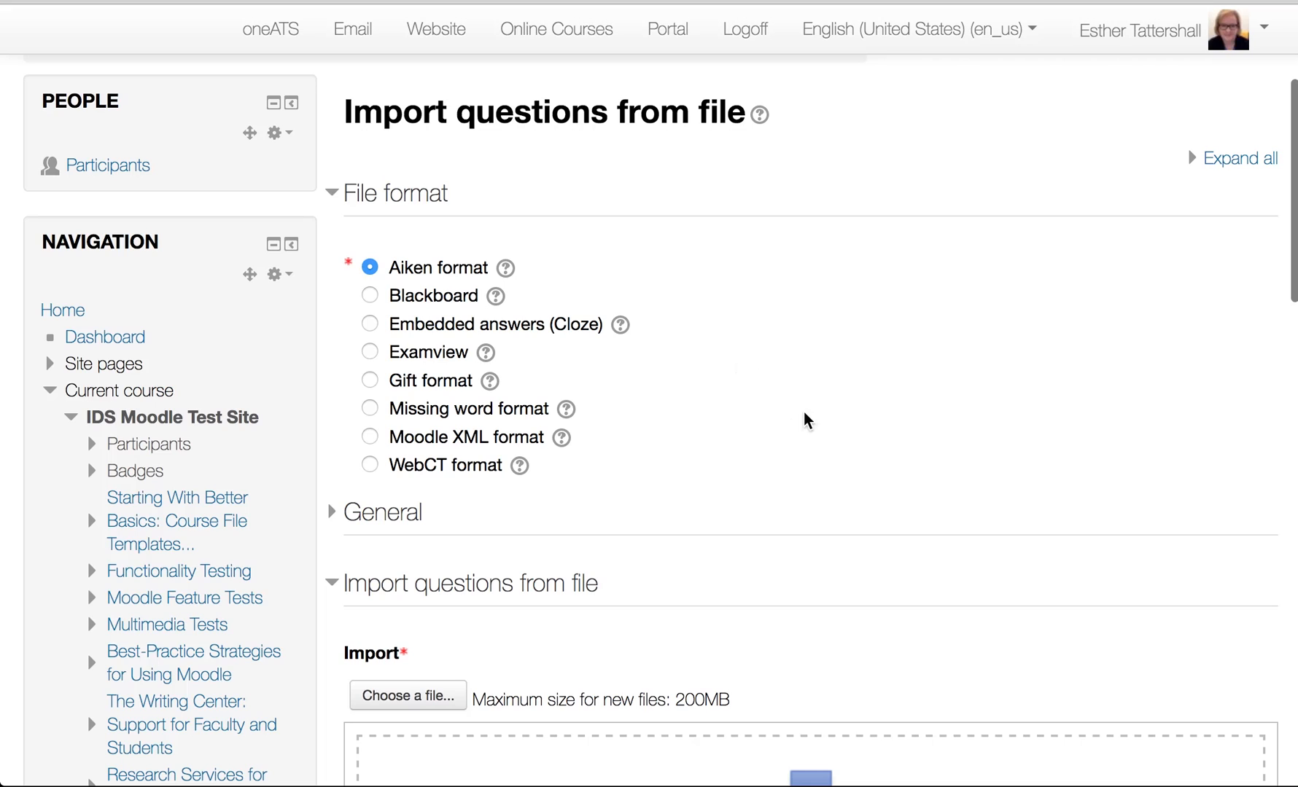
{"action": "scroll", "scroll_direction": "down", "scroll_amount": 3}
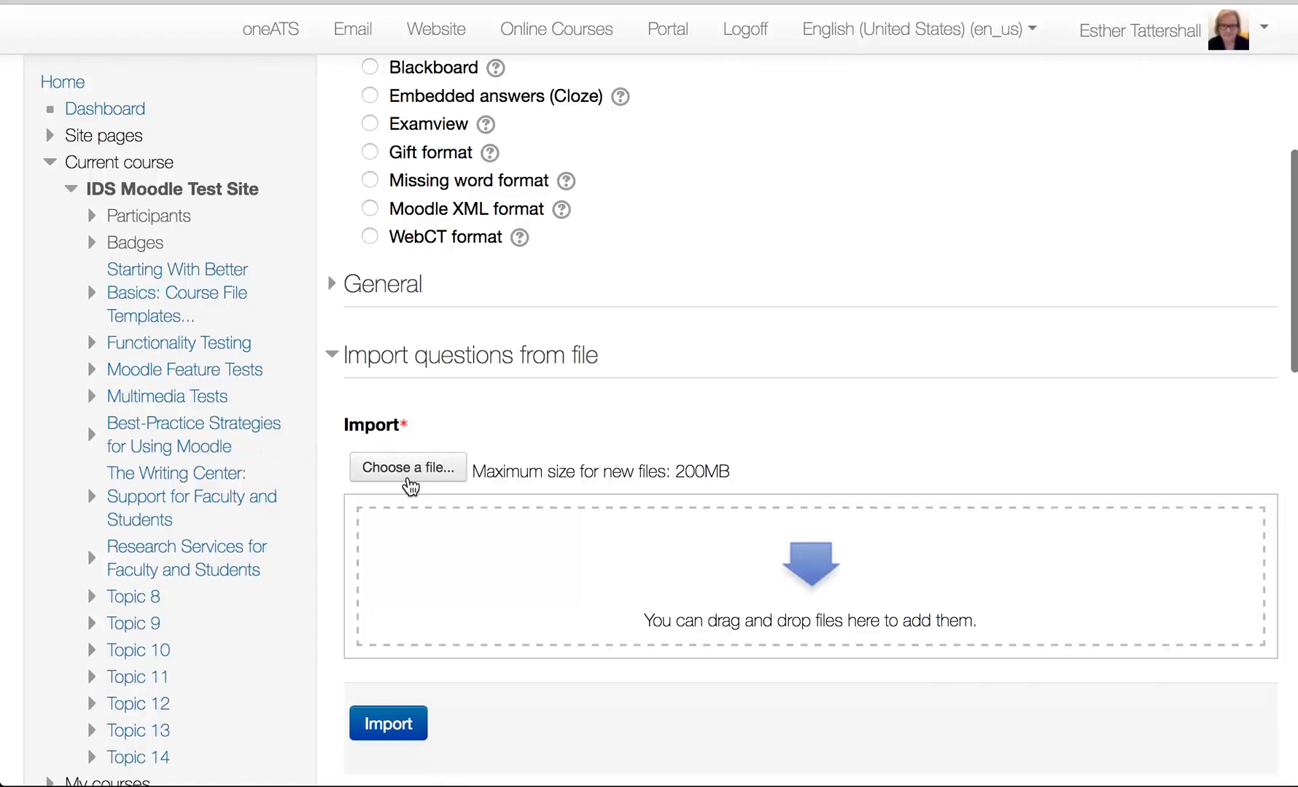
{"action": "left_click", "coordinate": [408, 467]}
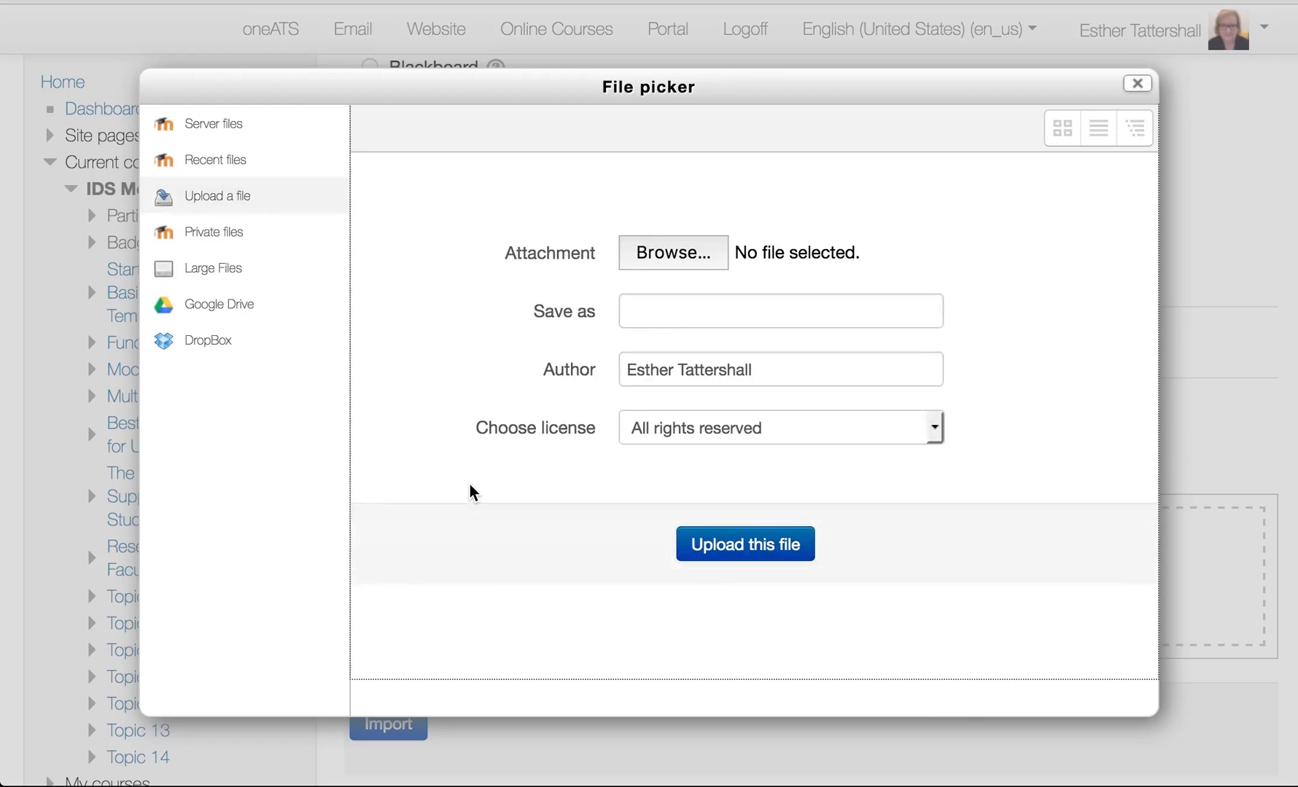
{"action": "mouse_move", "coordinate": [211, 341]}
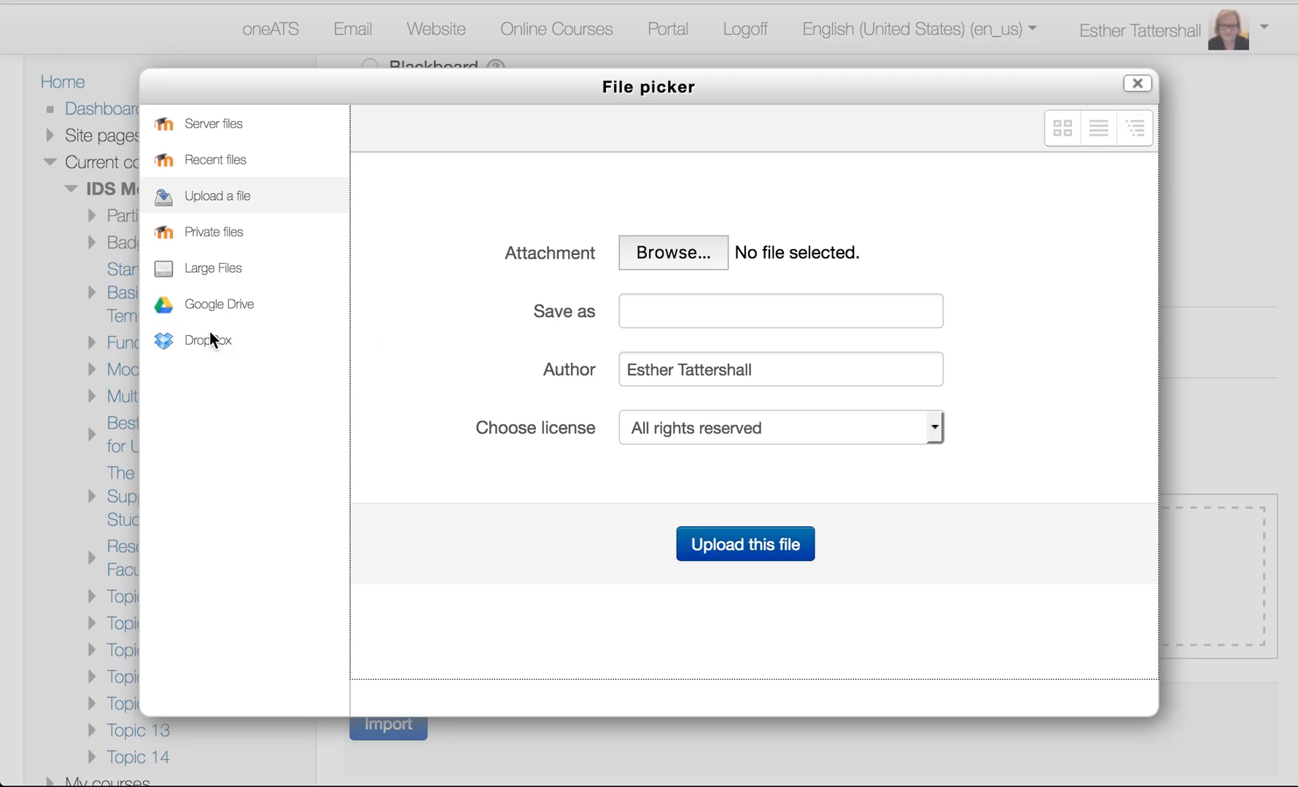
- Upload the quiz bank file saved as Import_Question_Bank_Test
{"action": "left_click", "coordinate": [674, 252]}
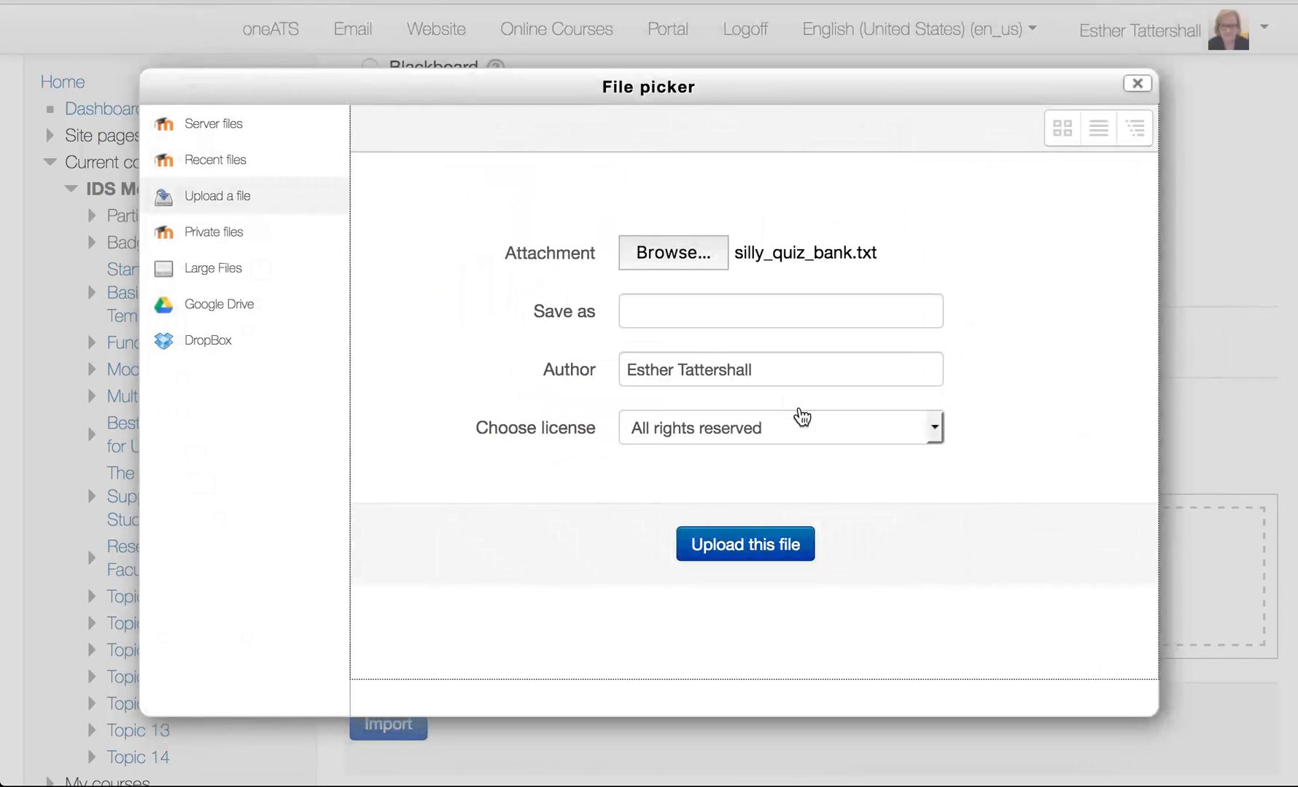
{"action": "left_click", "coordinate": [780, 311]}
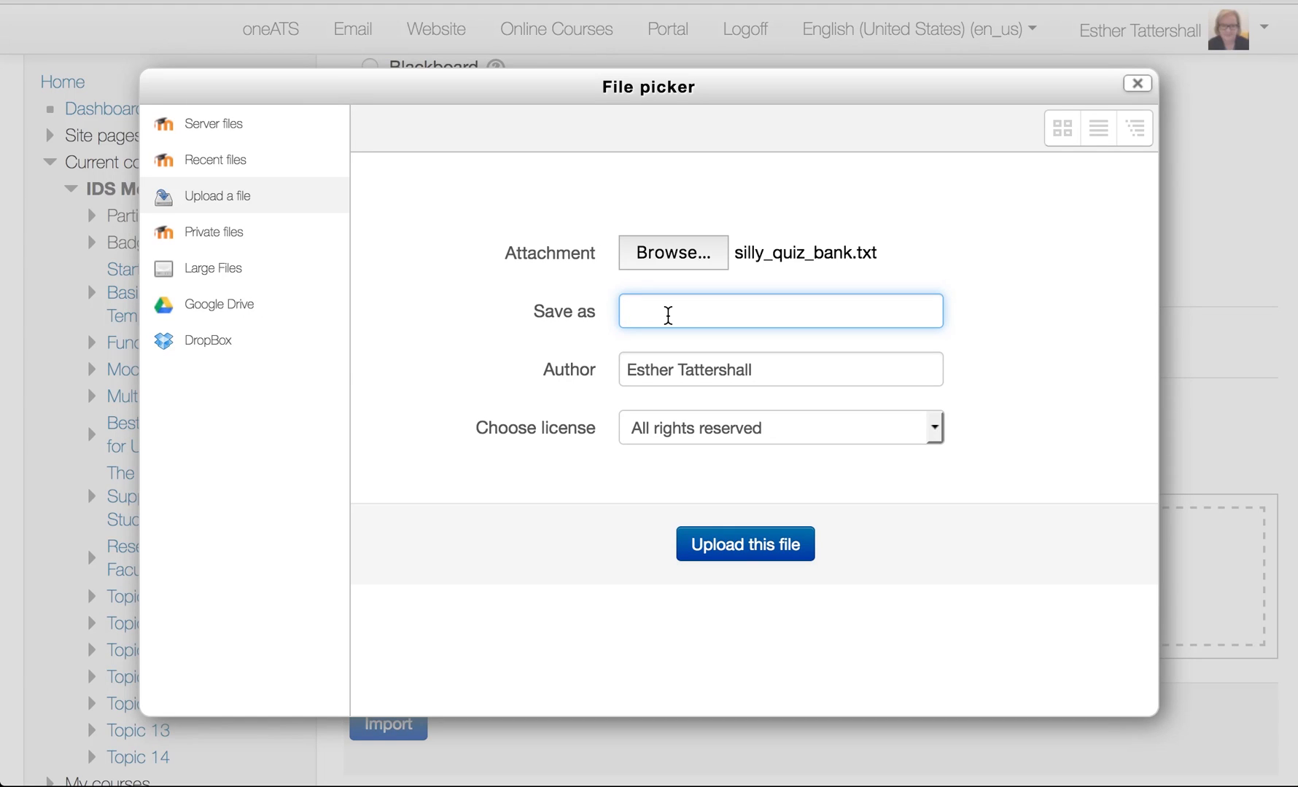
{"action": "type", "text": "Import_Que"}
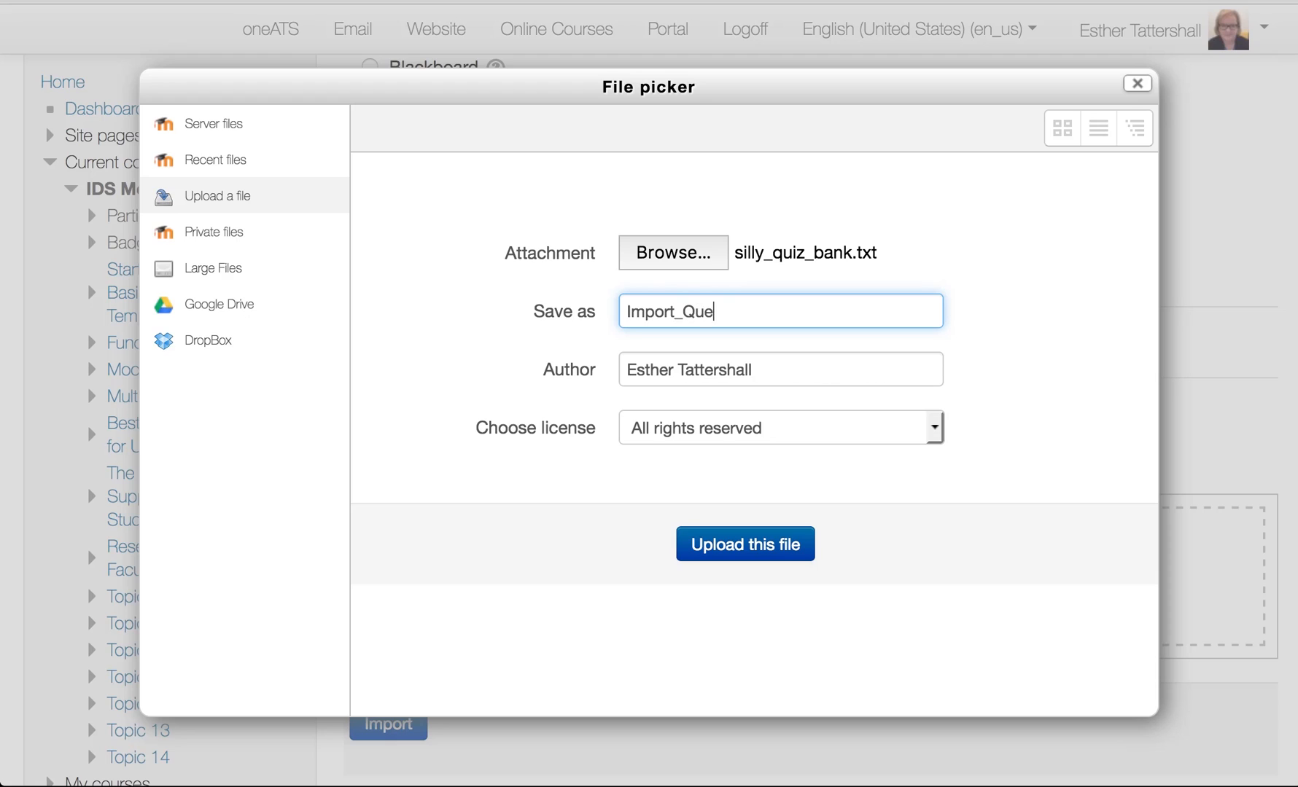
{"action": "type", "text": "stion_Bank"}
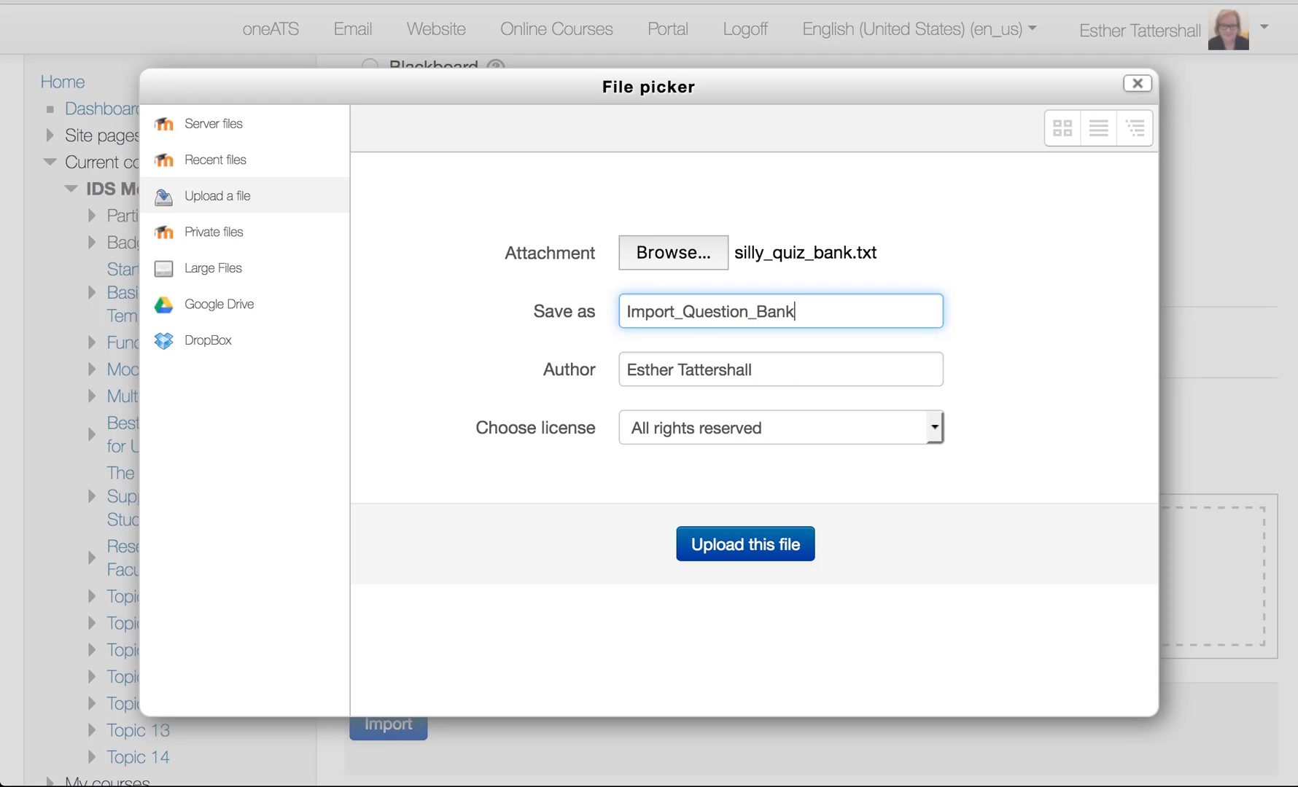
{"action": "type", "text": "_Test"}
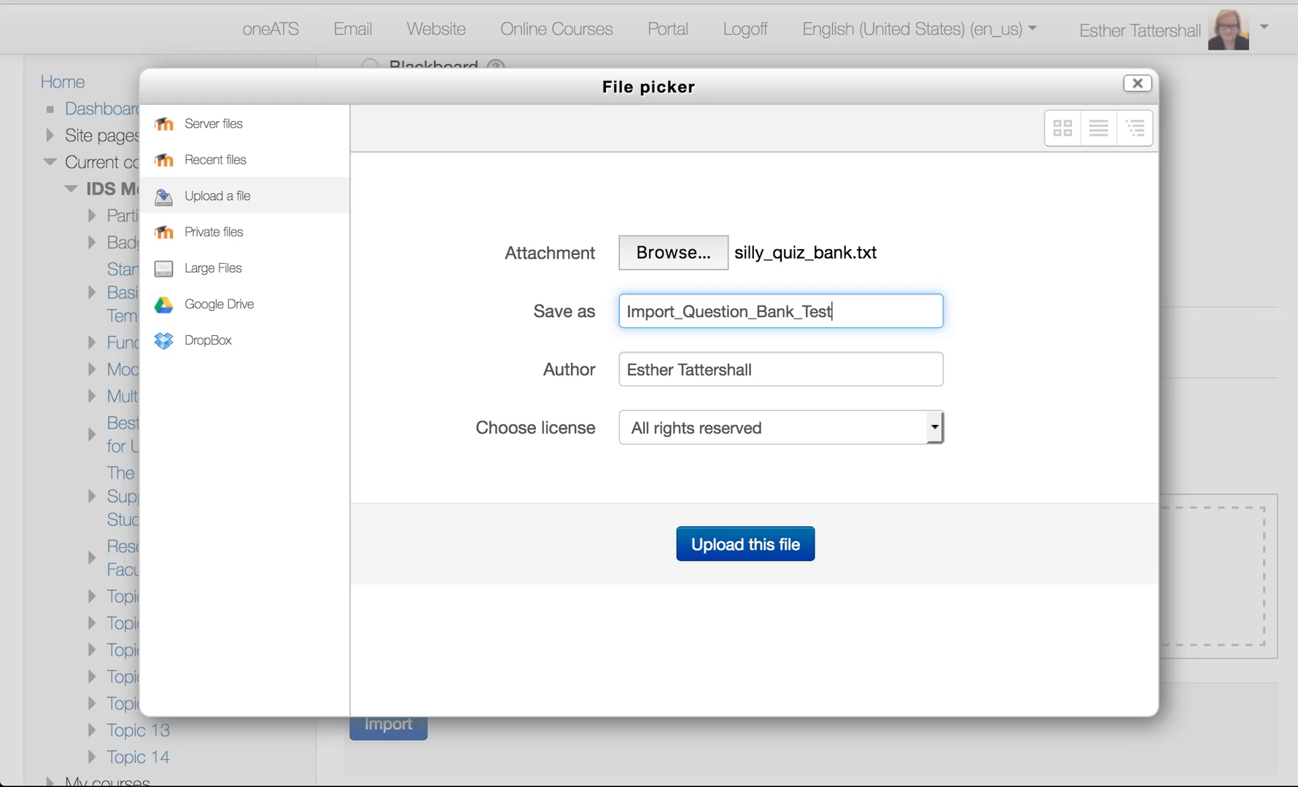
{"action": "left_click", "coordinate": [745, 544]}
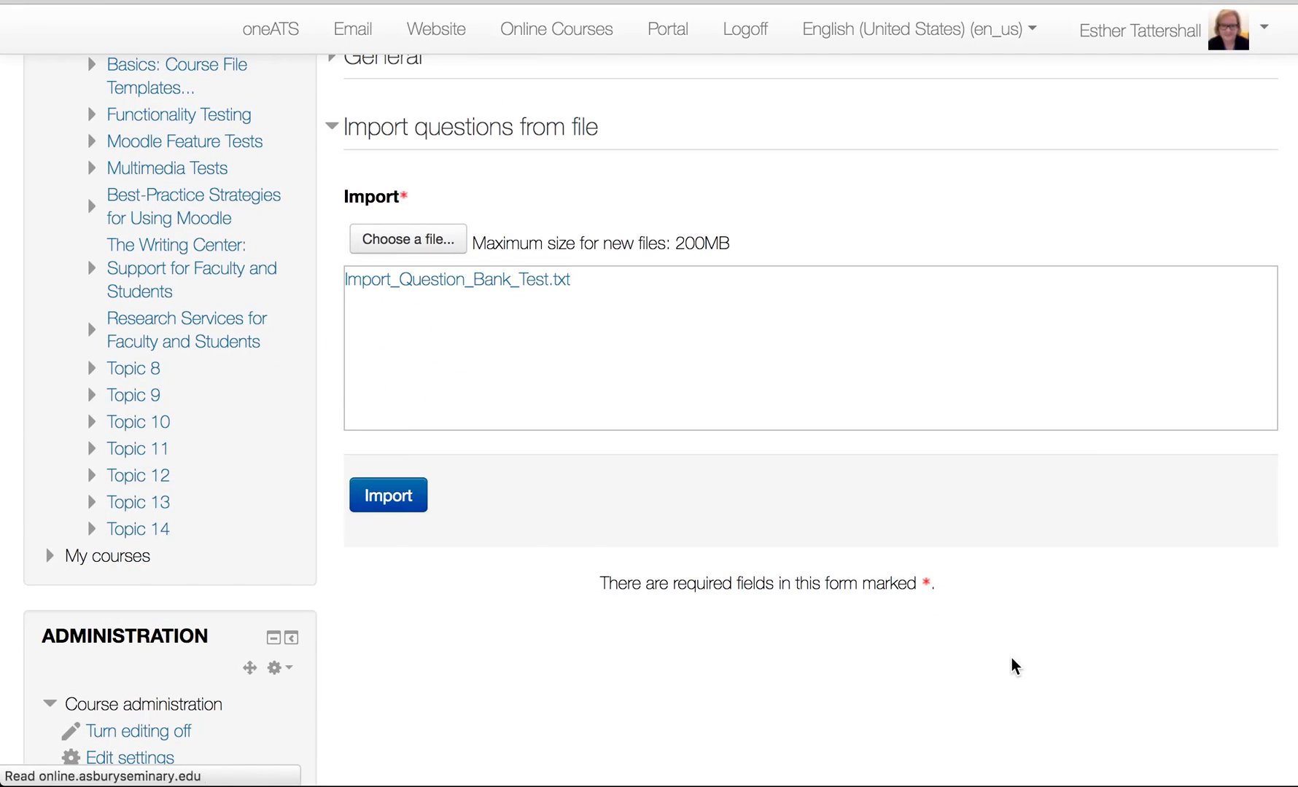
- Import the ten questions from the uploaded file and continue past the results
{"action": "left_click", "coordinate": [387, 495]}
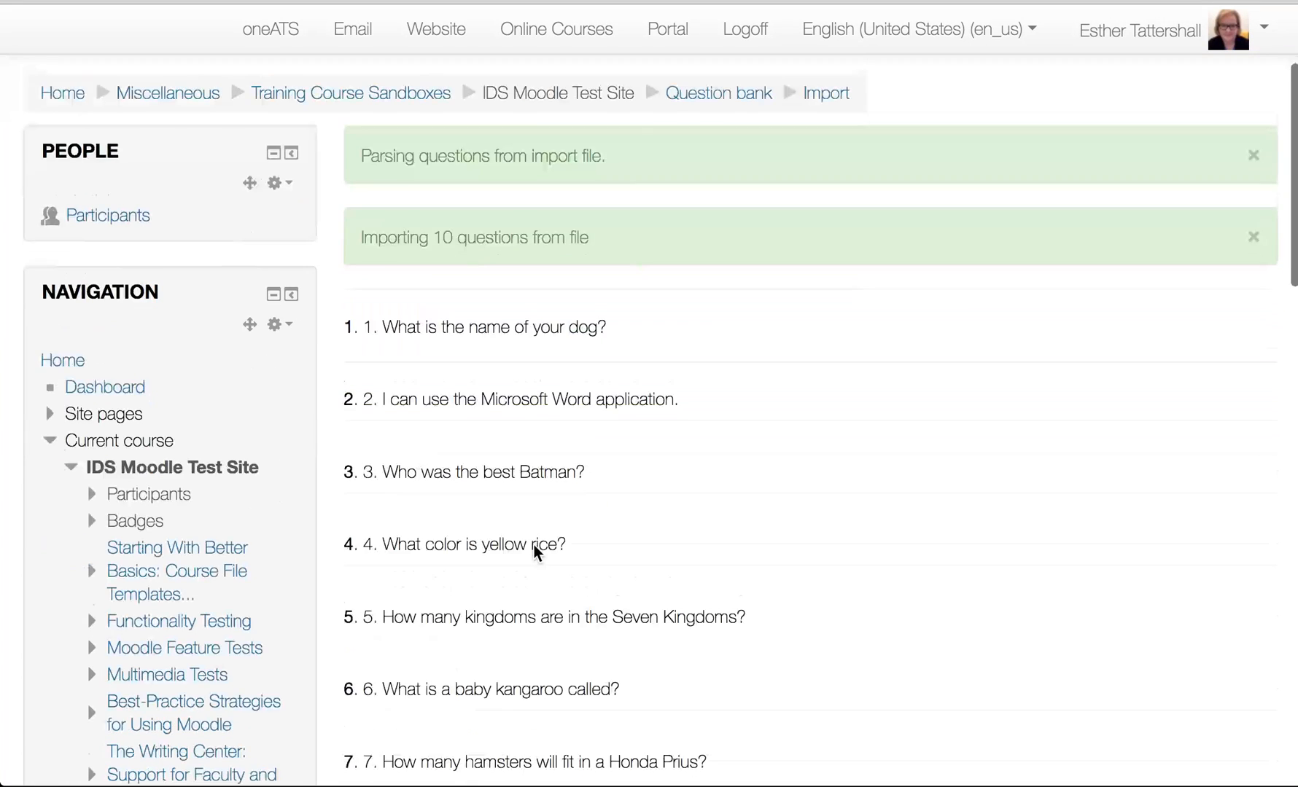
{"action": "scroll", "scroll_direction": "down", "scroll_amount": 3}
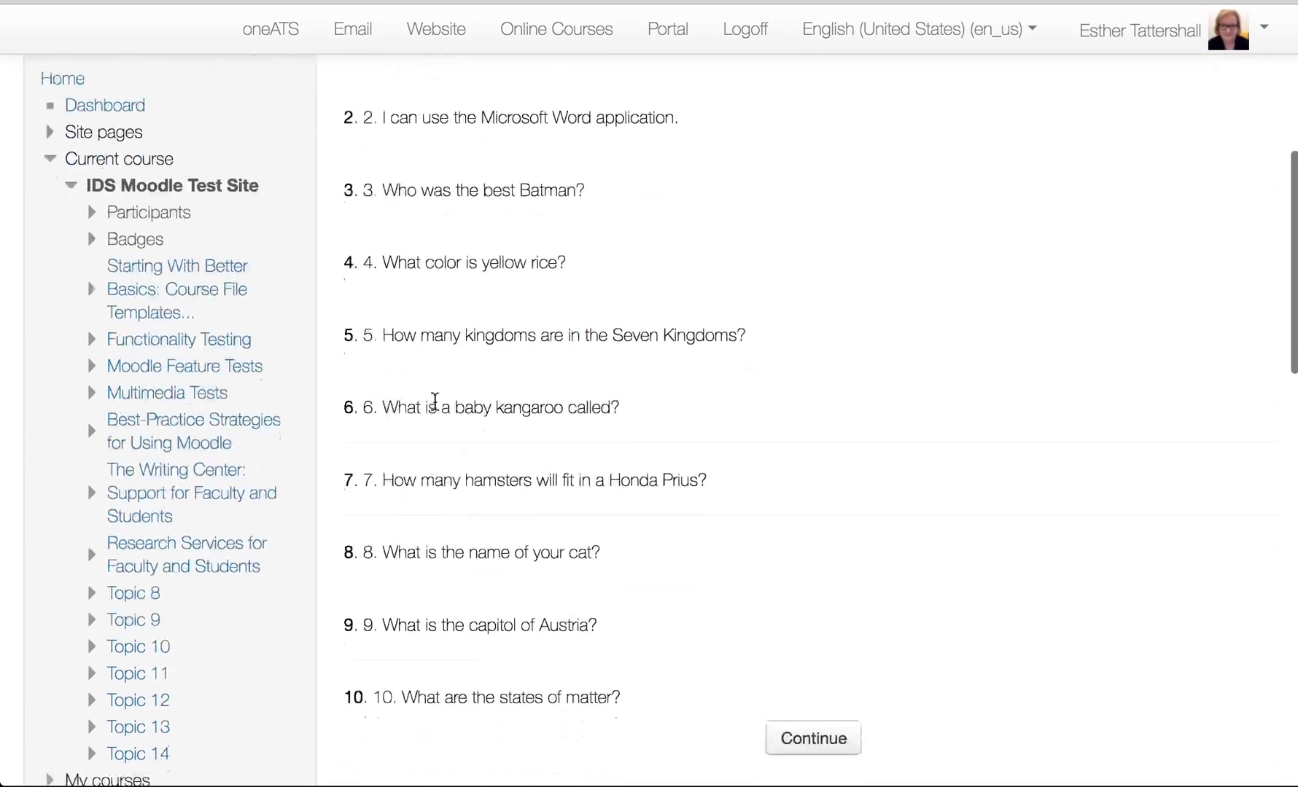
{"action": "scroll", "scroll_direction": "down", "scroll_amount": 3}
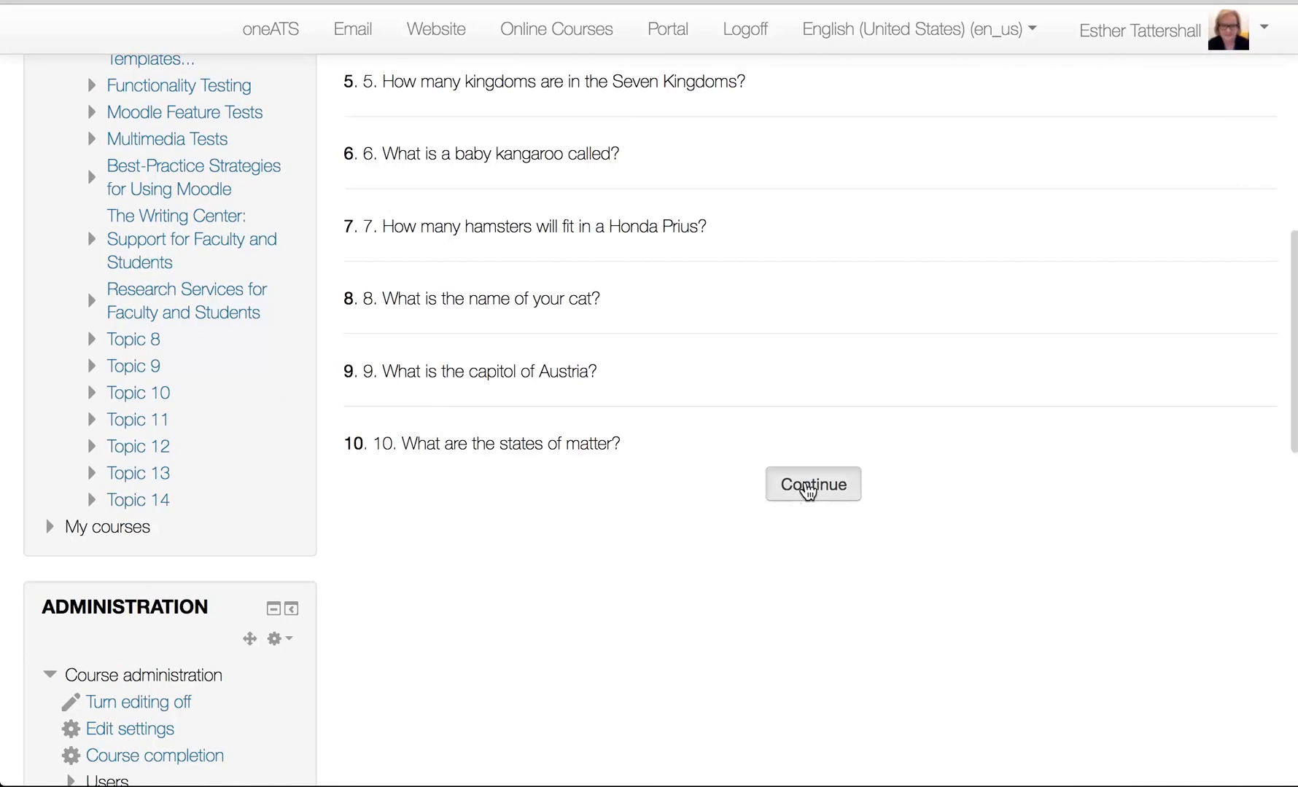
{"action": "left_click", "coordinate": [813, 484]}
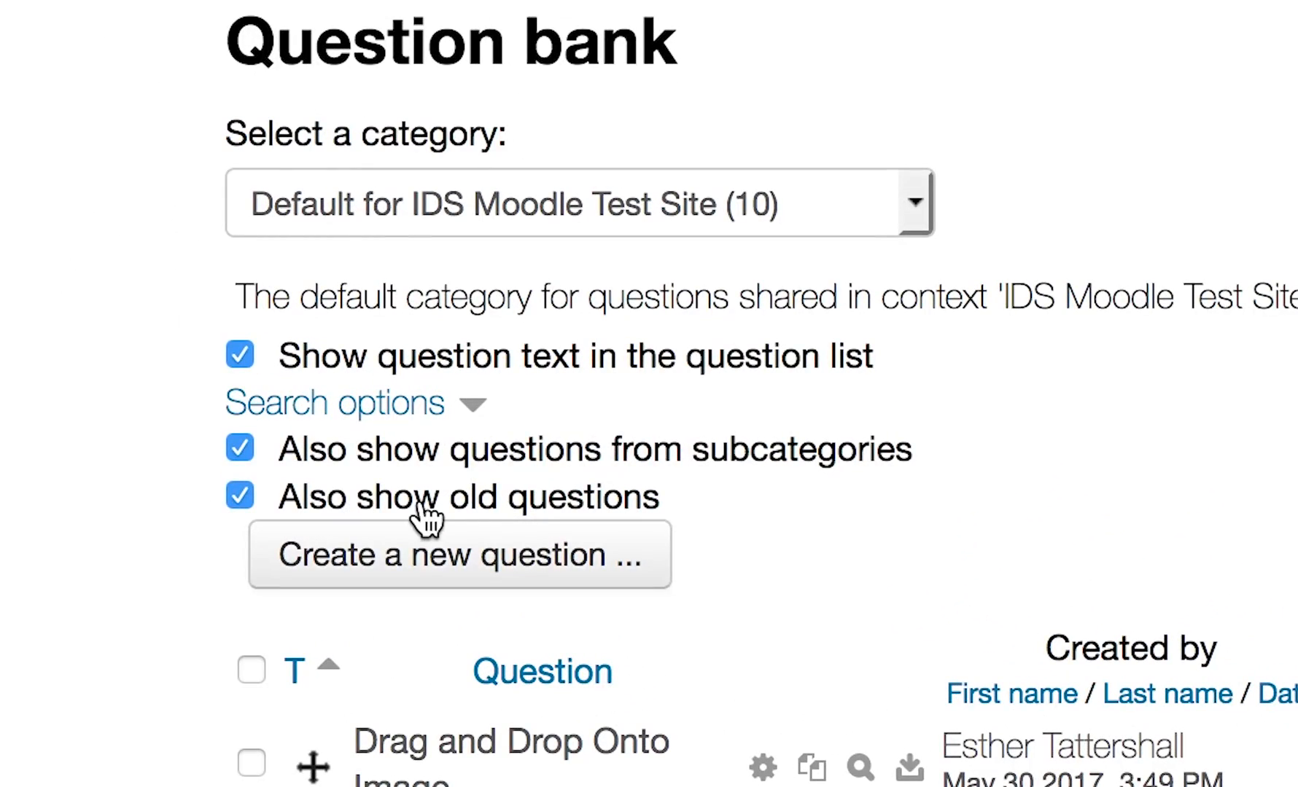
- Untick 'Also show old questions' and review the ten questions in the default category
{"action": "left_click", "coordinate": [239, 495]}
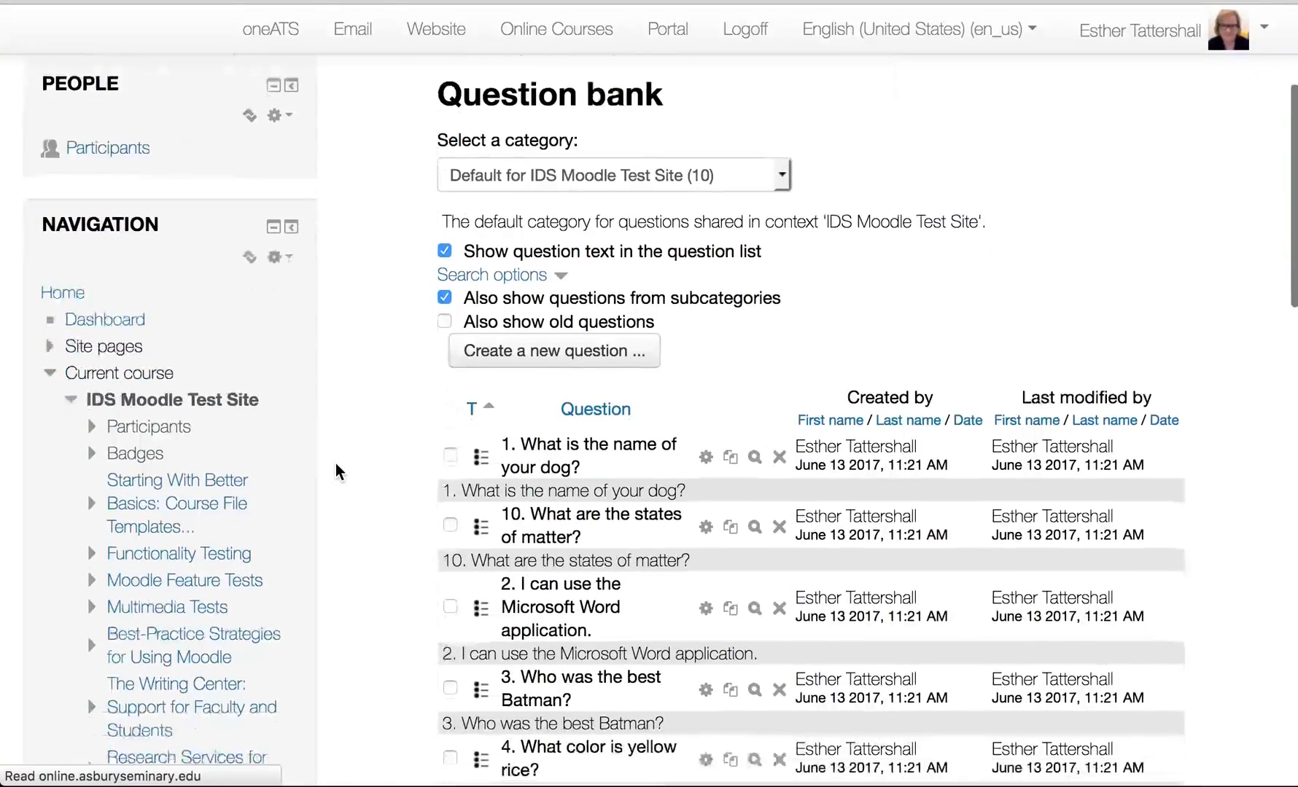
{"action": "scroll", "scroll_direction": "down", "scroll_amount": 3}
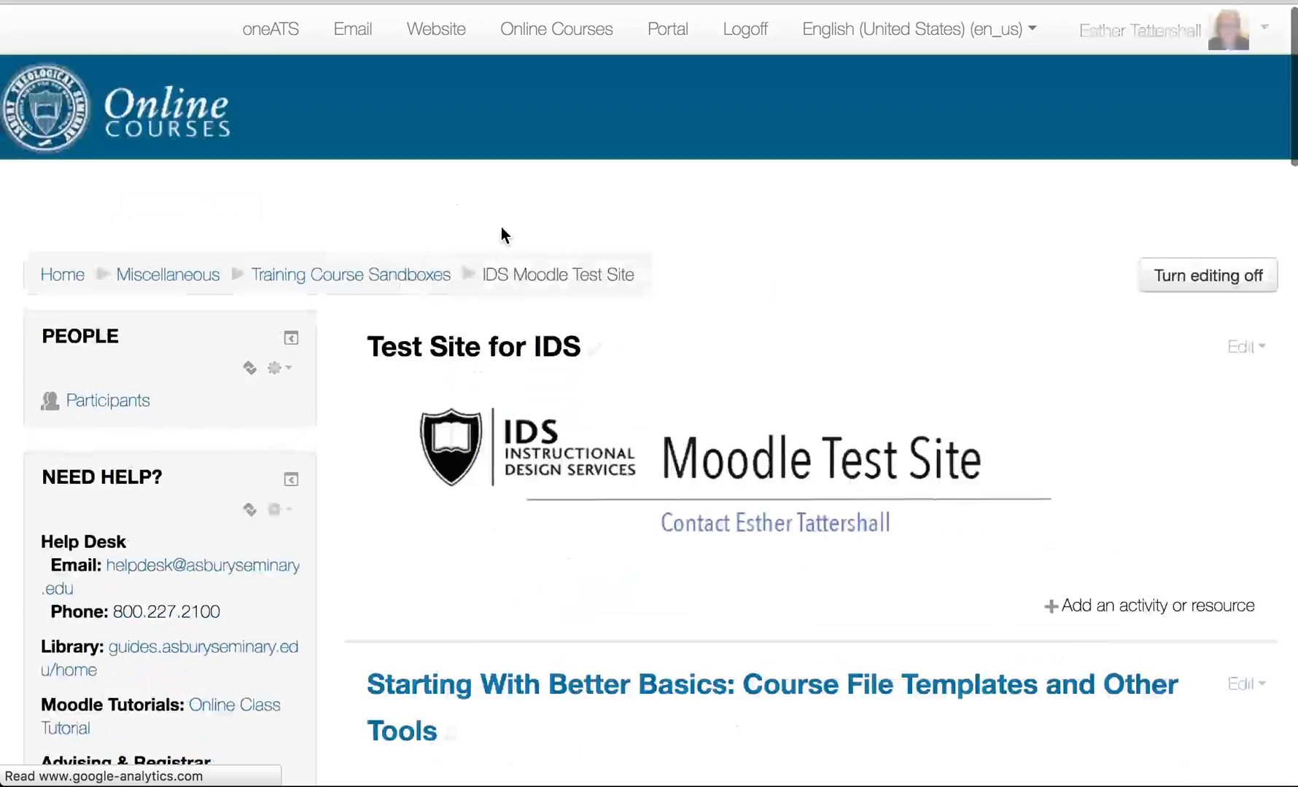
{"action": "scroll", "scroll_direction": "down", "scroll_amount": 3}
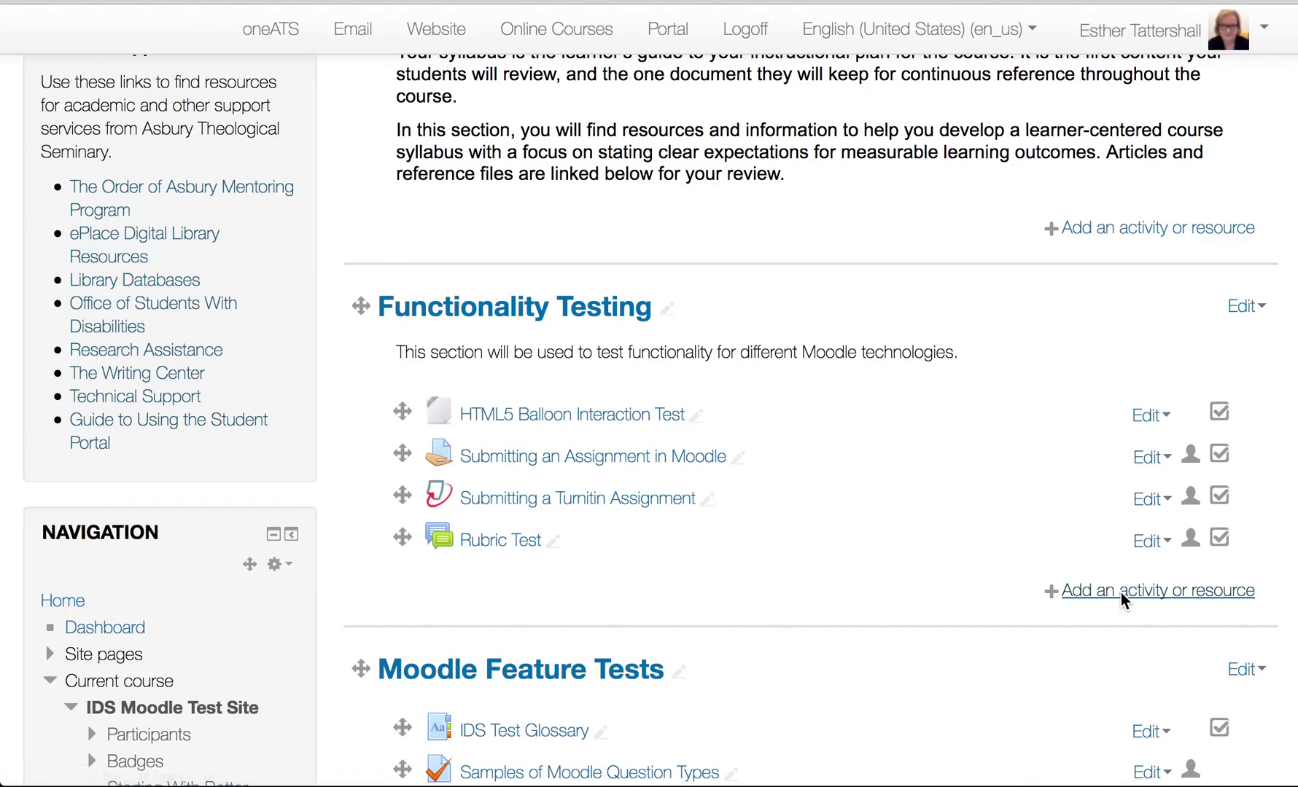
- Add a Quiz activity named Import Questions Test Quiz under Functionality Testing
{"action": "left_click", "coordinate": [1150, 591]}
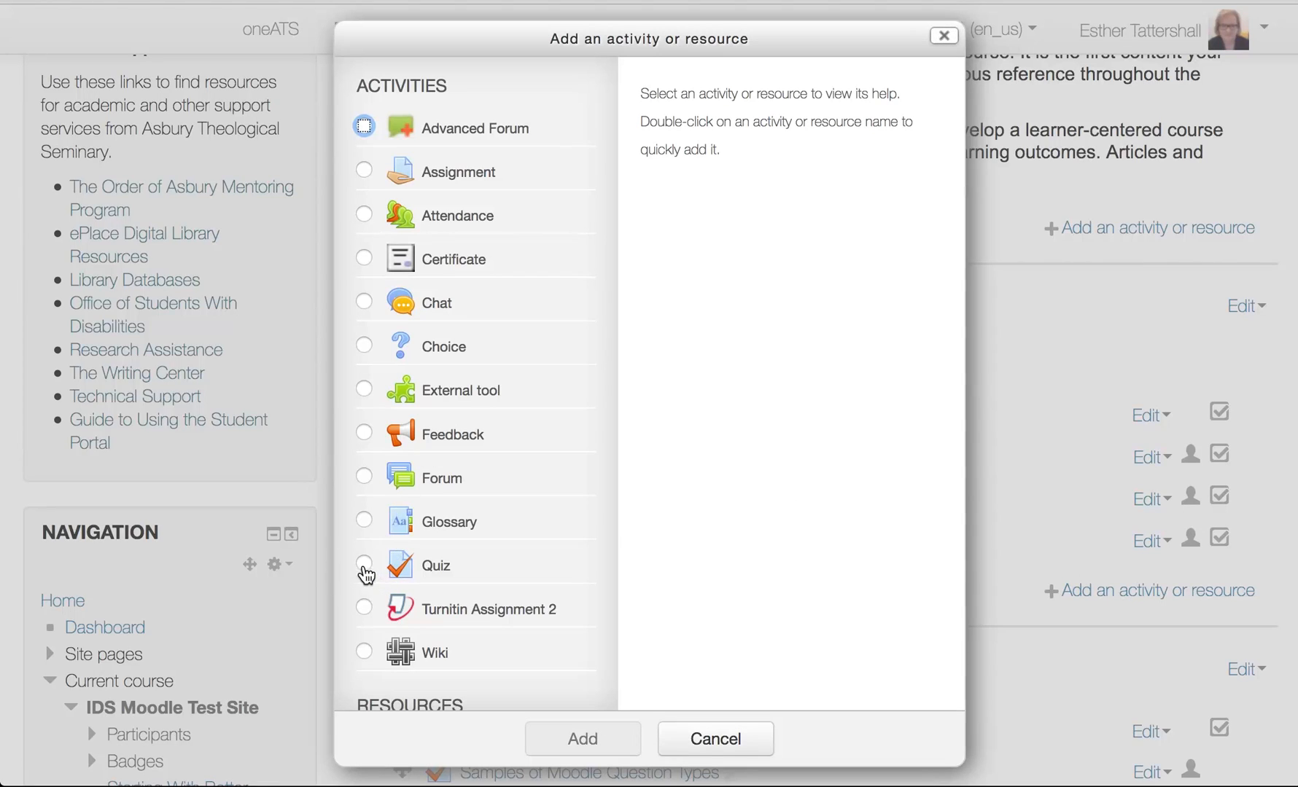
{"action": "left_click", "coordinate": [363, 565]}
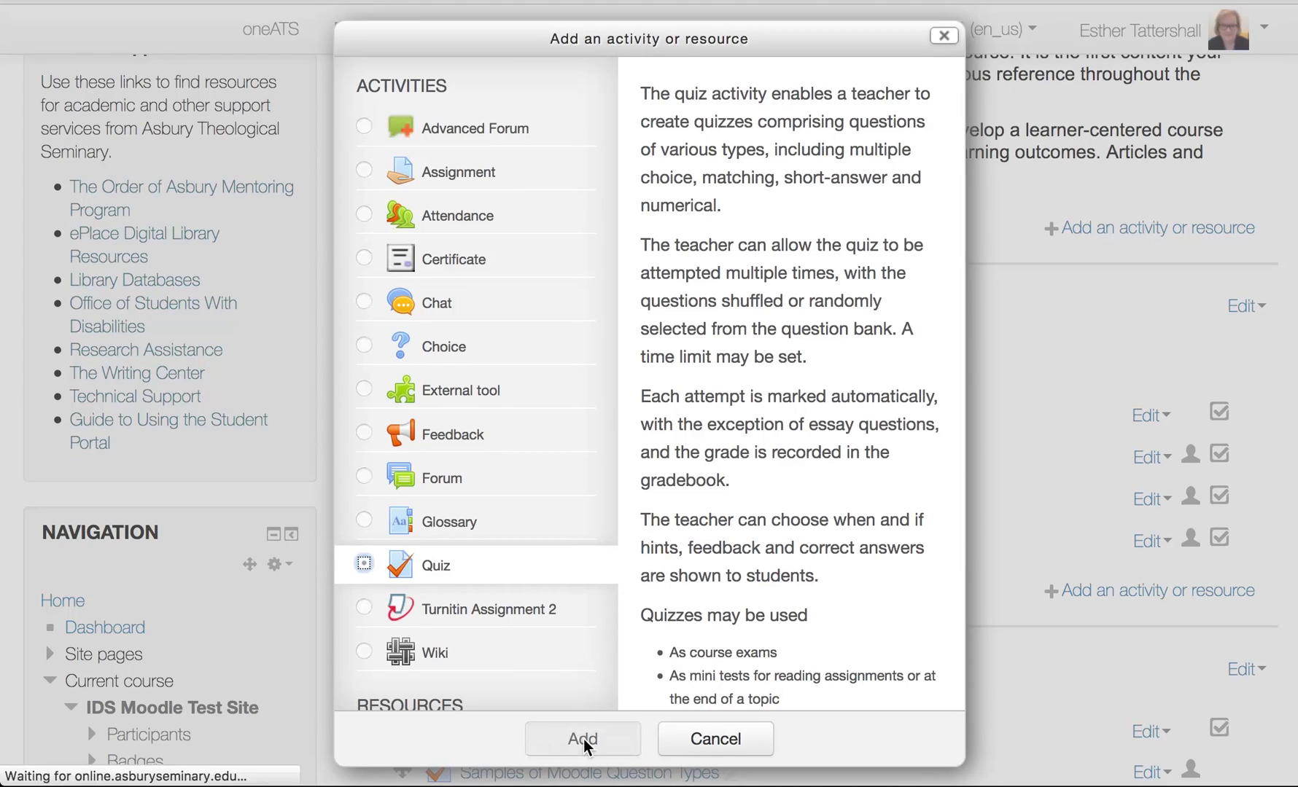
{"action": "left_click", "coordinate": [582, 739]}
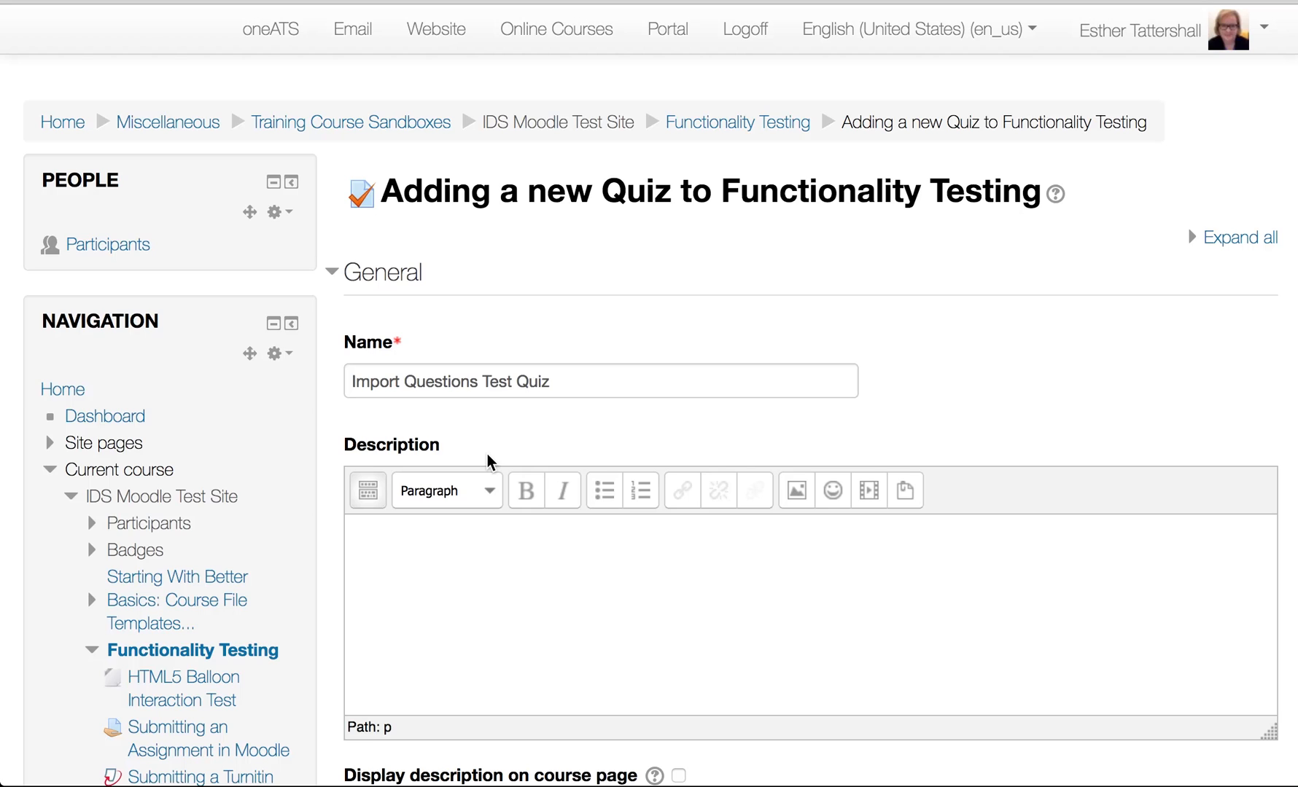
{"action": "scroll", "scroll_direction": "down", "scroll_amount": 3}
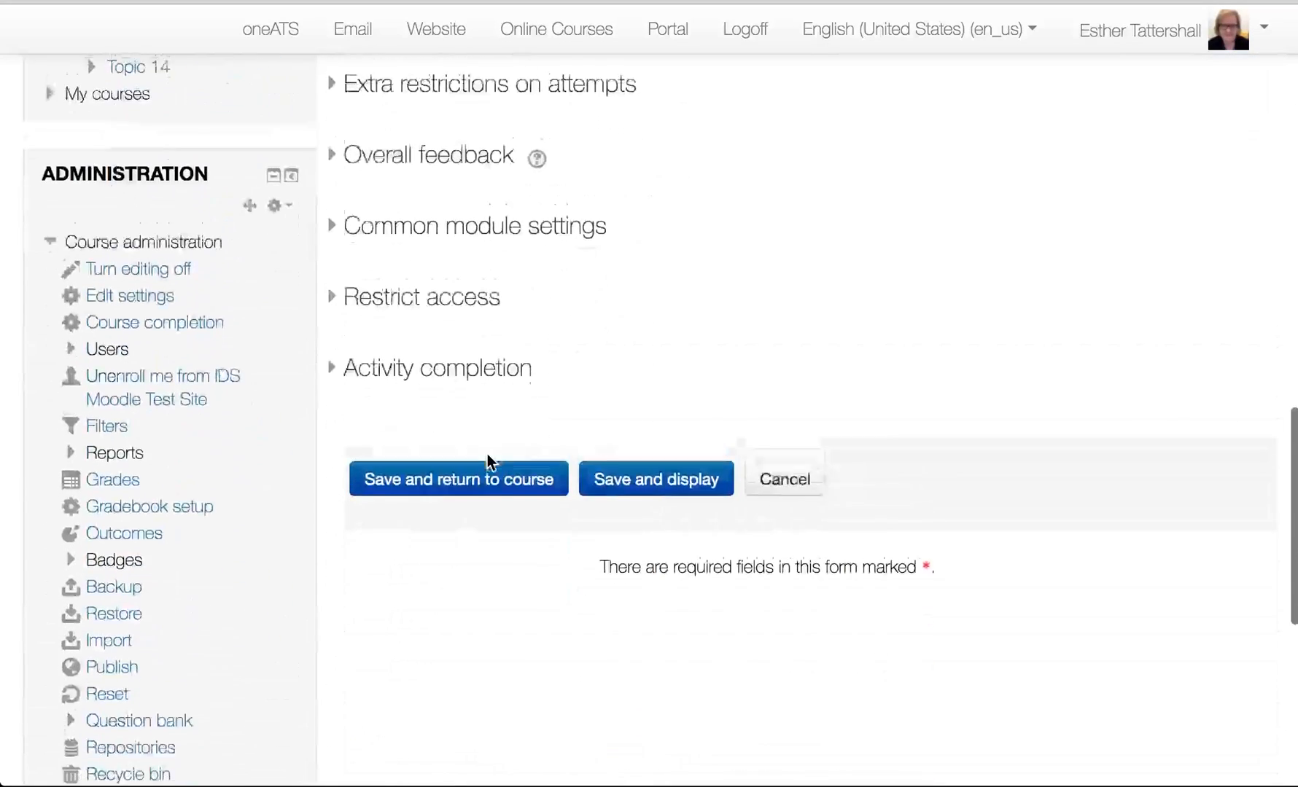
{"action": "scroll", "scroll_direction": "down", "scroll_amount": 3}
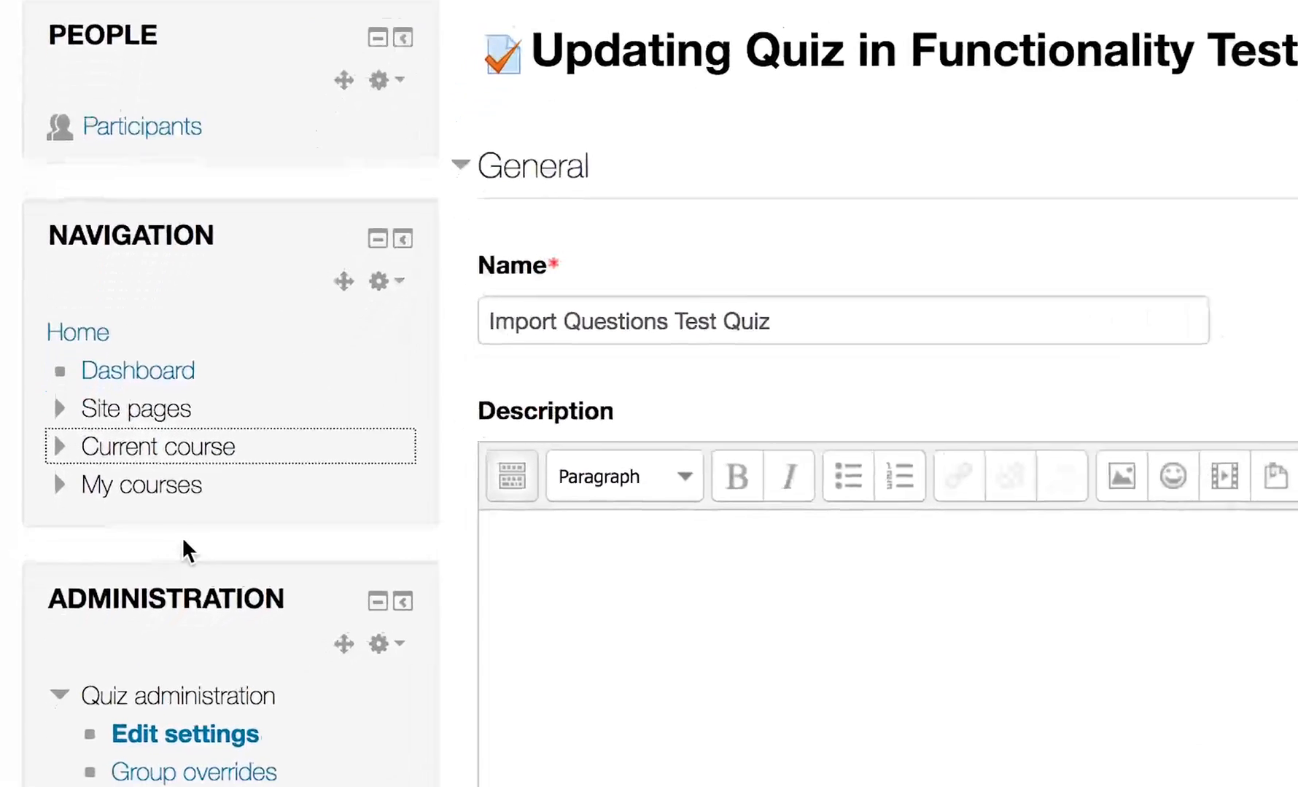
- Scroll through the quiz settings page to save and reach Quiz administration
{"action": "scroll", "scroll_direction": "down", "scroll_amount": 3}
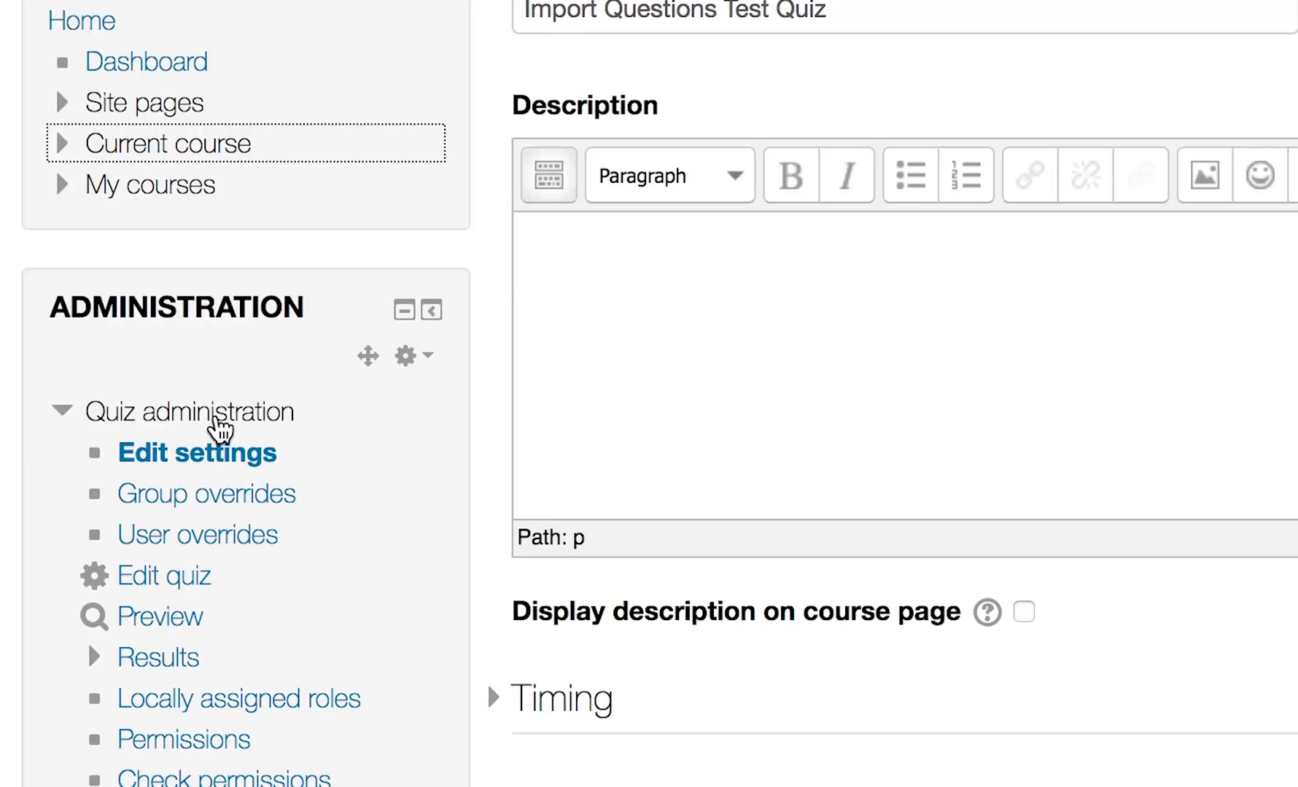
{"action": "mouse_move", "coordinate": [198, 429]}
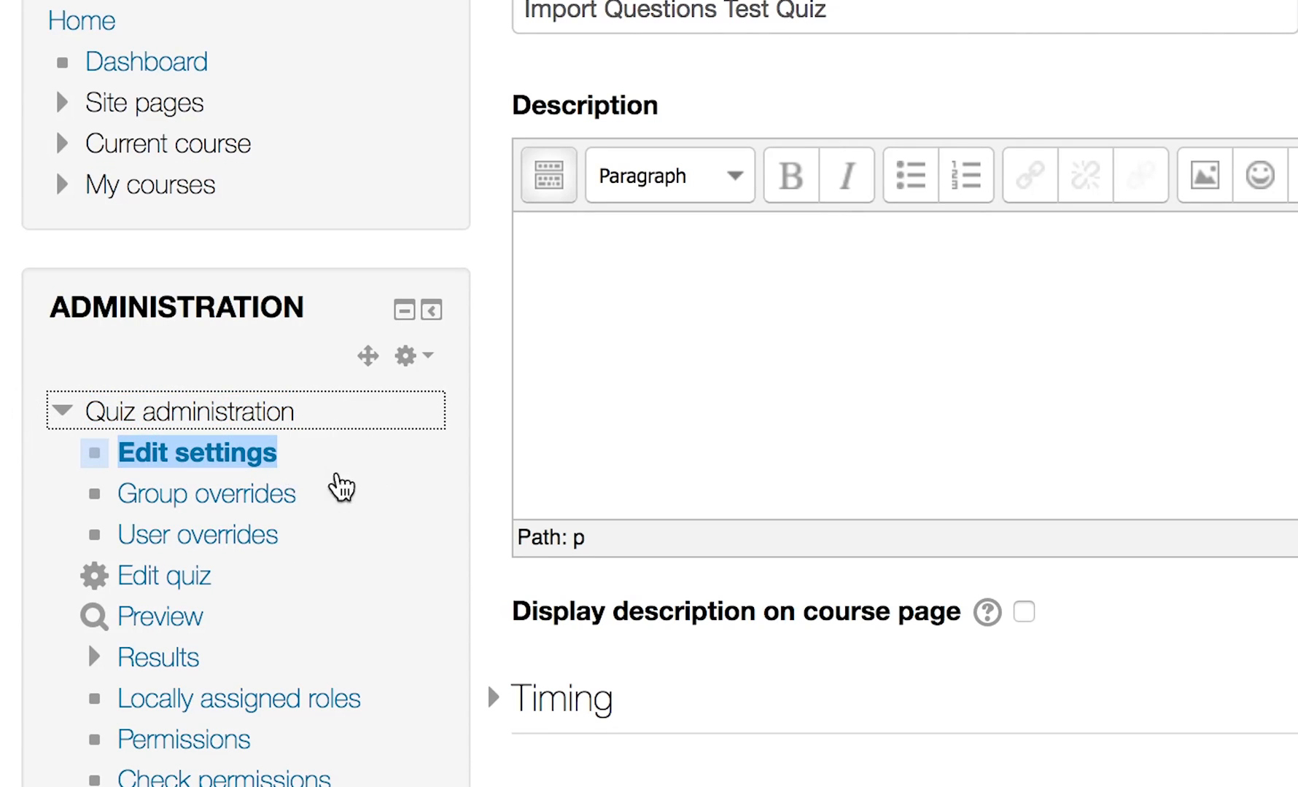
{"action": "scroll", "scroll_direction": "down", "scroll_amount": 3}
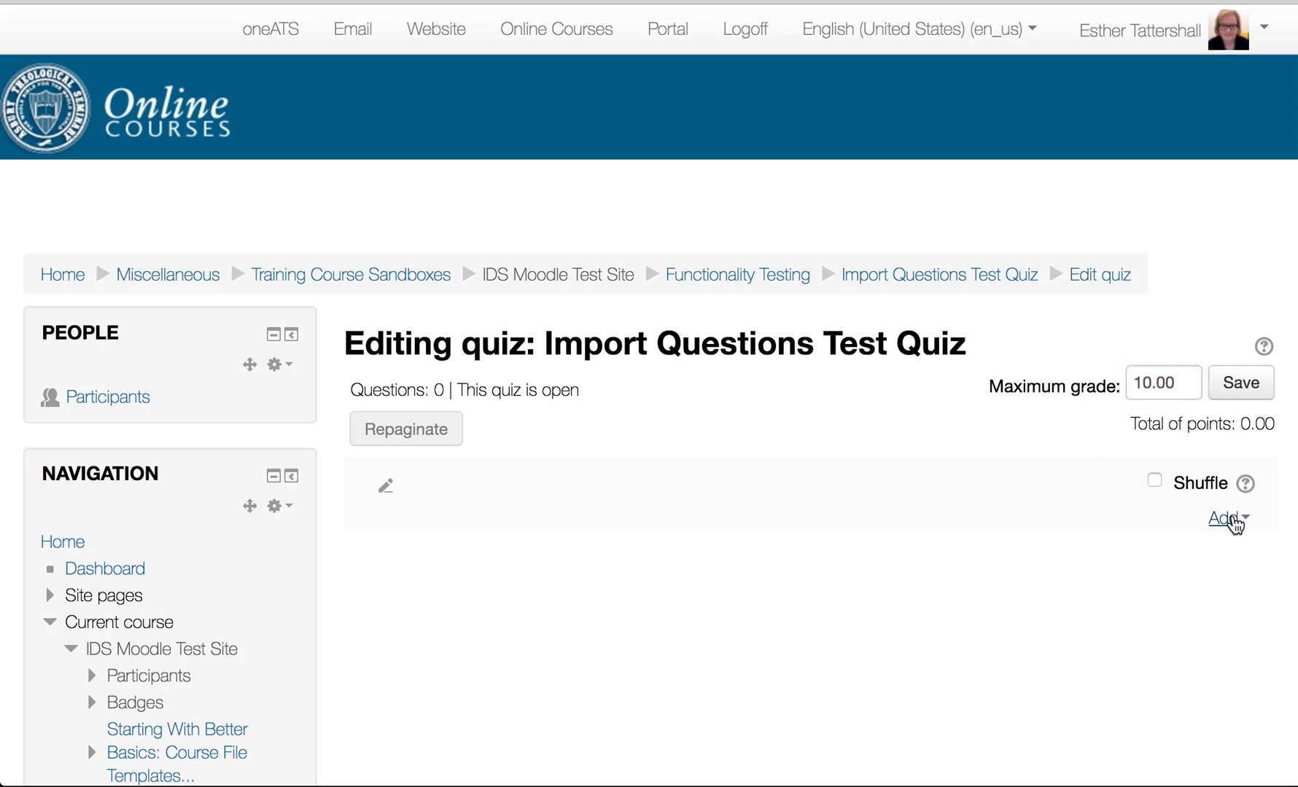
{"action": "mouse_move", "coordinate": [1226, 519]}
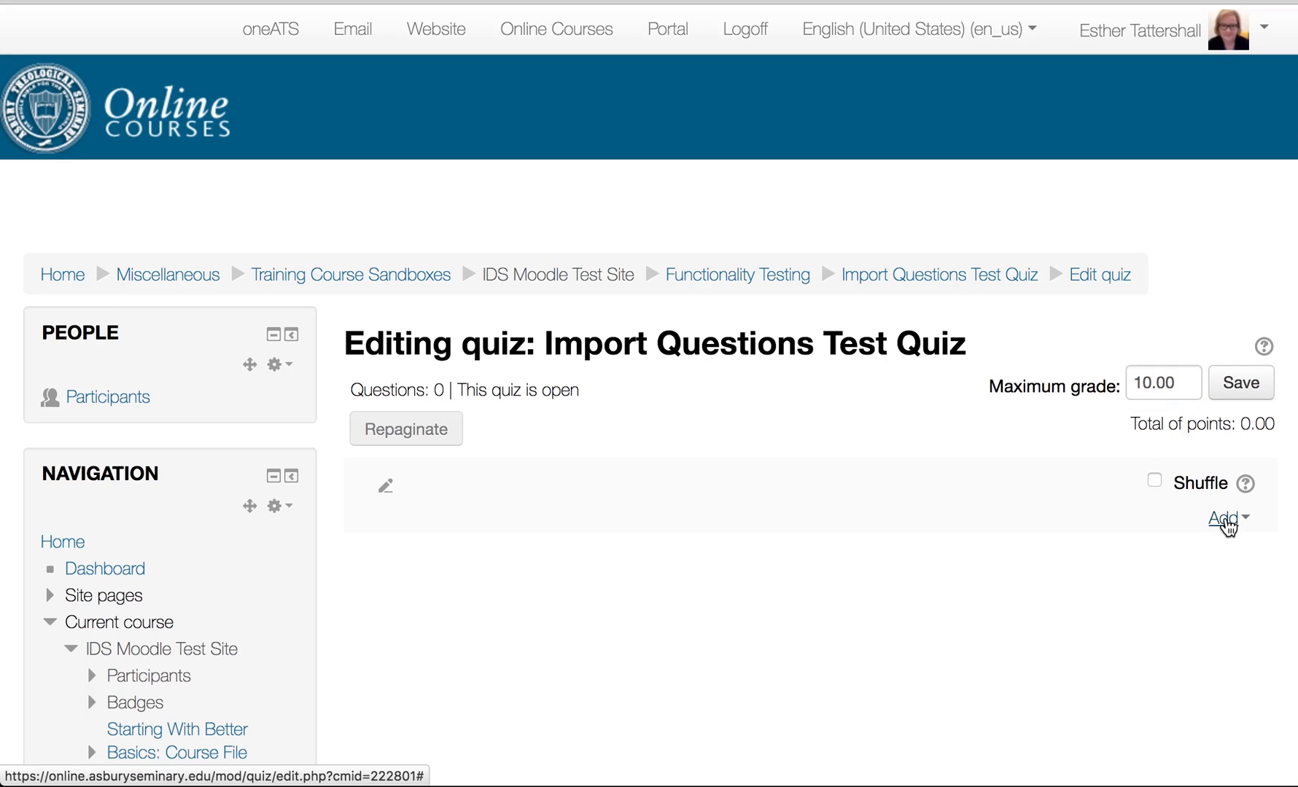
- Add all ten default-category questions from the question bank, hiding old questions
{"action": "left_click", "coordinate": [1223, 516]}
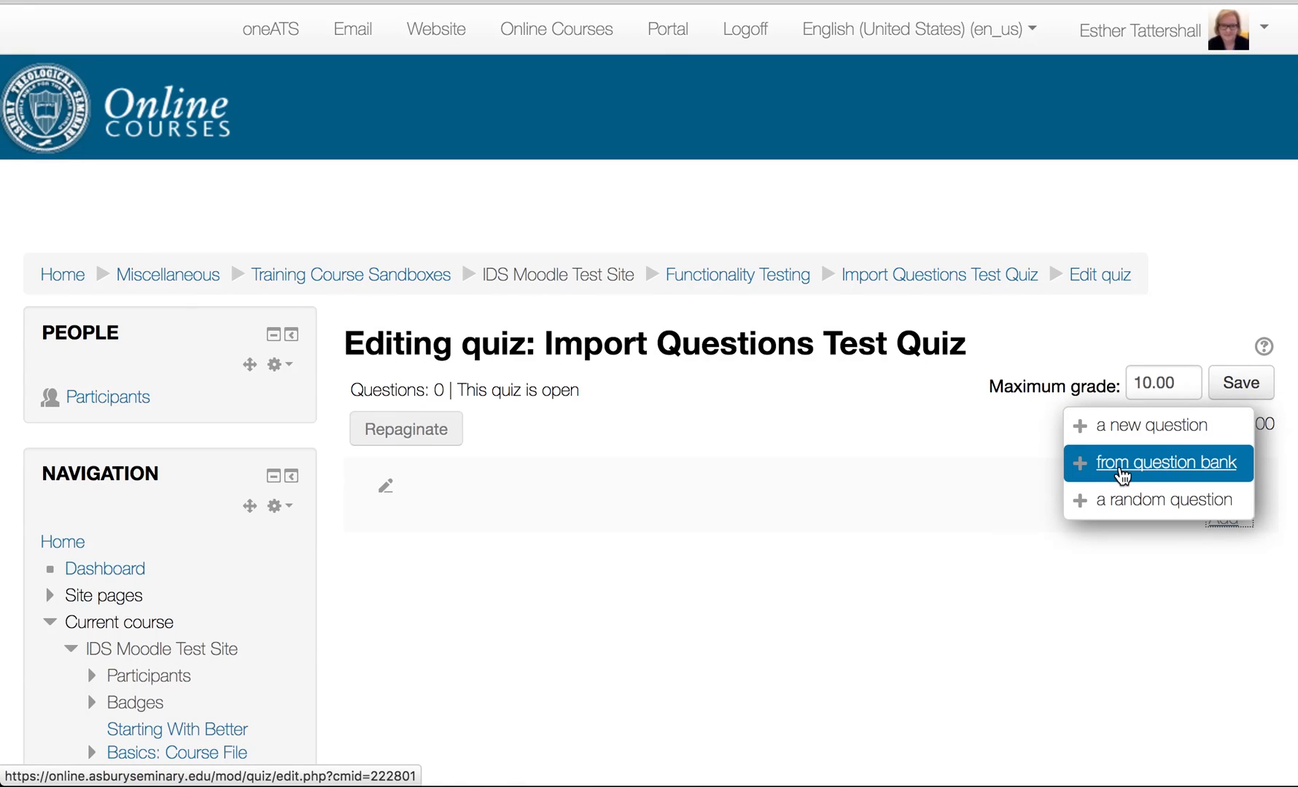
{"action": "left_click", "coordinate": [1159, 462]}
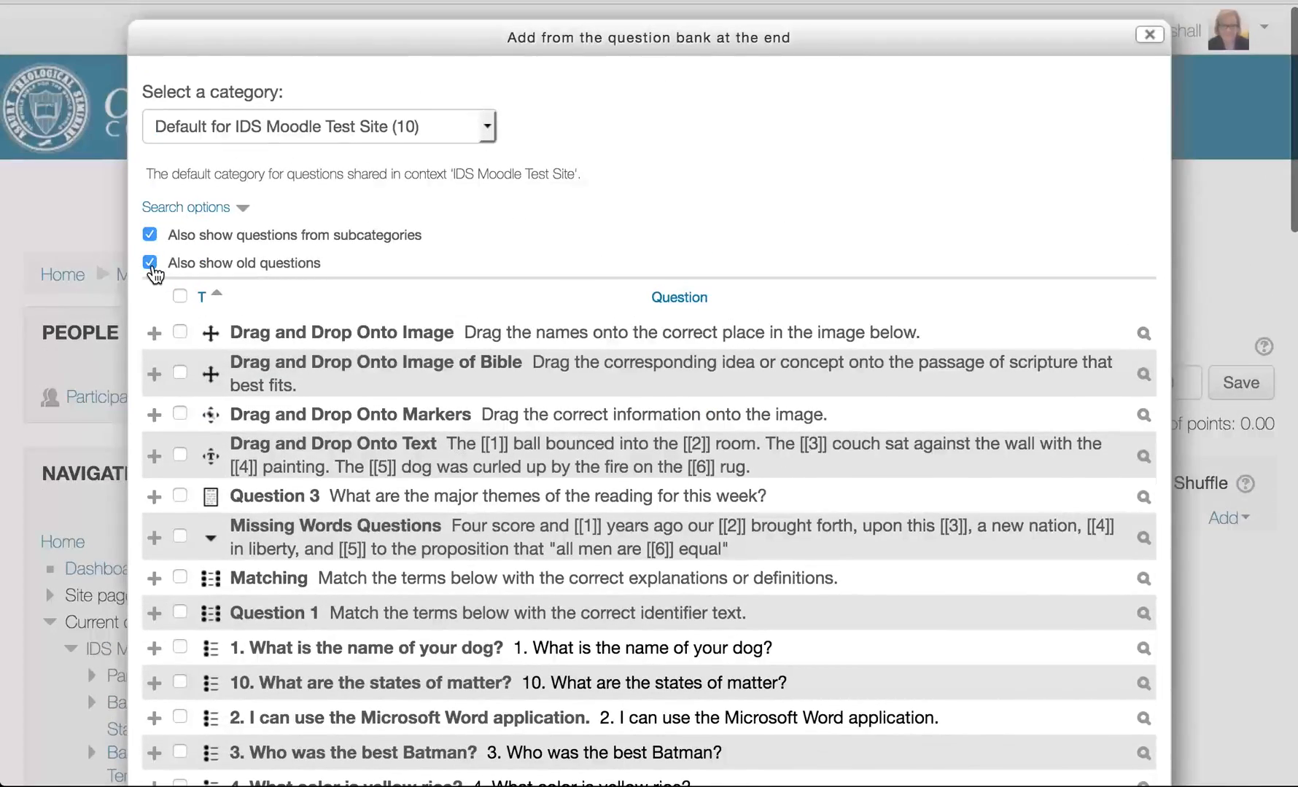
{"action": "left_click", "coordinate": [149, 263]}
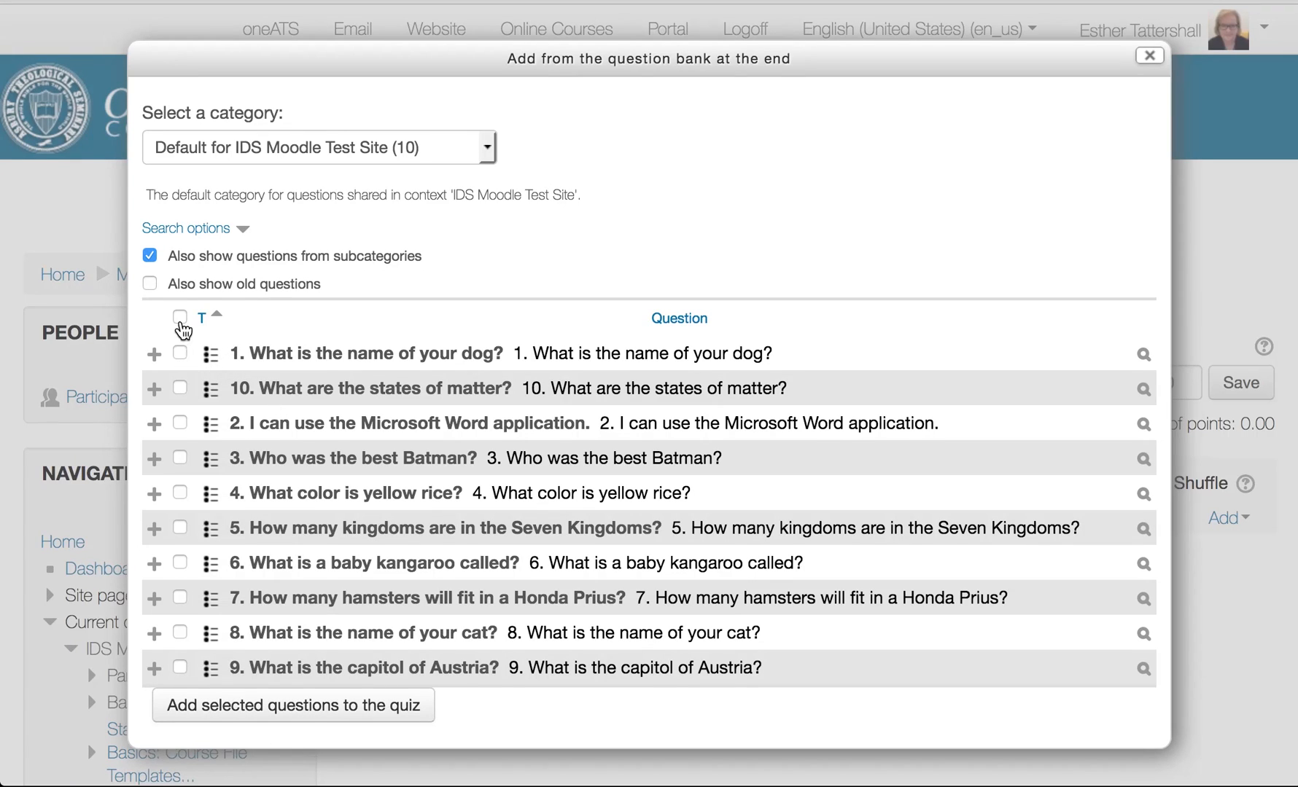
{"action": "left_click", "coordinate": [180, 318]}
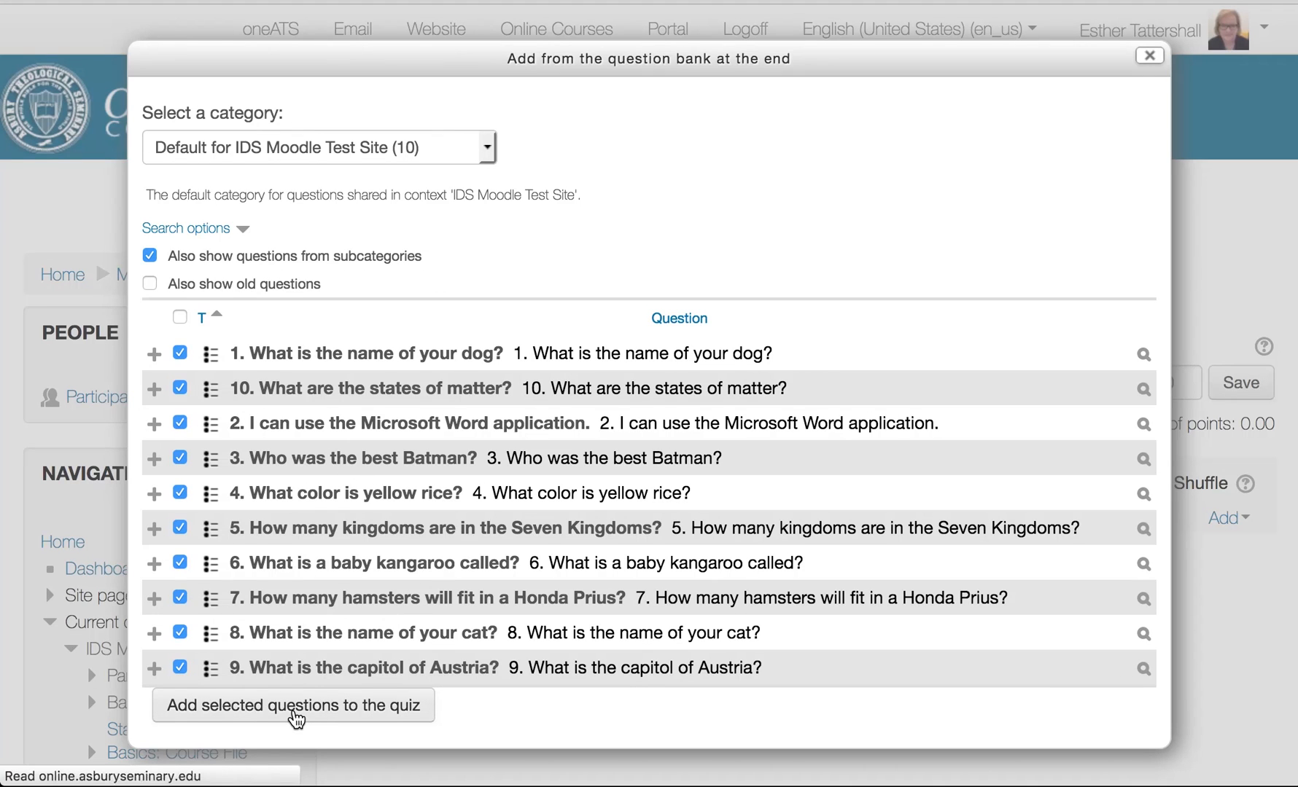
{"action": "left_click", "coordinate": [294, 705]}
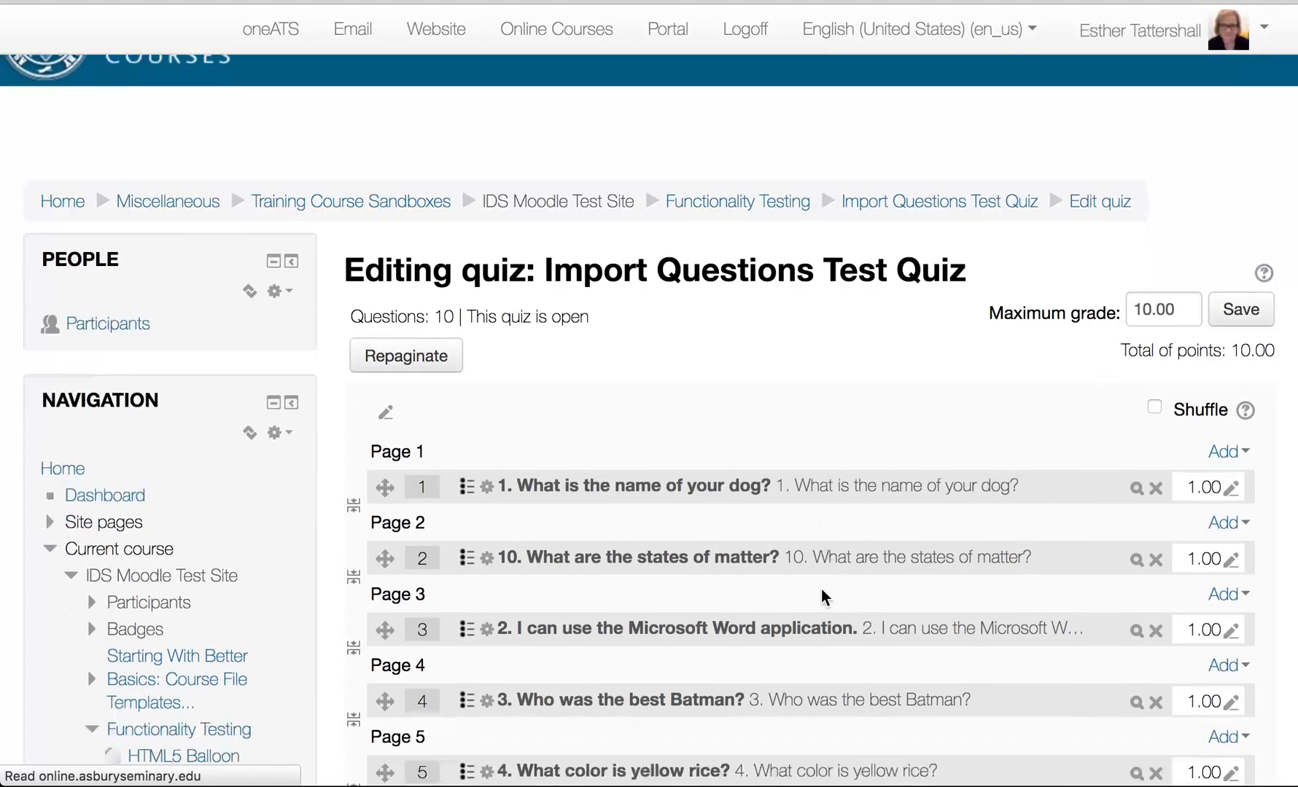
{"action": "scroll", "scroll_direction": "down", "scroll_amount": 3}
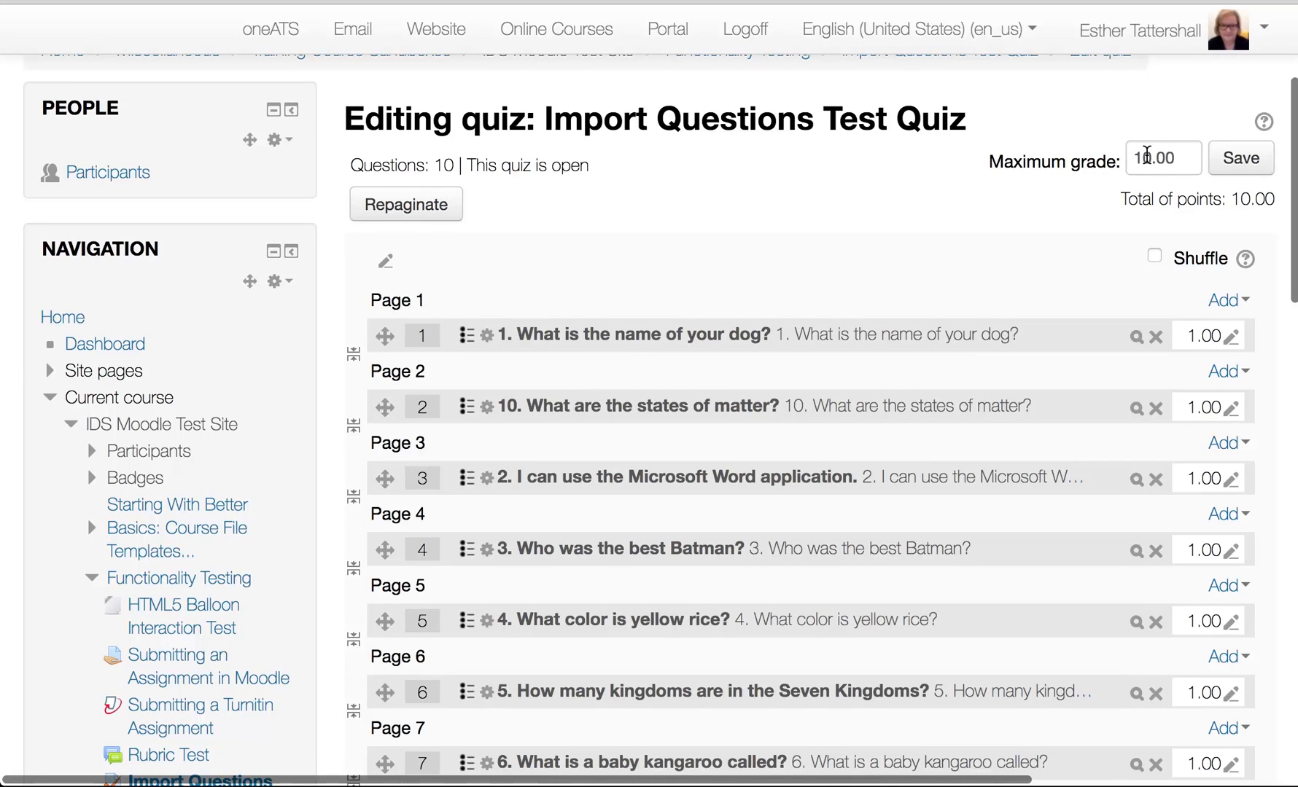
{"action": "mouse_move", "coordinate": [682, 261]}
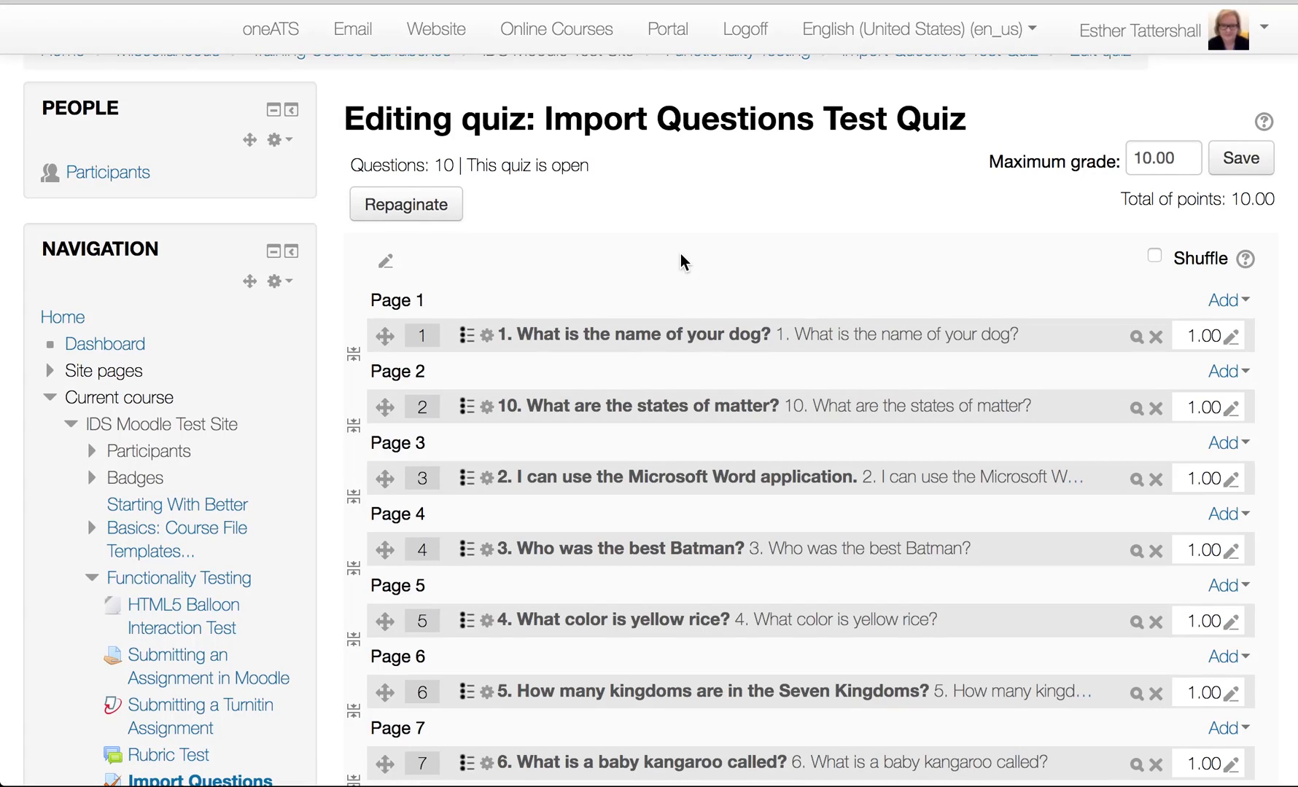
{"action": "mouse_move", "coordinate": [1245, 158]}
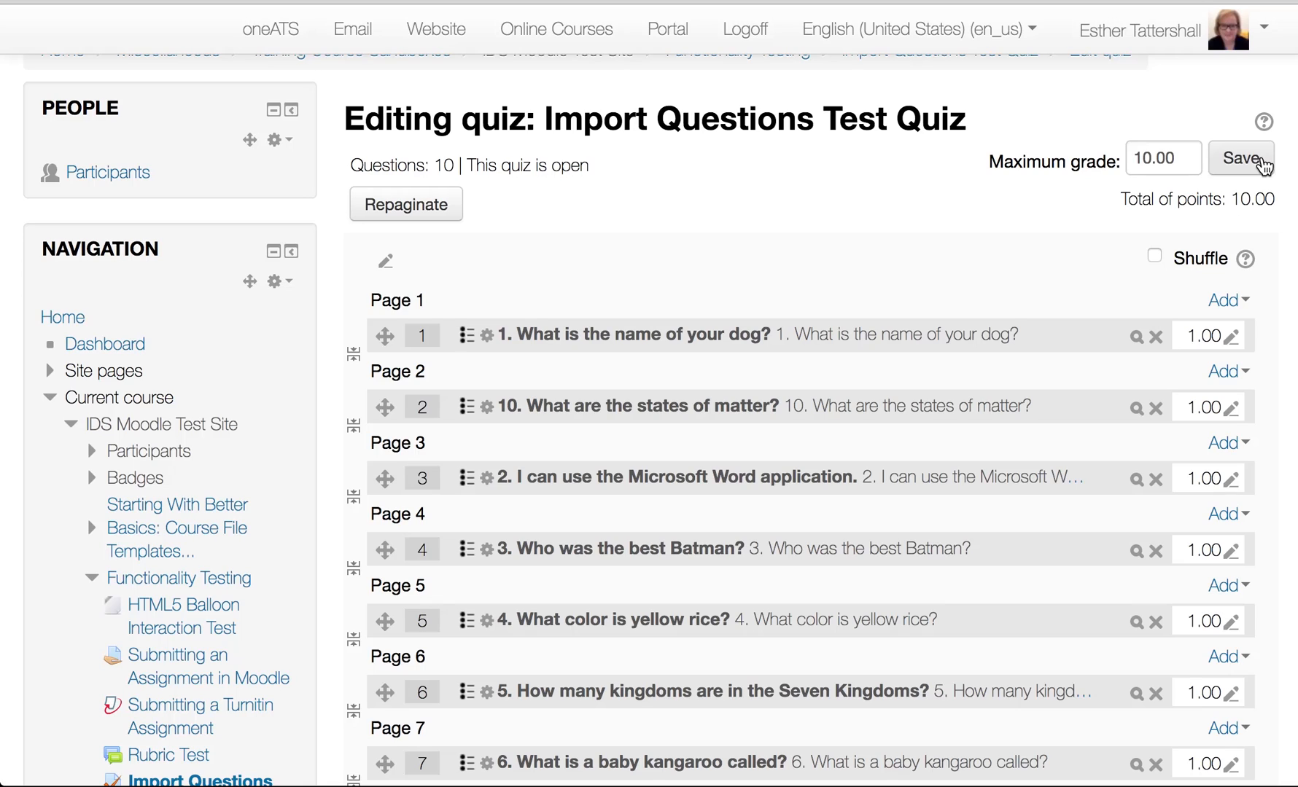
{"action": "mouse_move", "coordinate": [487, 328]}
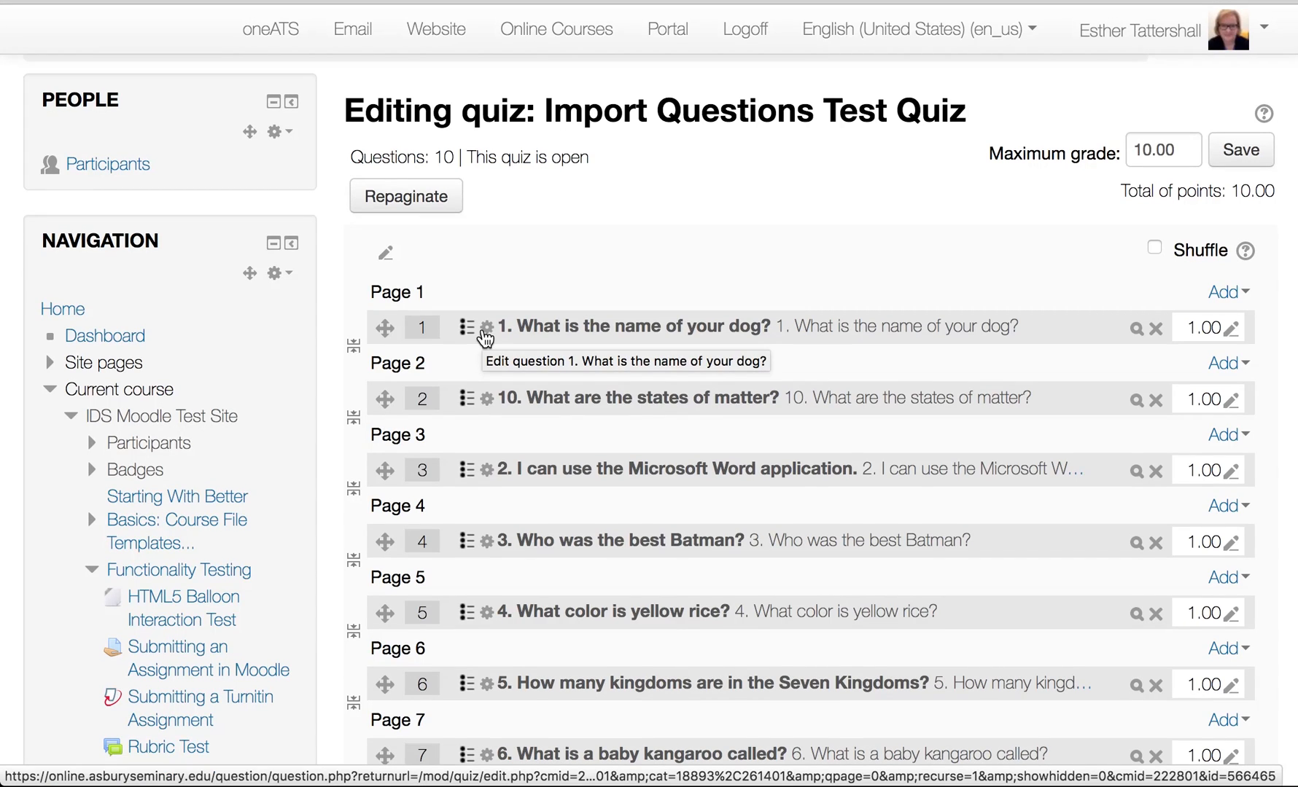
{"action": "mouse_move", "coordinate": [884, 217]}
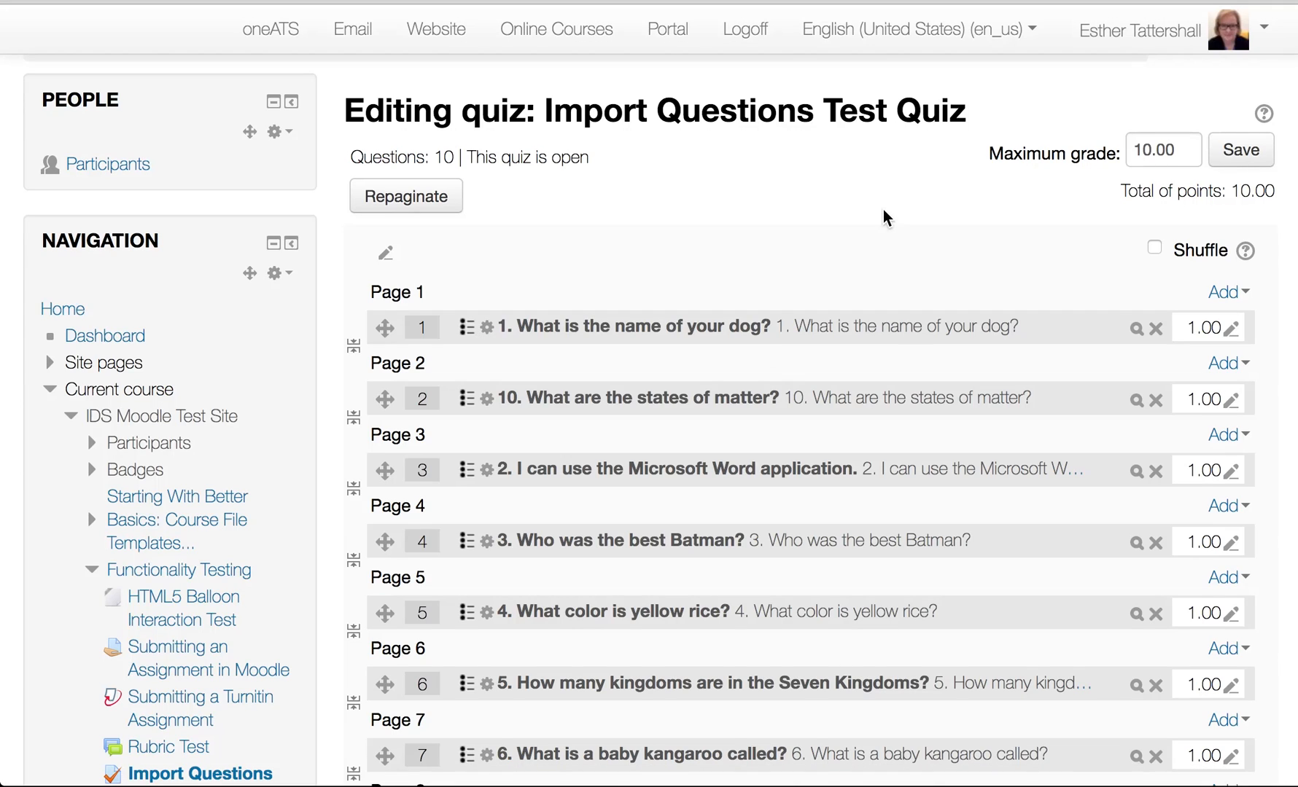
{"action": "mouse_move", "coordinate": [507, 268]}
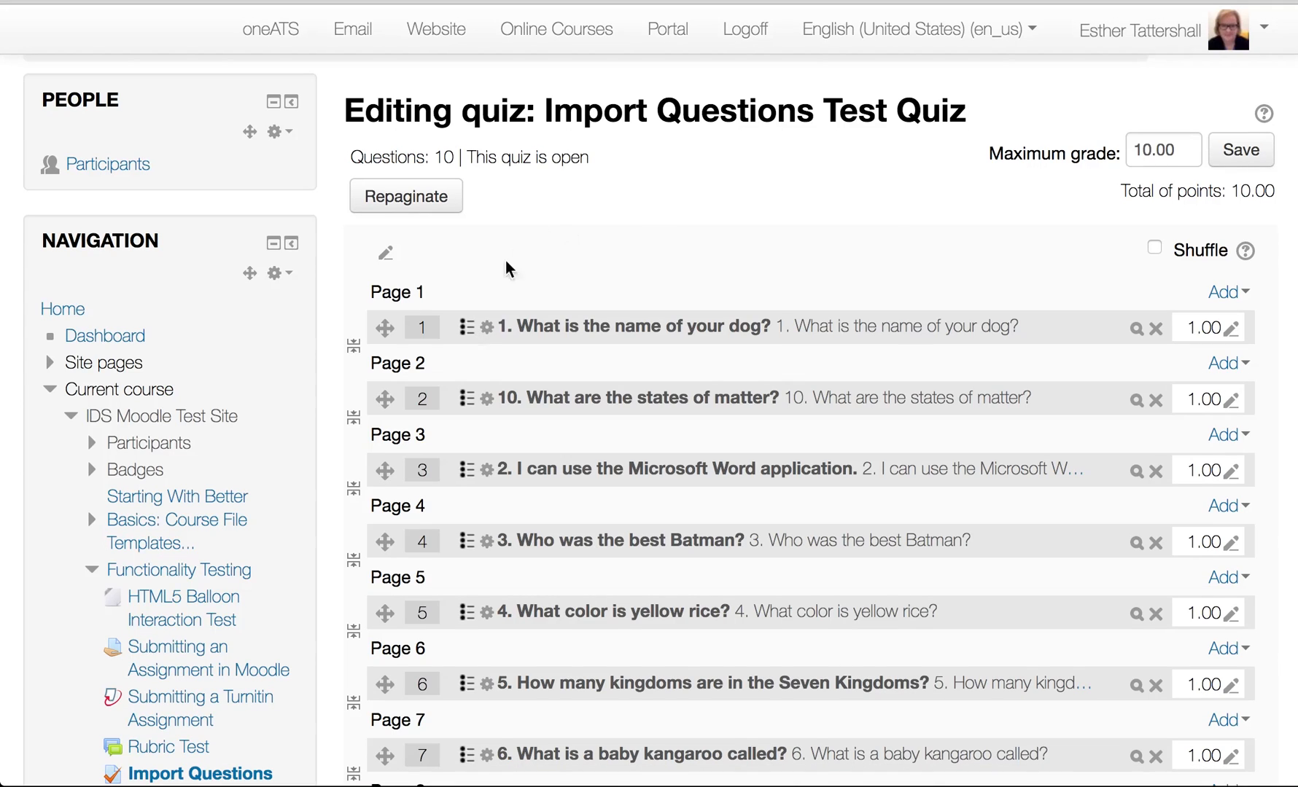
{"action": "mouse_move", "coordinate": [485, 331]}
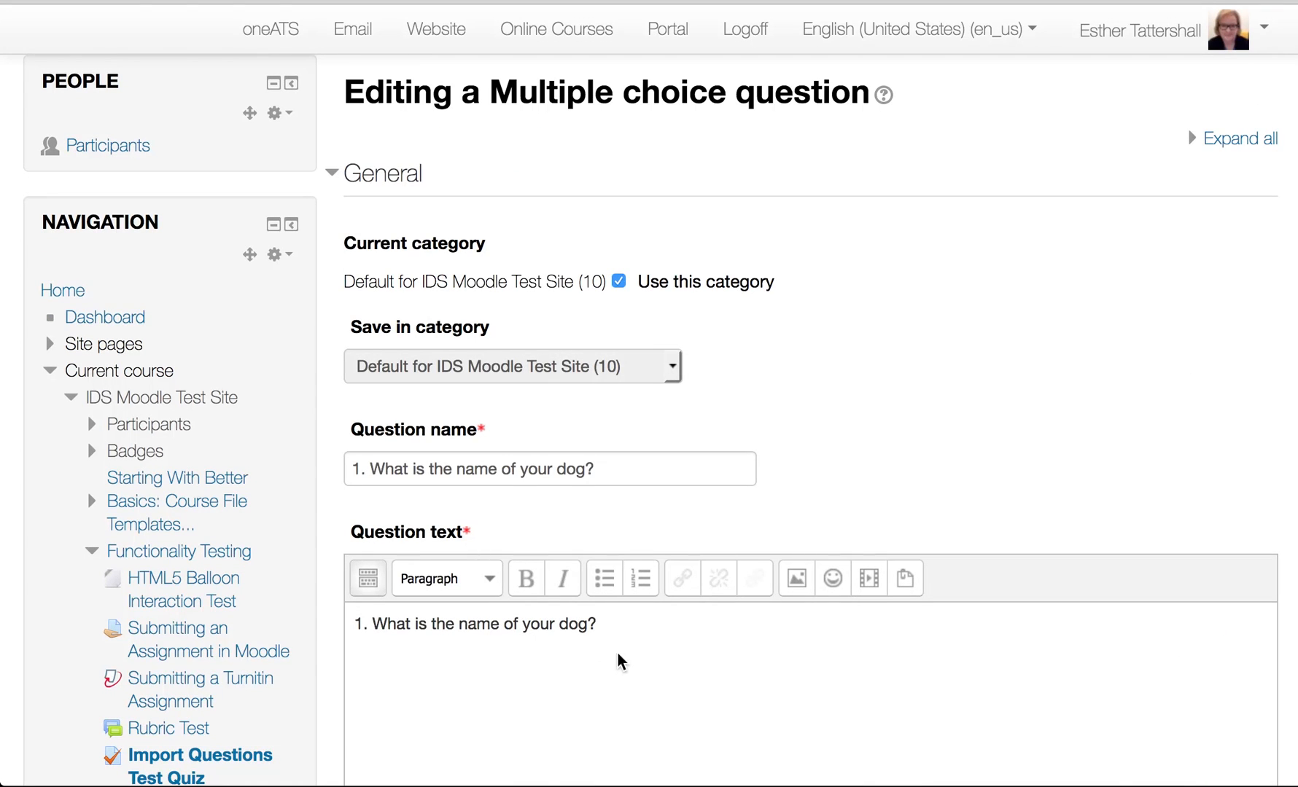
- Scroll through the 'What is the name of your dog?' choices, where Dog is graded 100%
{"action": "scroll", "scroll_direction": "down", "scroll_amount": 3}
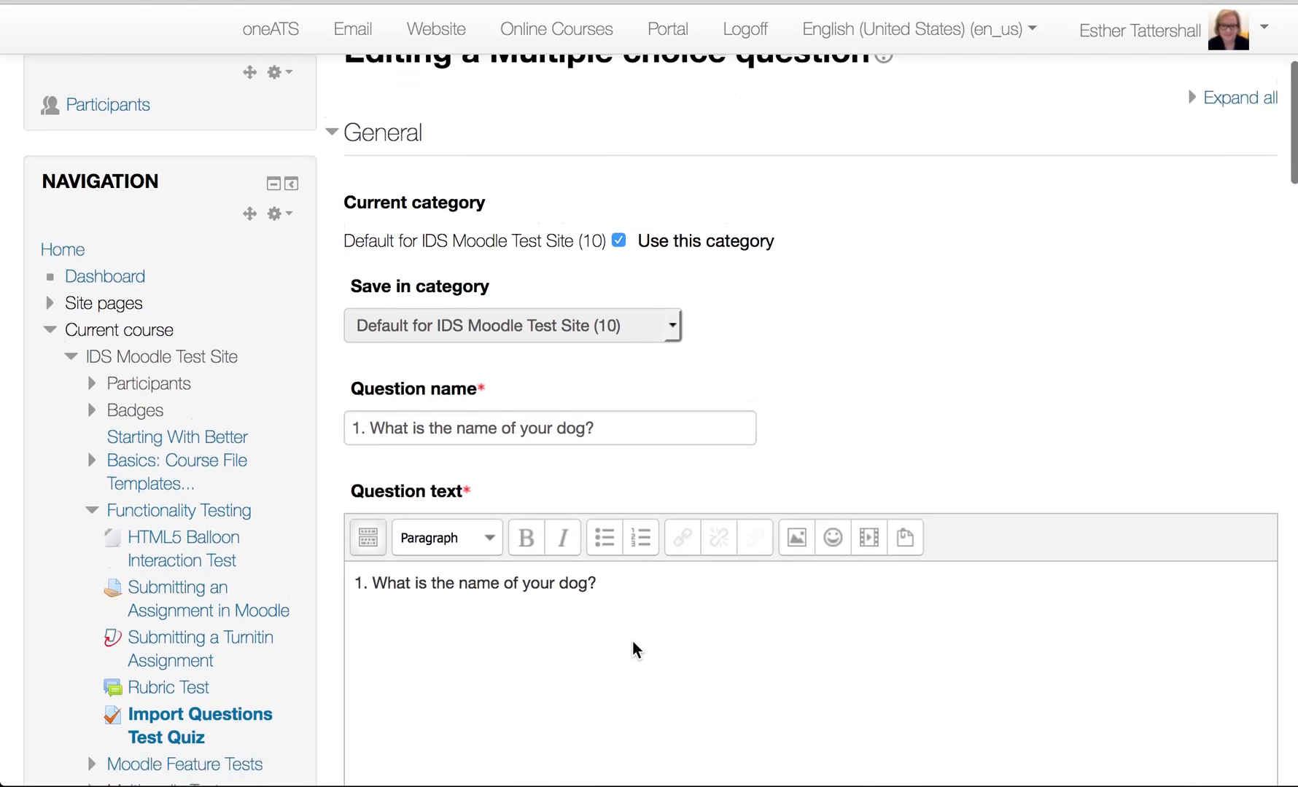
{"action": "scroll", "scroll_direction": "down", "scroll_amount": 3}
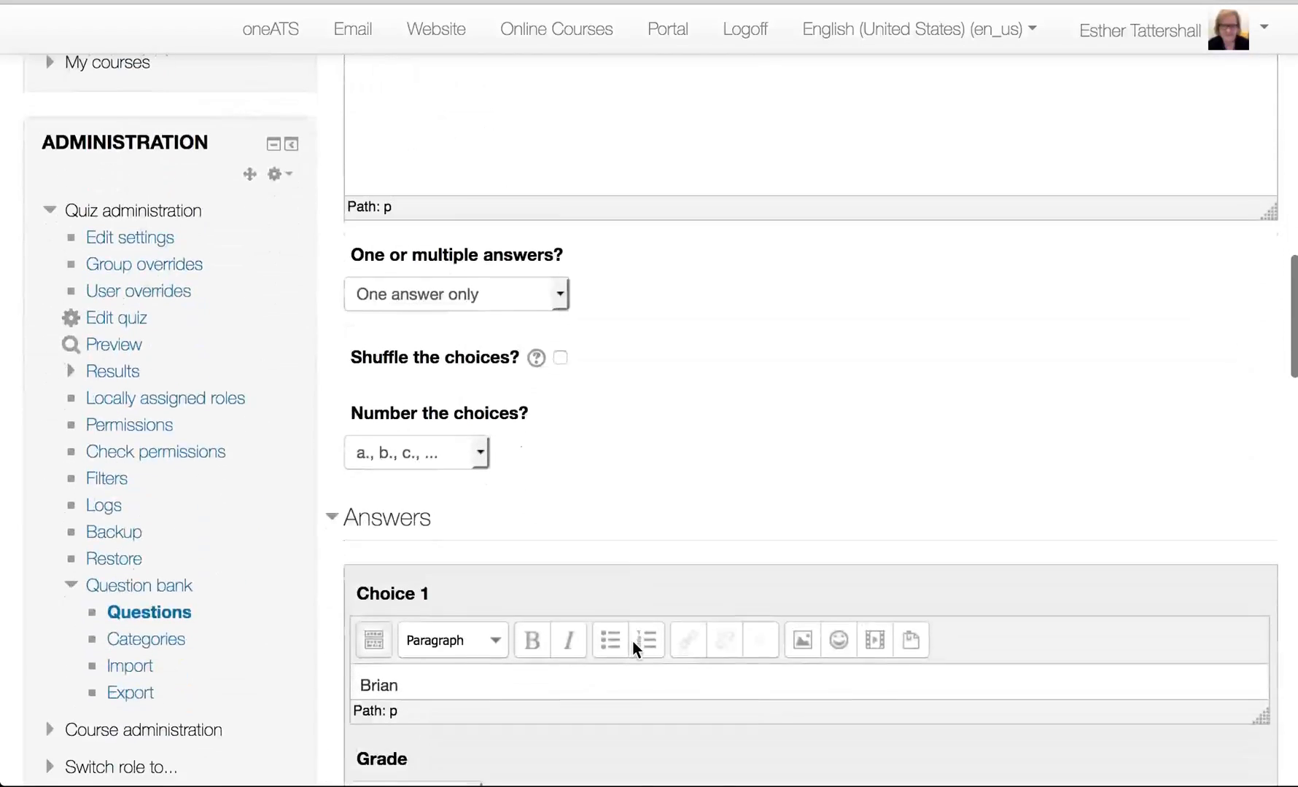
{"action": "scroll", "scroll_direction": "down", "scroll_amount": 3}
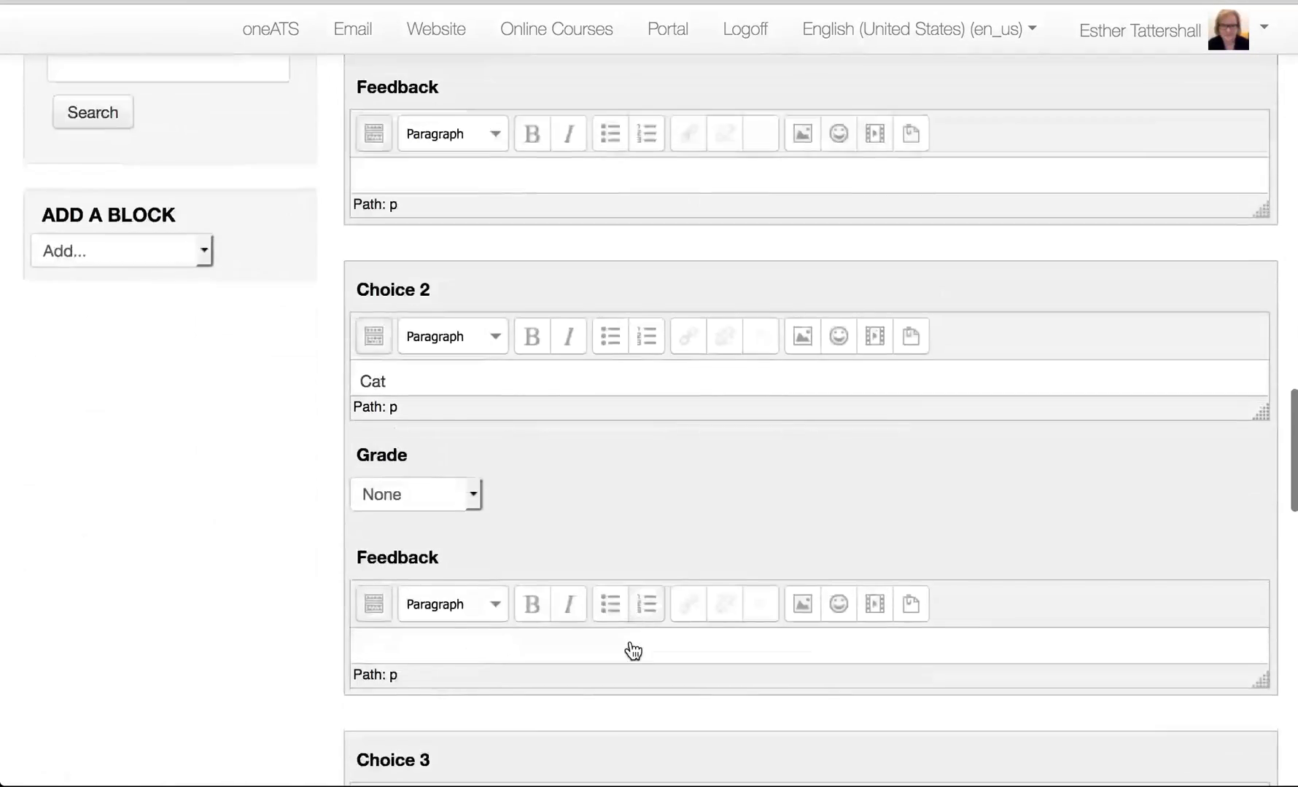
{"action": "scroll", "scroll_direction": "down", "scroll_amount": 3}
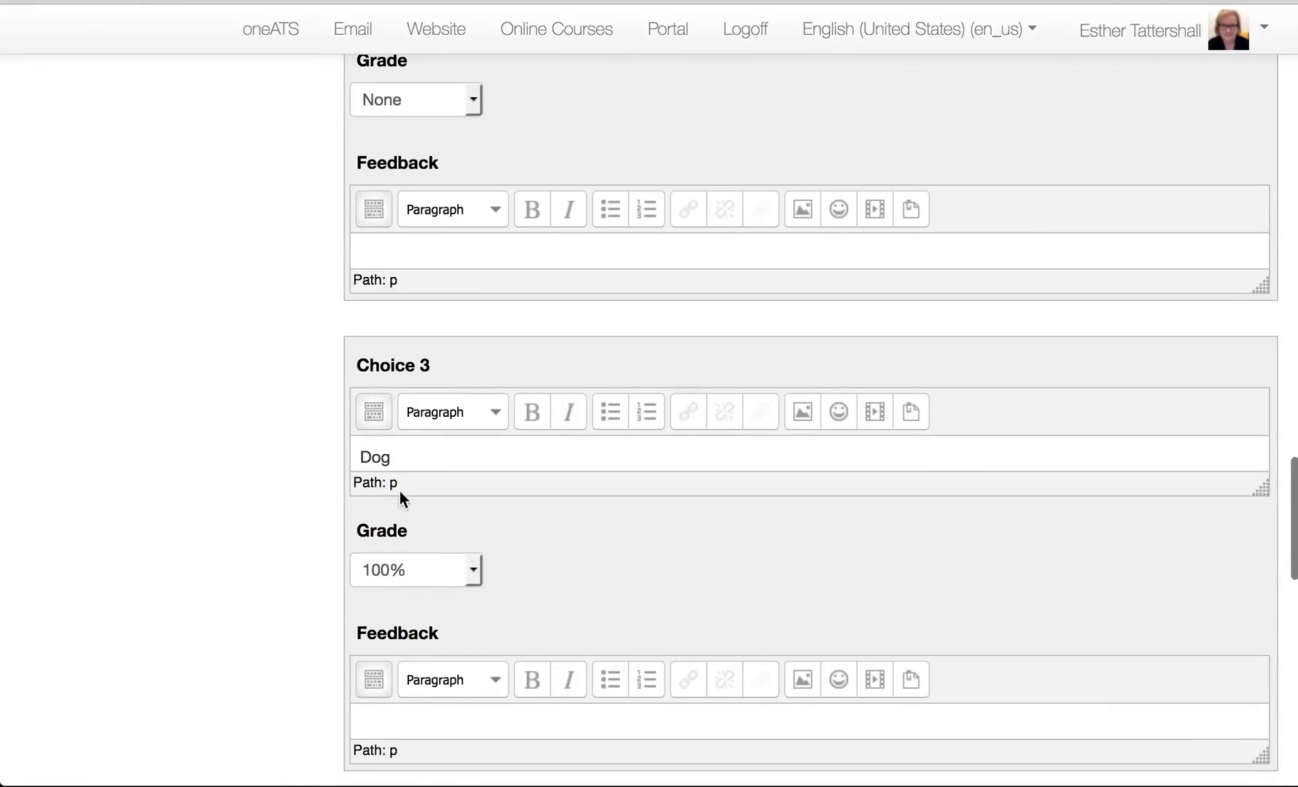
{"action": "mouse_move", "coordinate": [404, 458]}
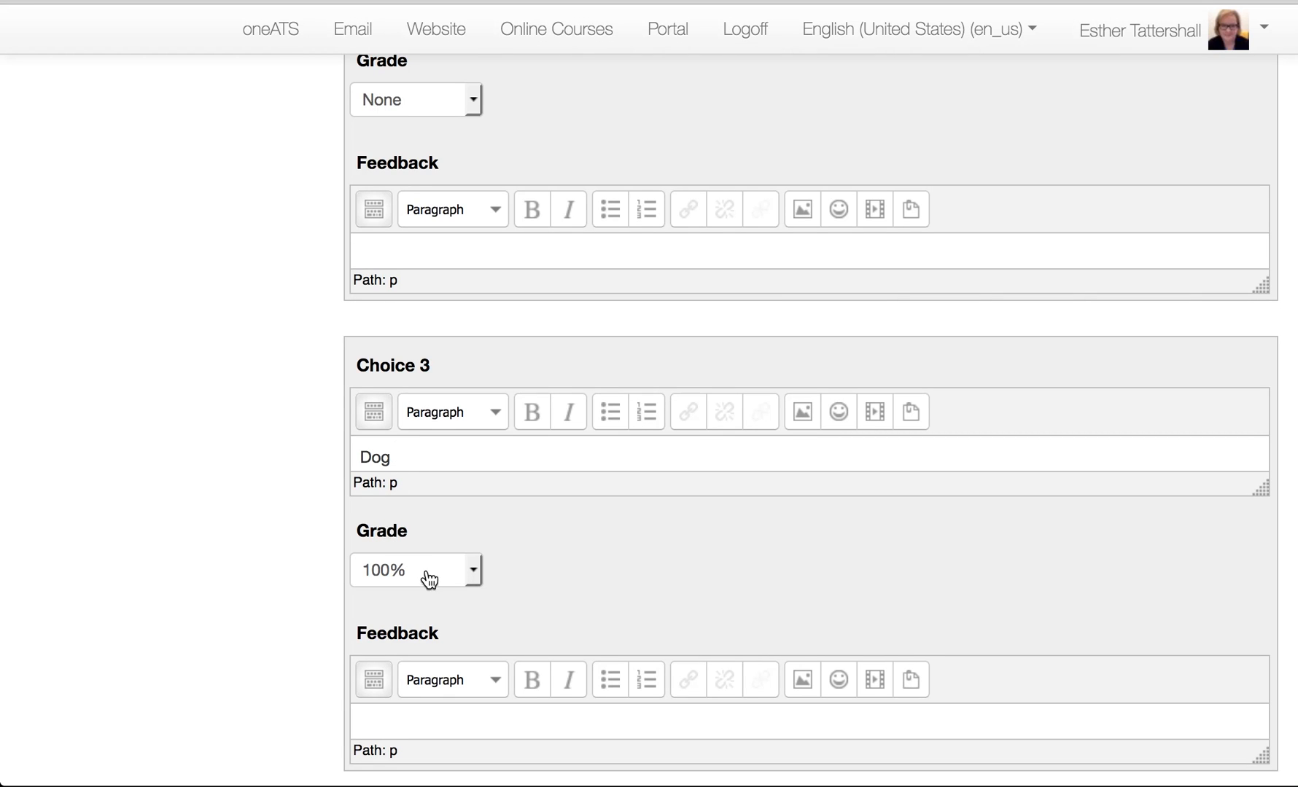
{"action": "mouse_move", "coordinate": [290, 591]}
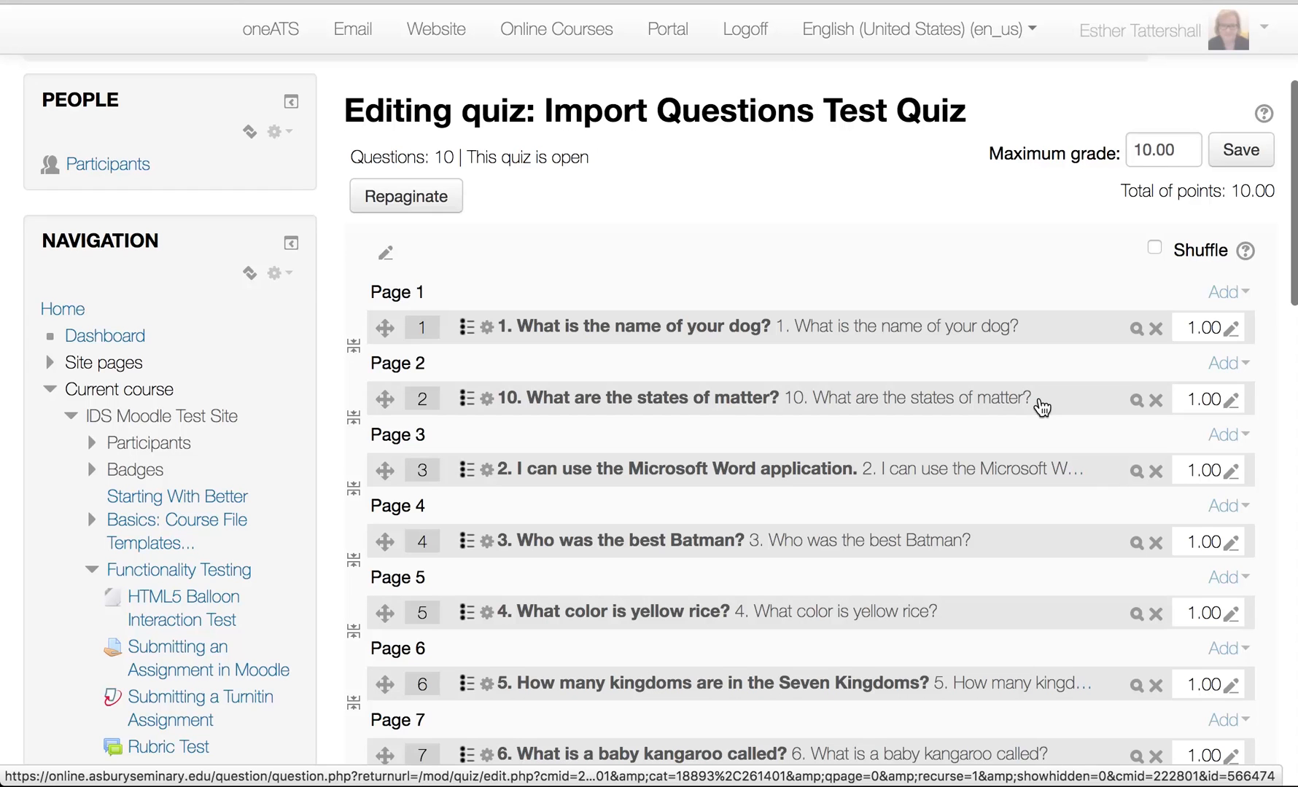
{"action": "mouse_move", "coordinate": [1233, 217]}
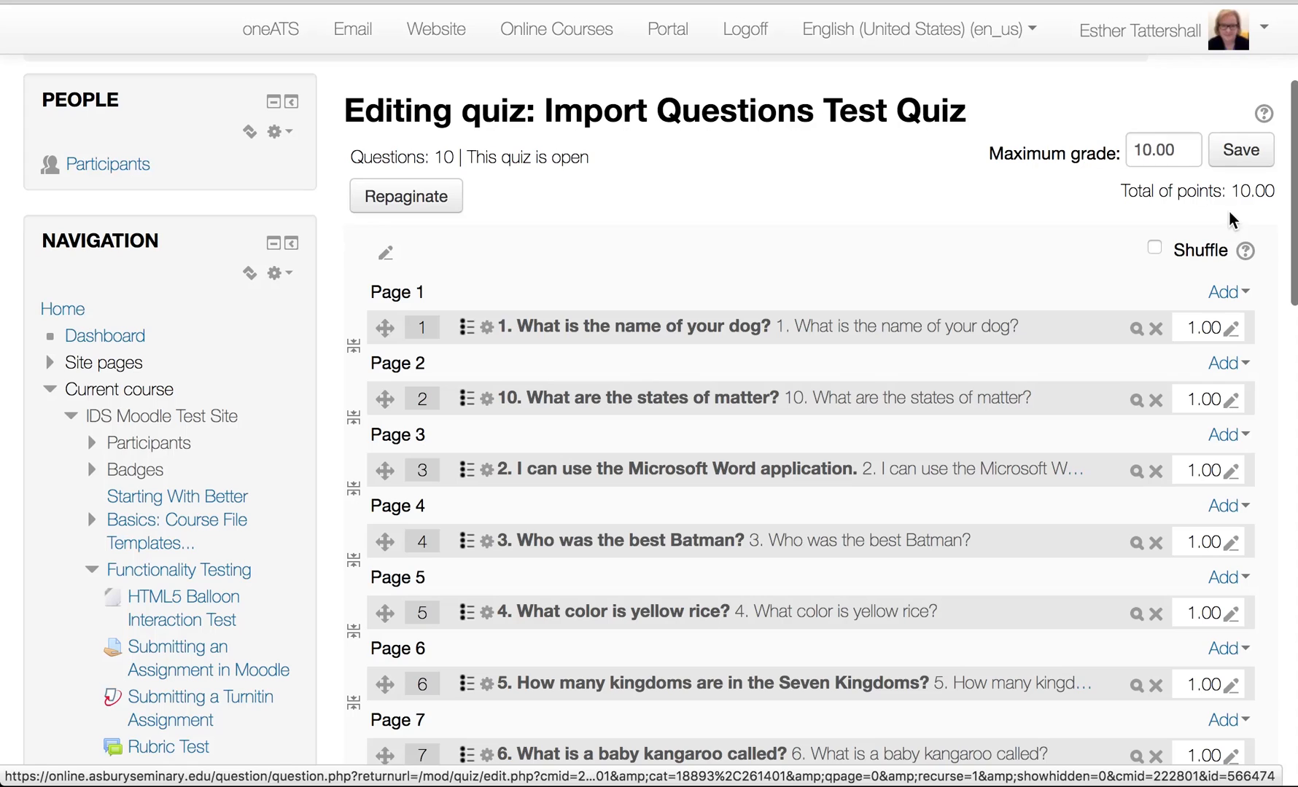
- Save the 10.00 maximum grade and open the quiz's main page
{"action": "left_click", "coordinate": [1241, 150]}
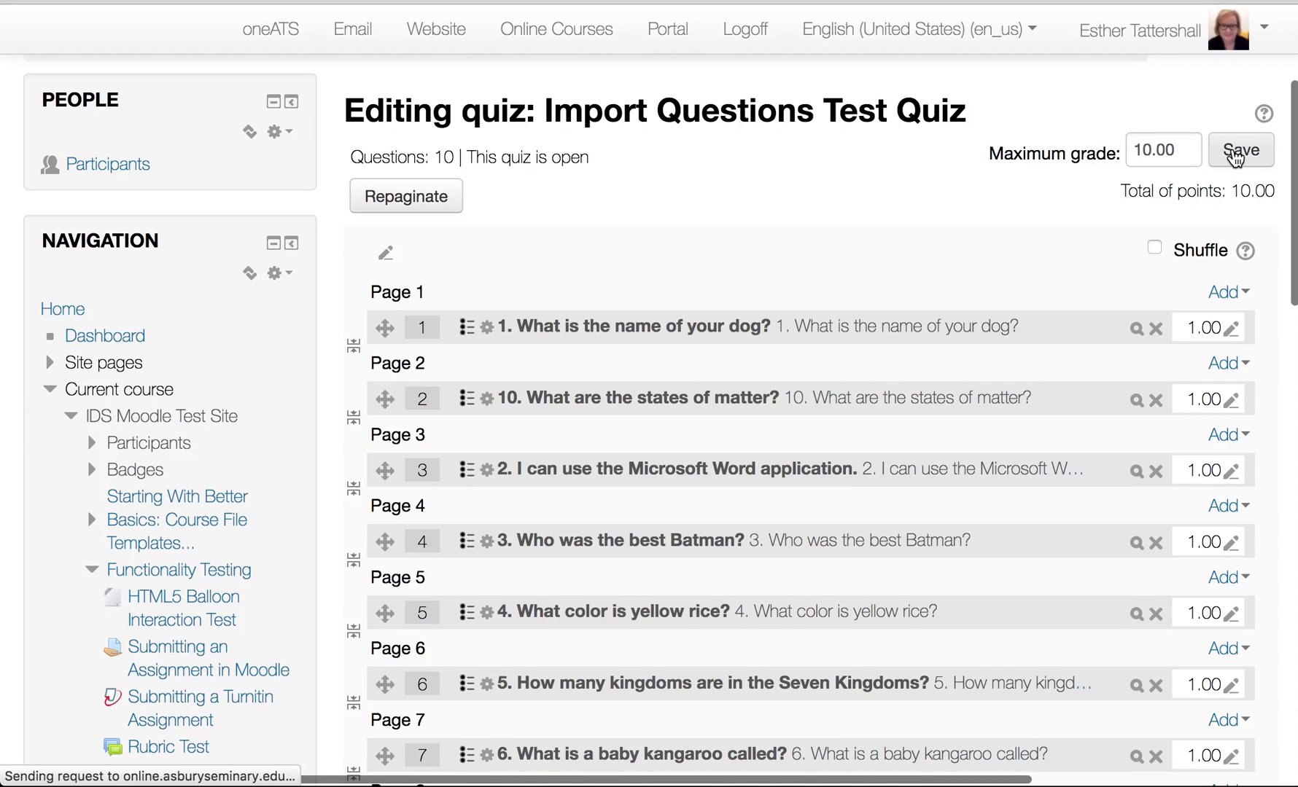
{"action": "left_click", "coordinate": [1240, 150]}
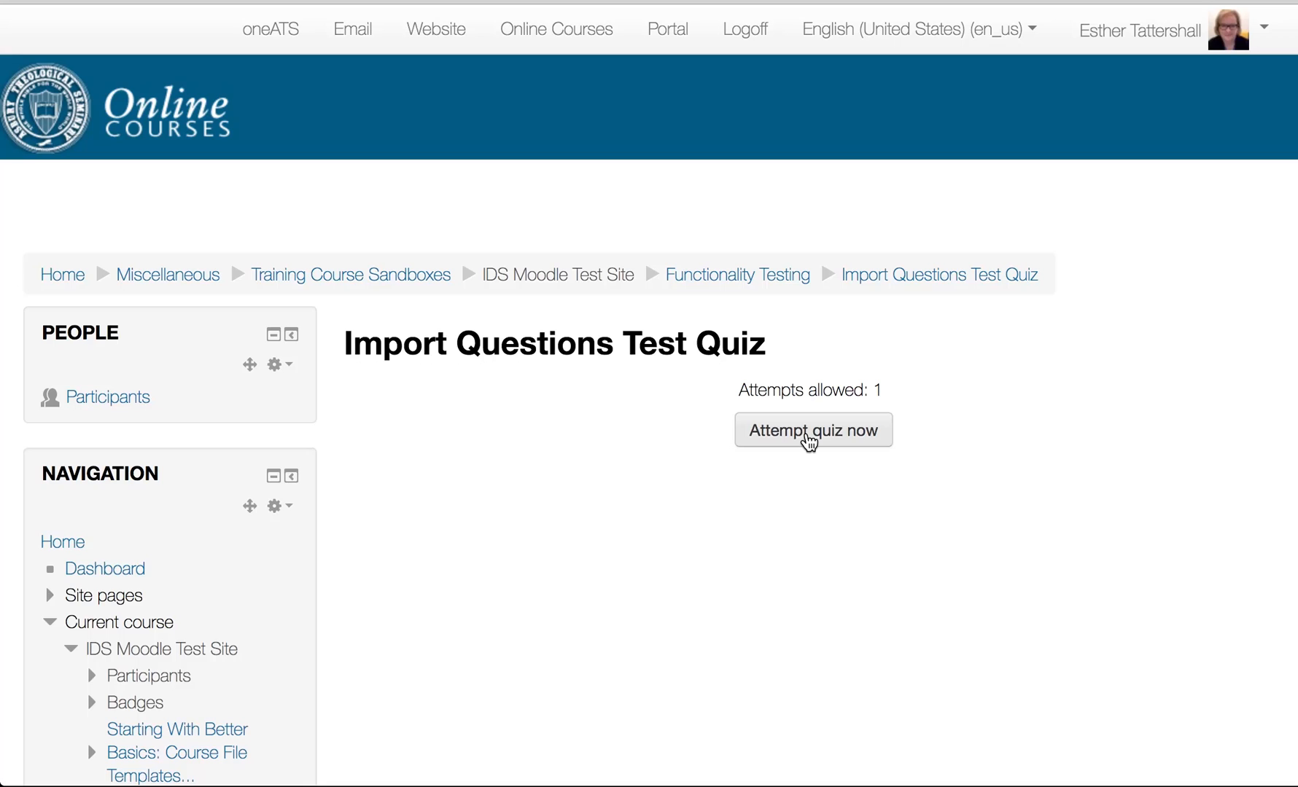
- Start a preview attempt and navigate through questions 2 and 3
{"action": "left_click", "coordinate": [813, 430]}
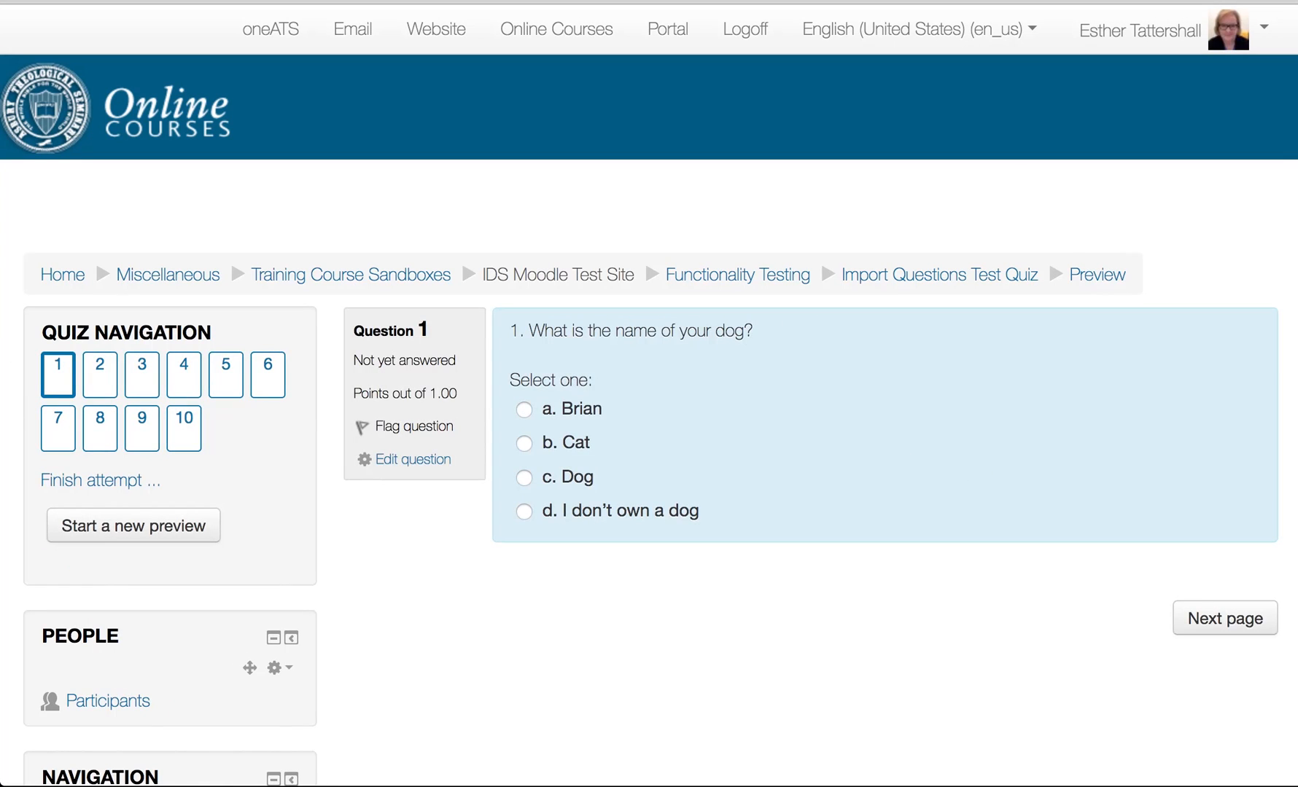
{"action": "left_click", "coordinate": [1224, 617]}
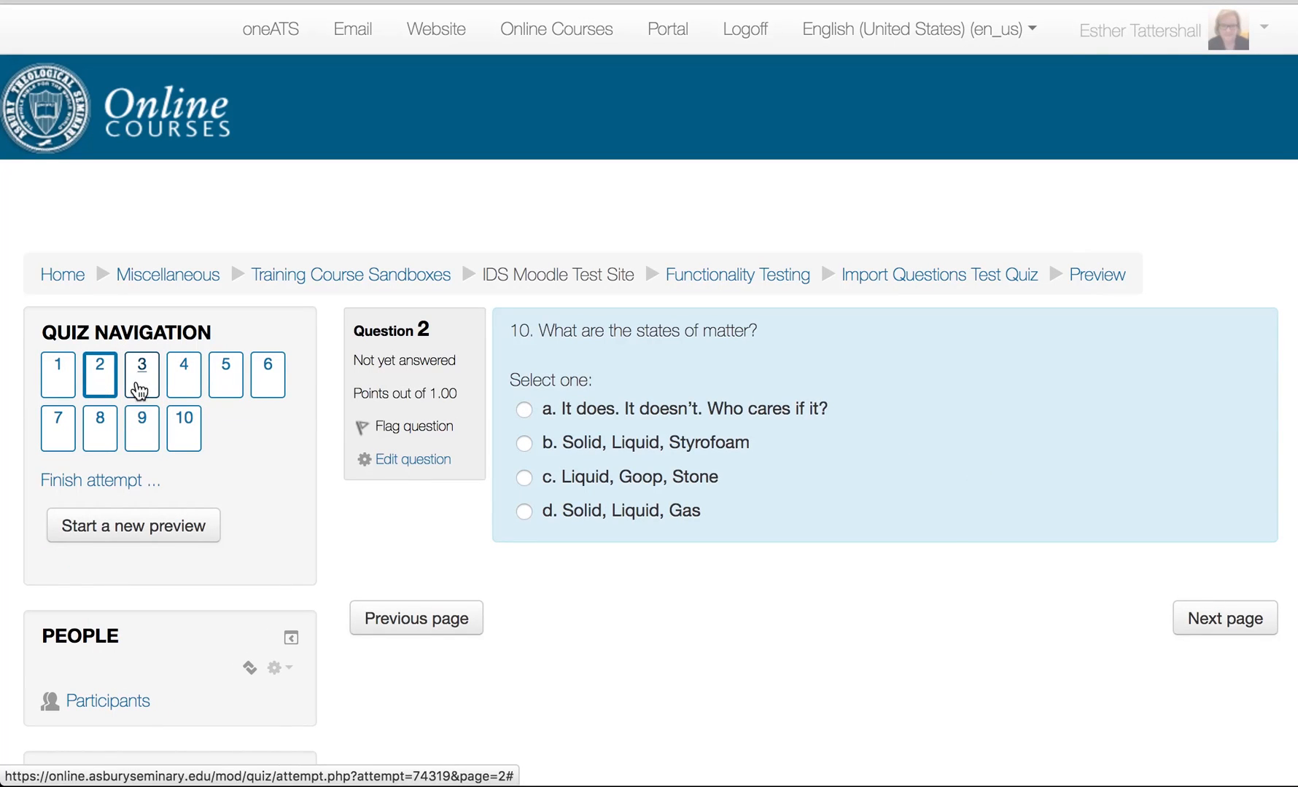
{"action": "left_click", "coordinate": [143, 374]}
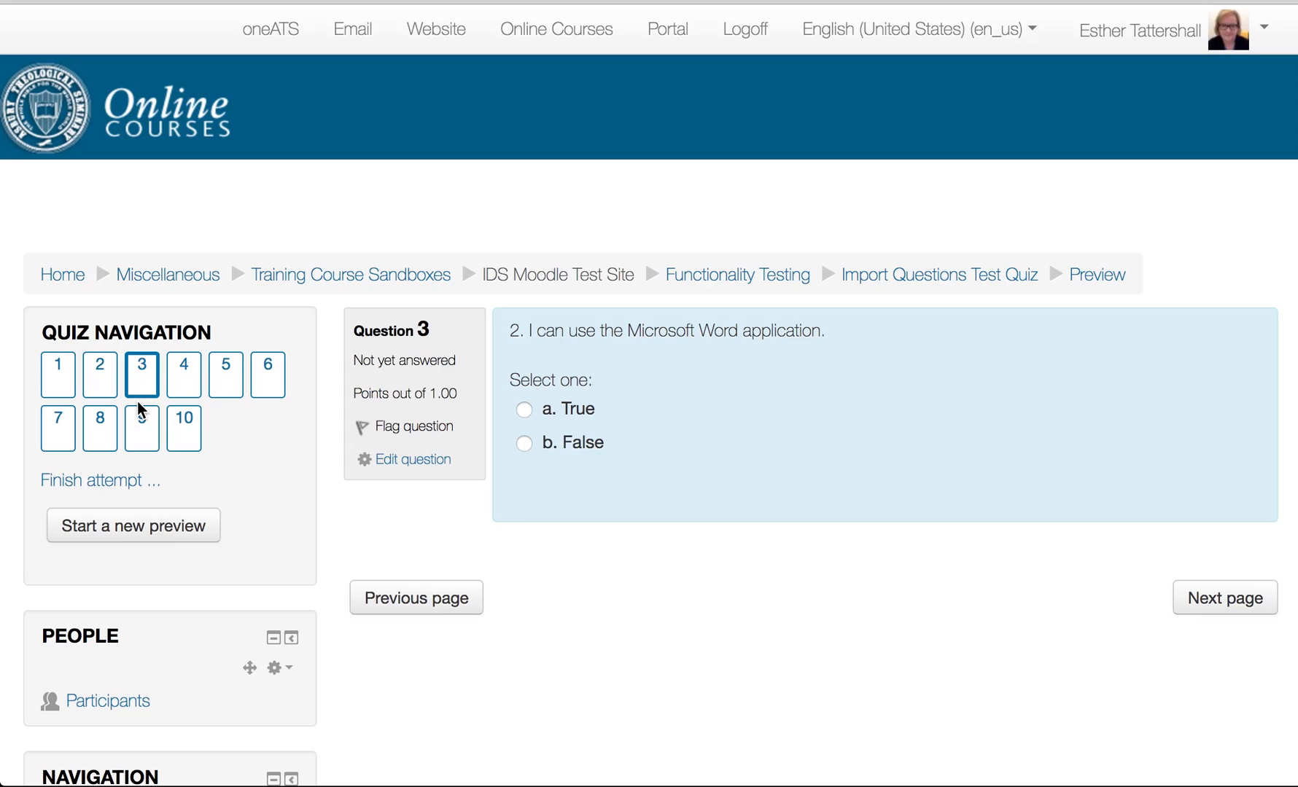